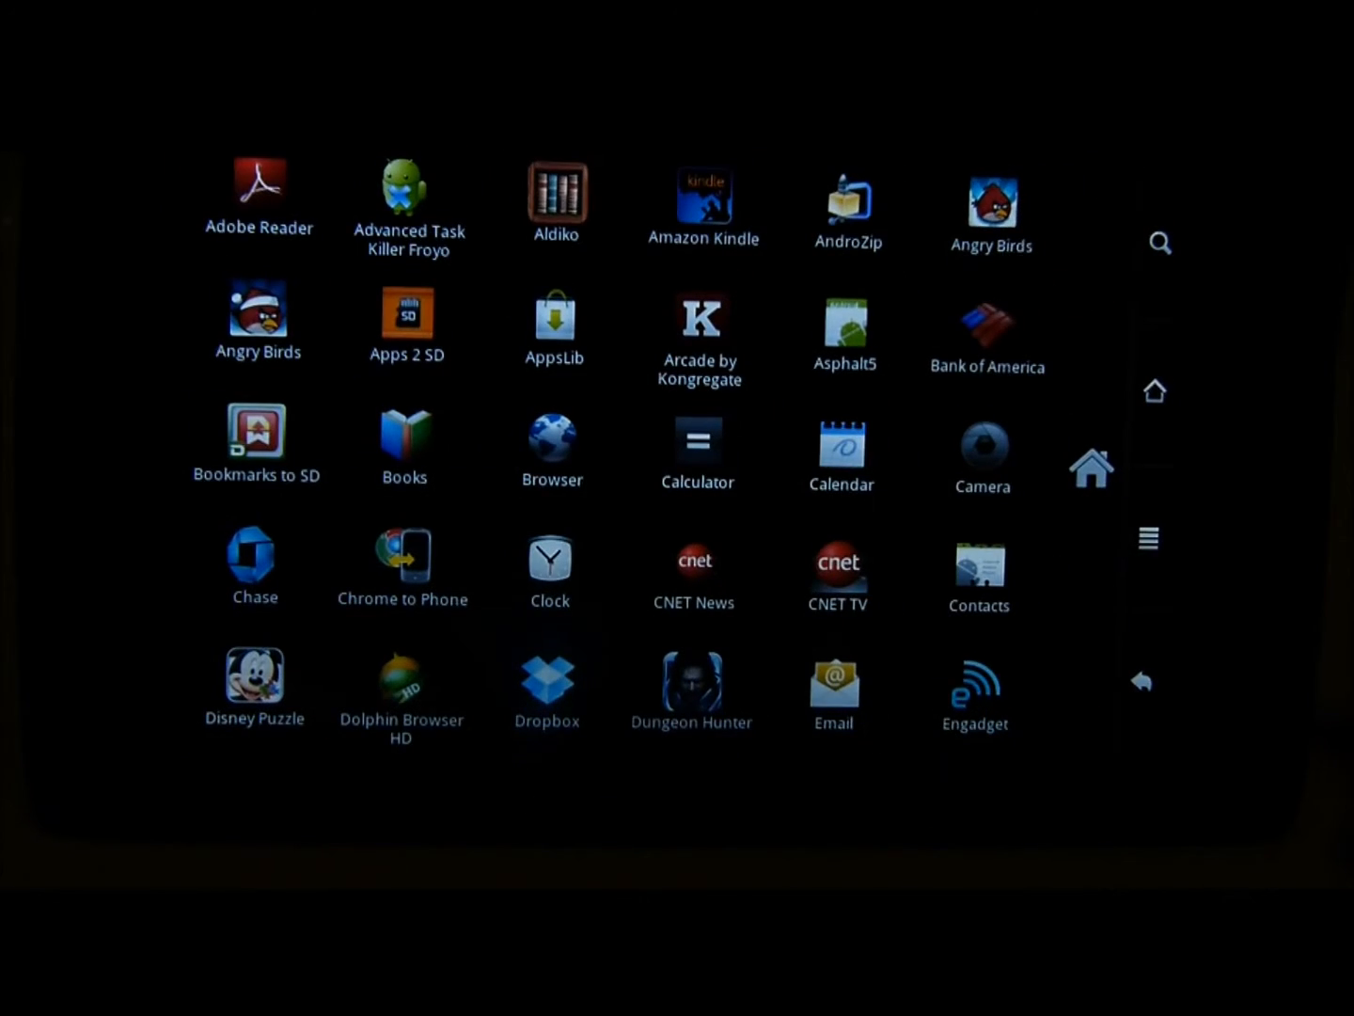
Launch Dropbox from the scrolled app drawer
scroll("down", 3)
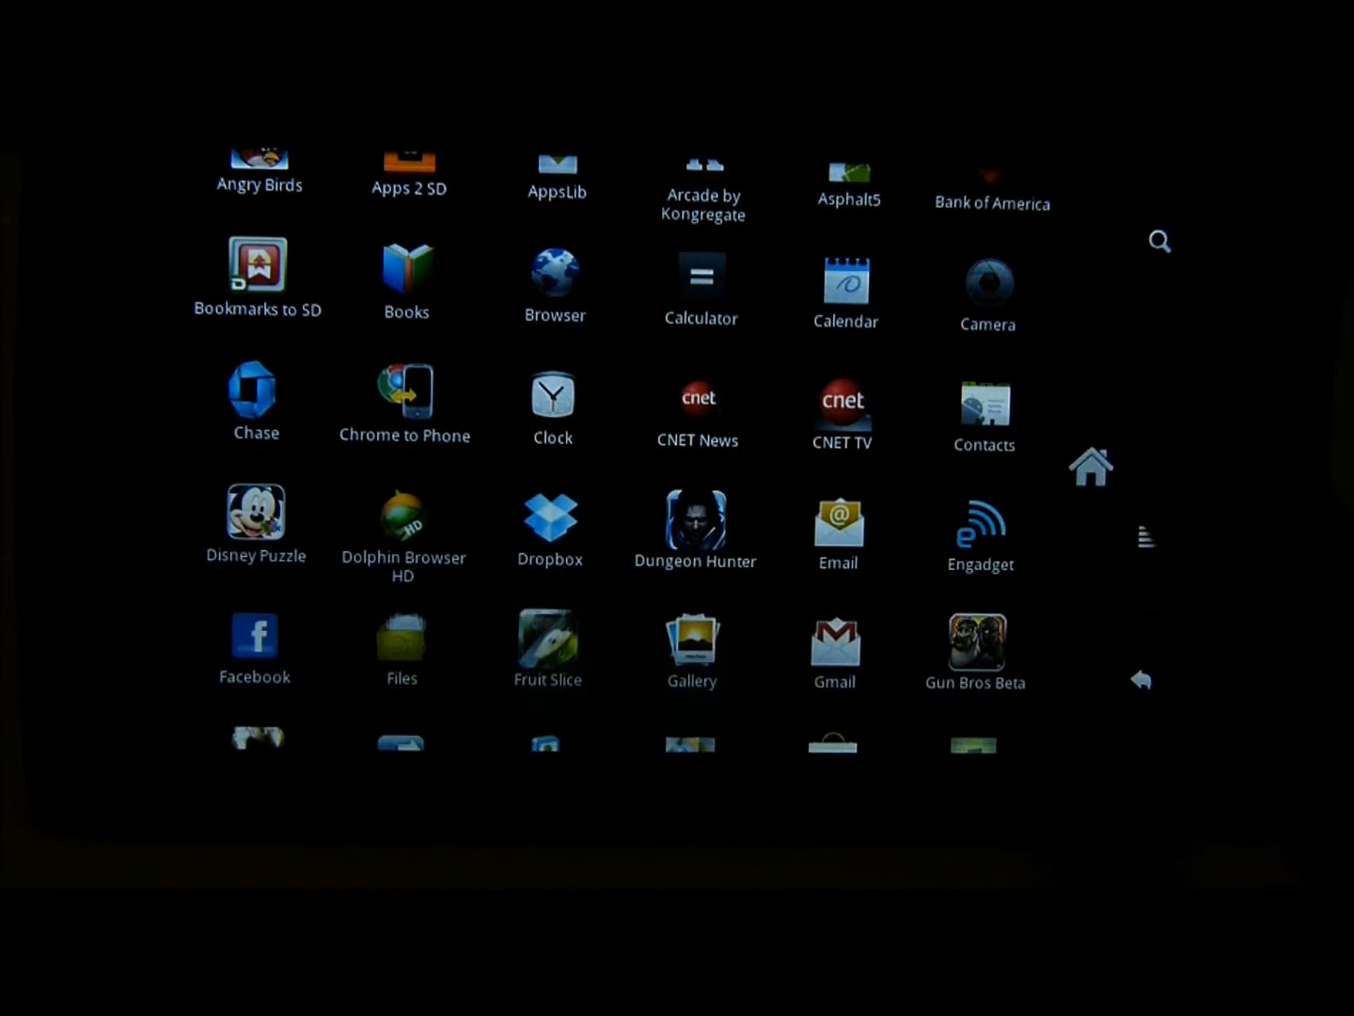
left_click(550, 516)
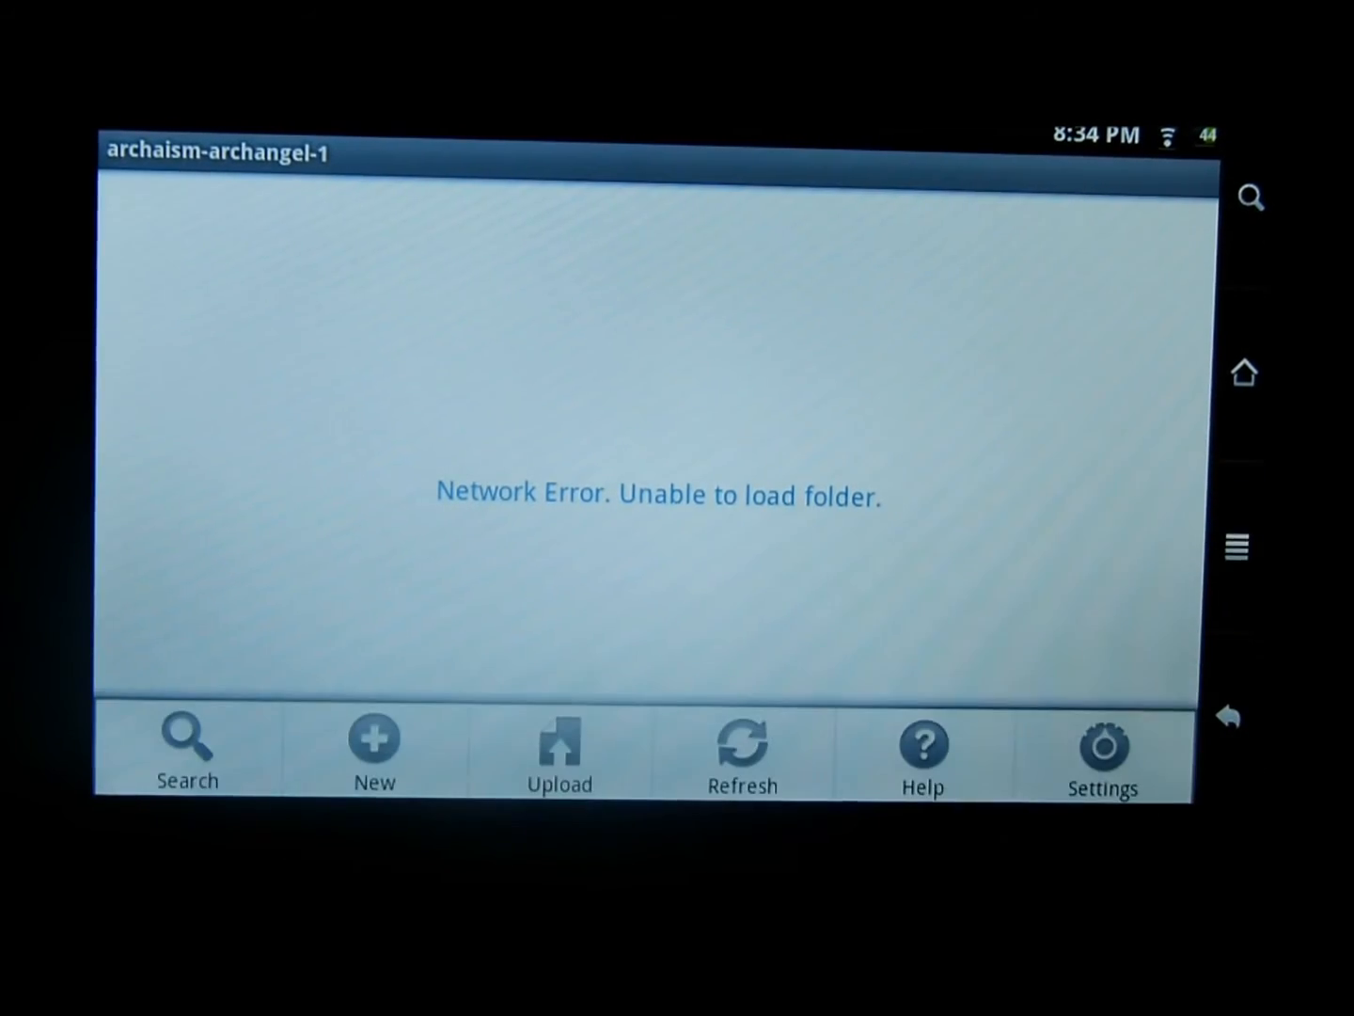
Refresh the folder after the network error and open archangel-1.apk for installation
left_click(743, 752)
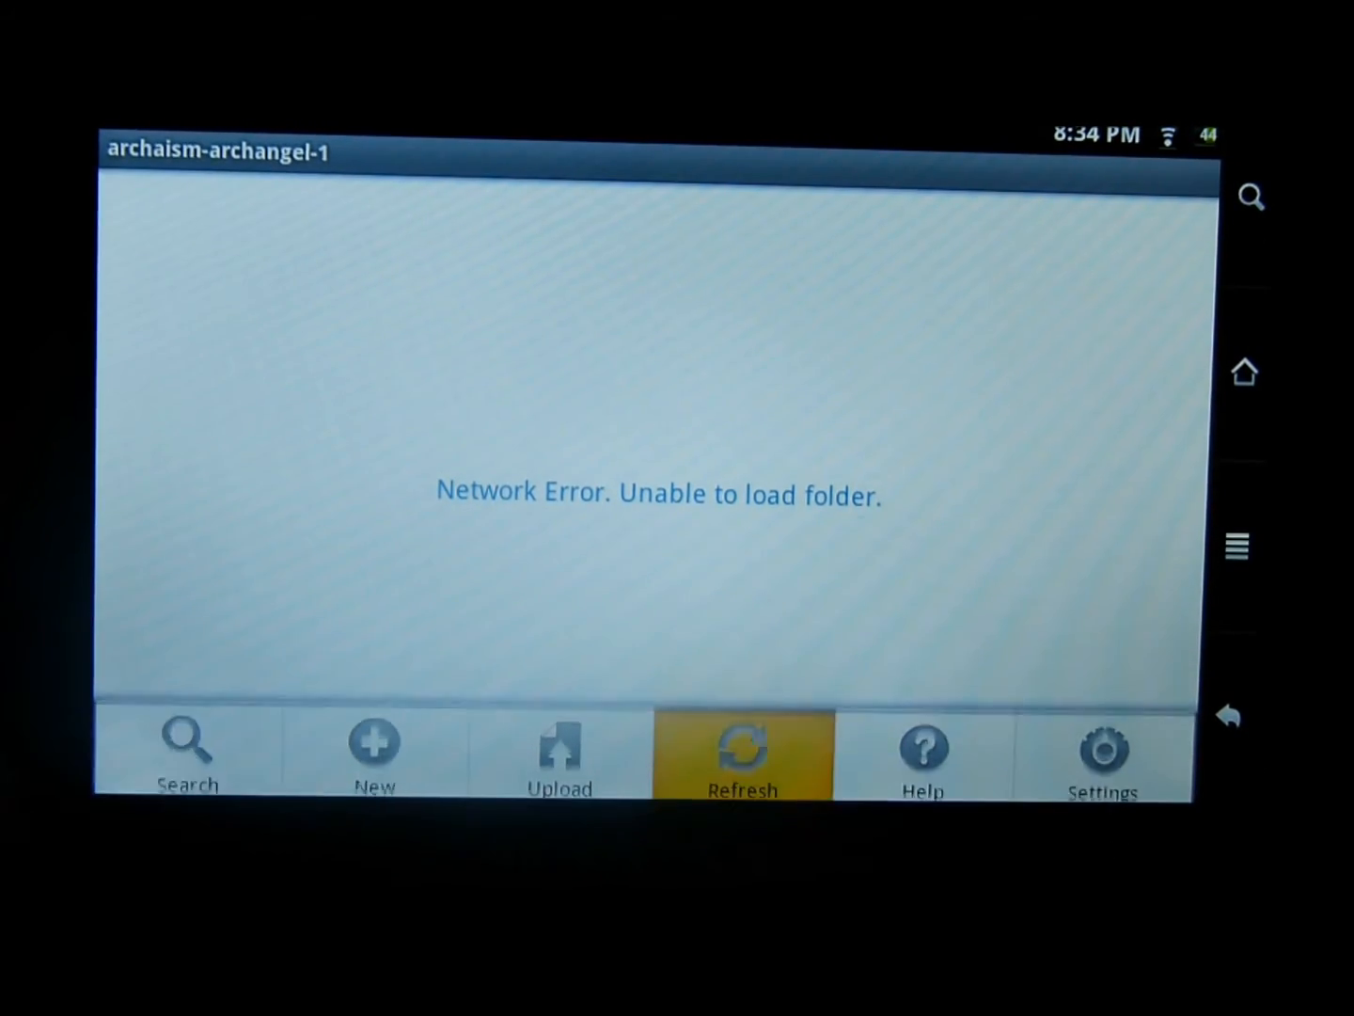
left_click(744, 752)
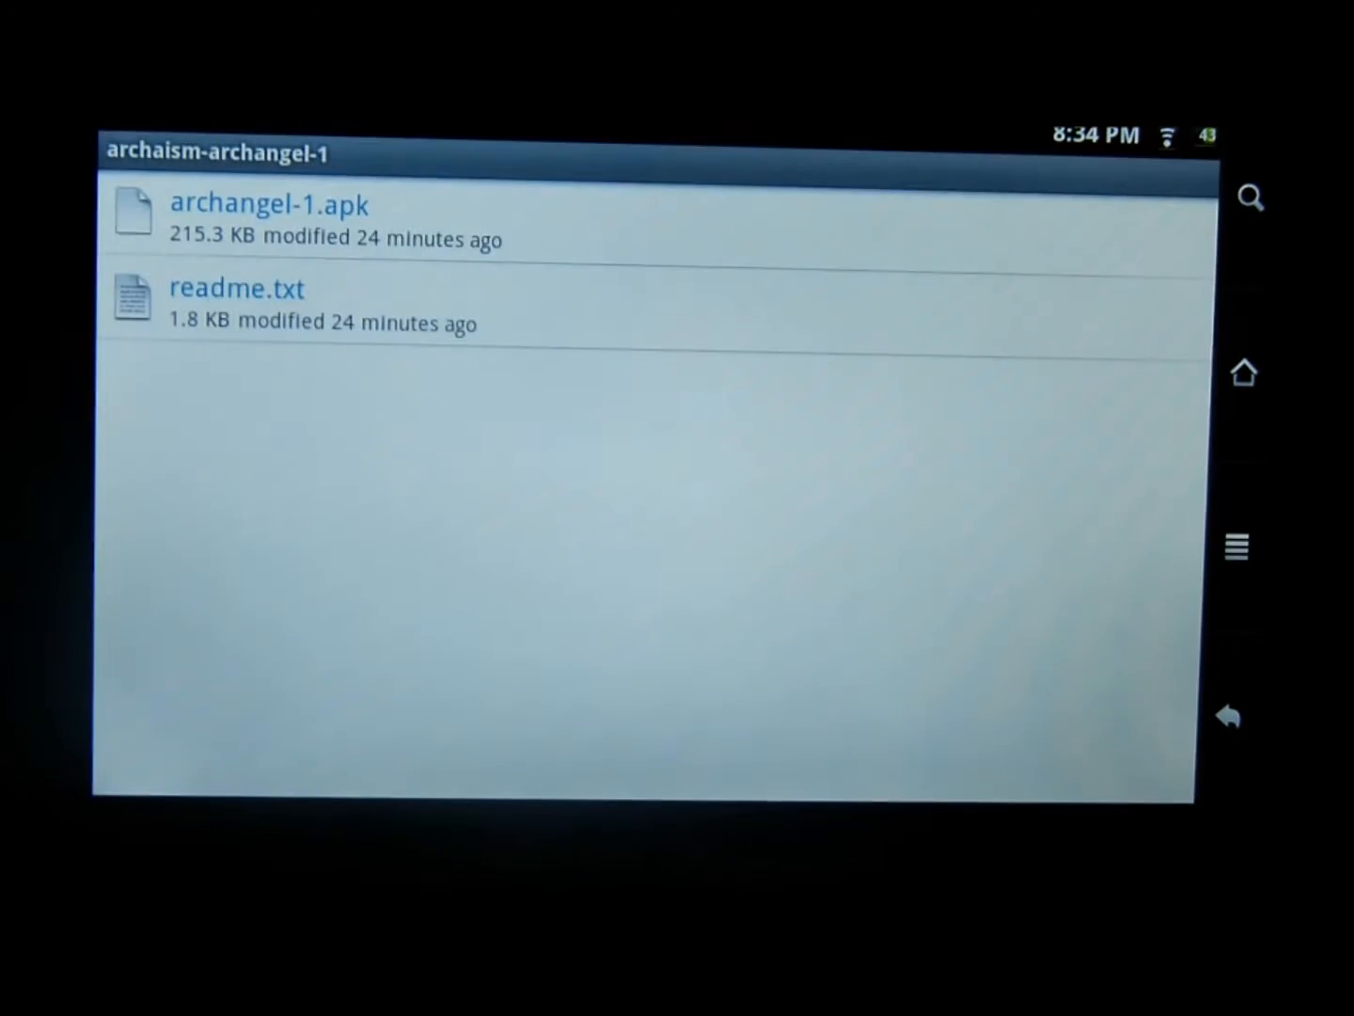
left_click(271, 203)
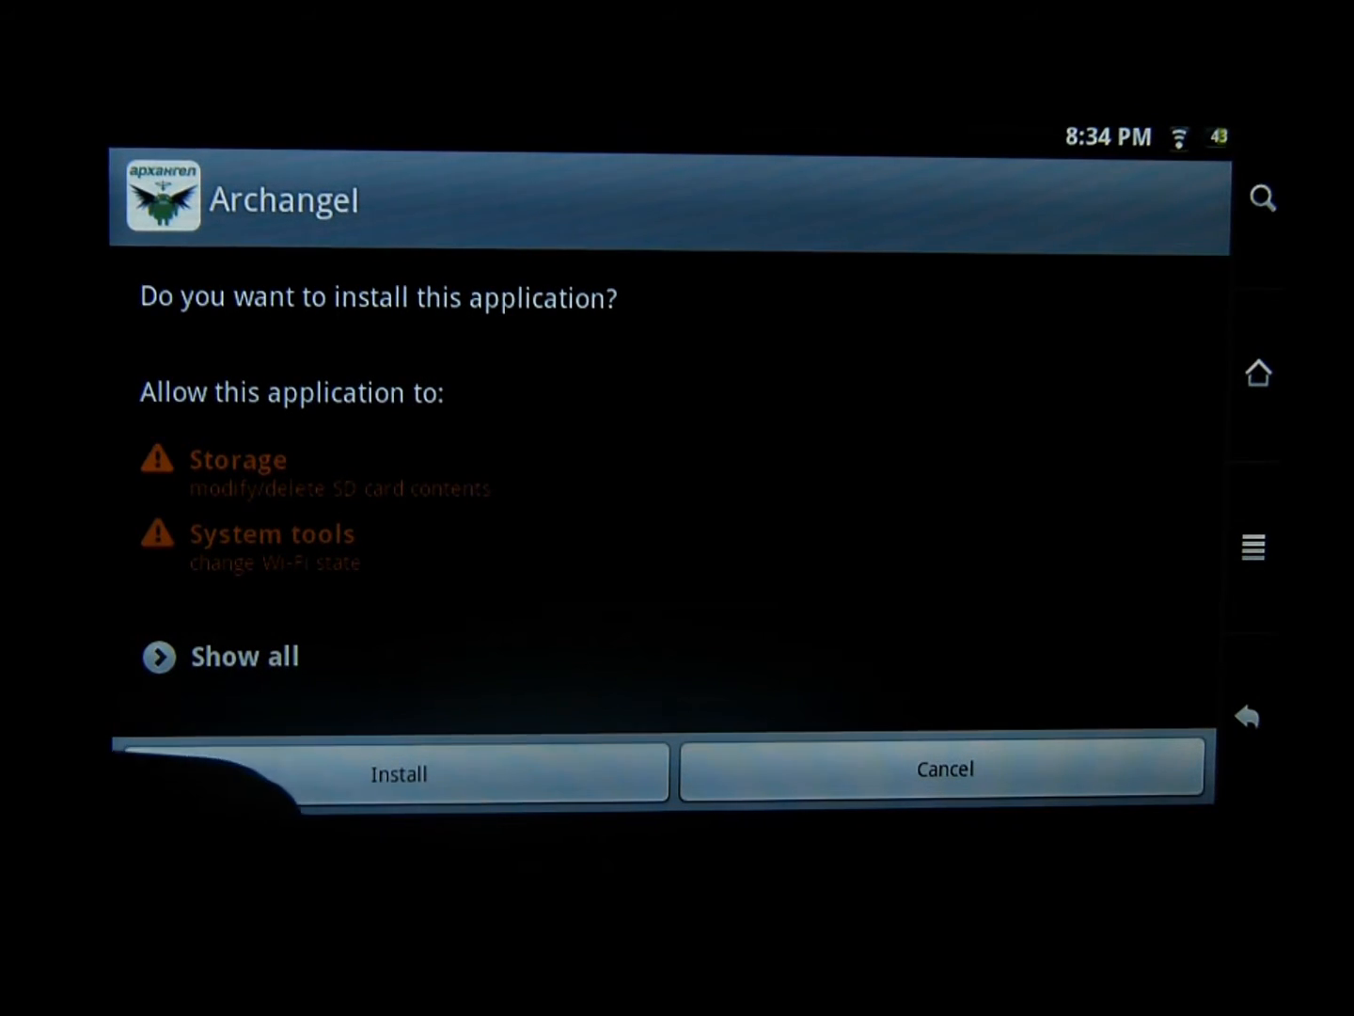
Install Archangel and launch it once installation finishes
left_click(398, 773)
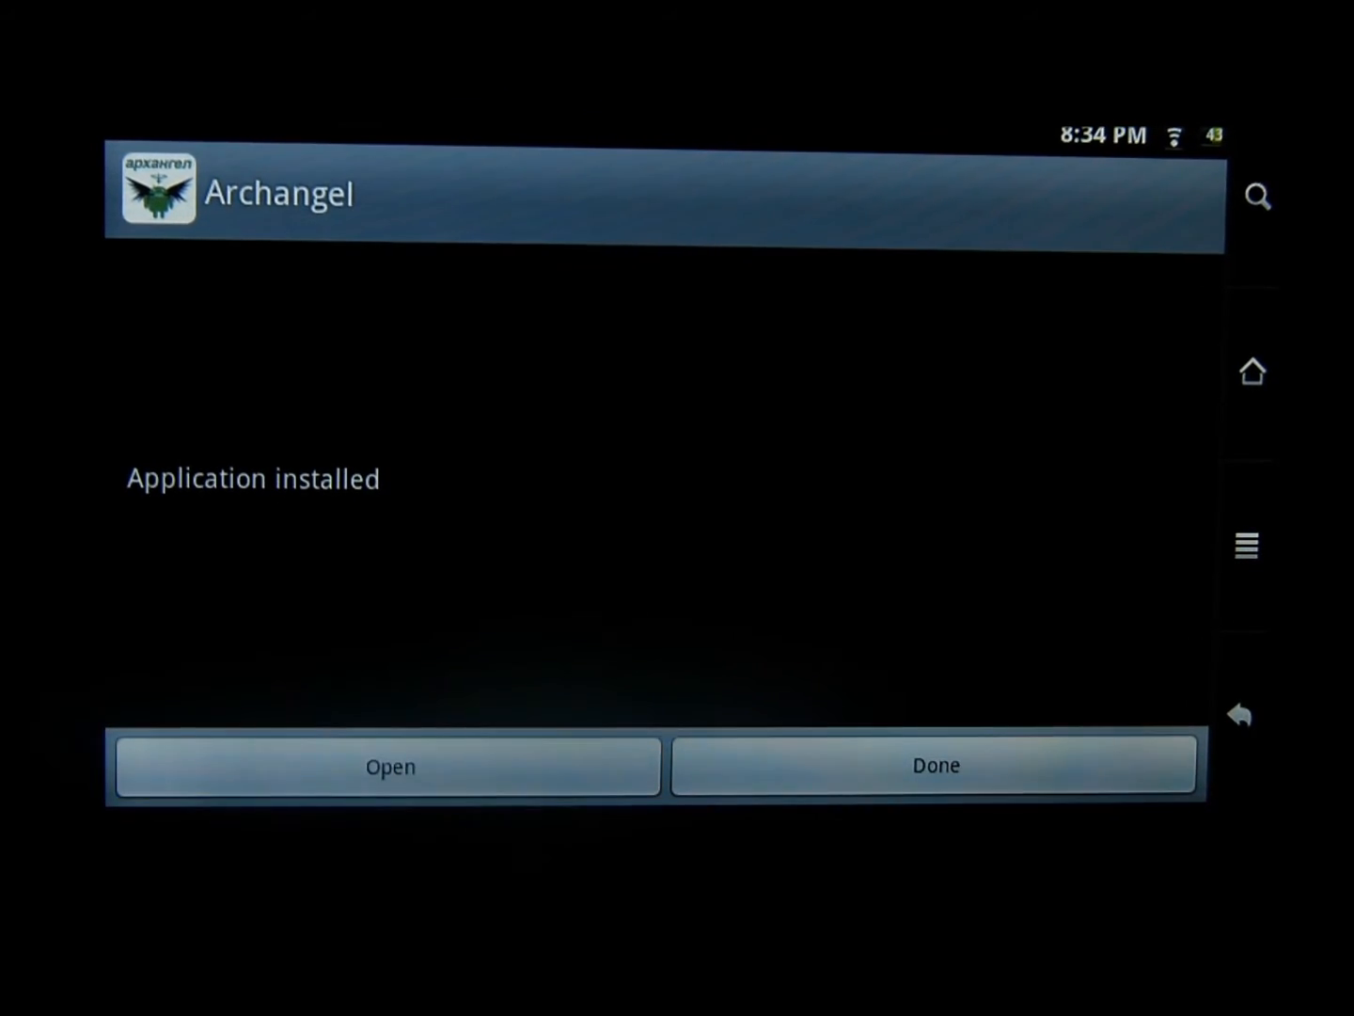
left_click(389, 766)
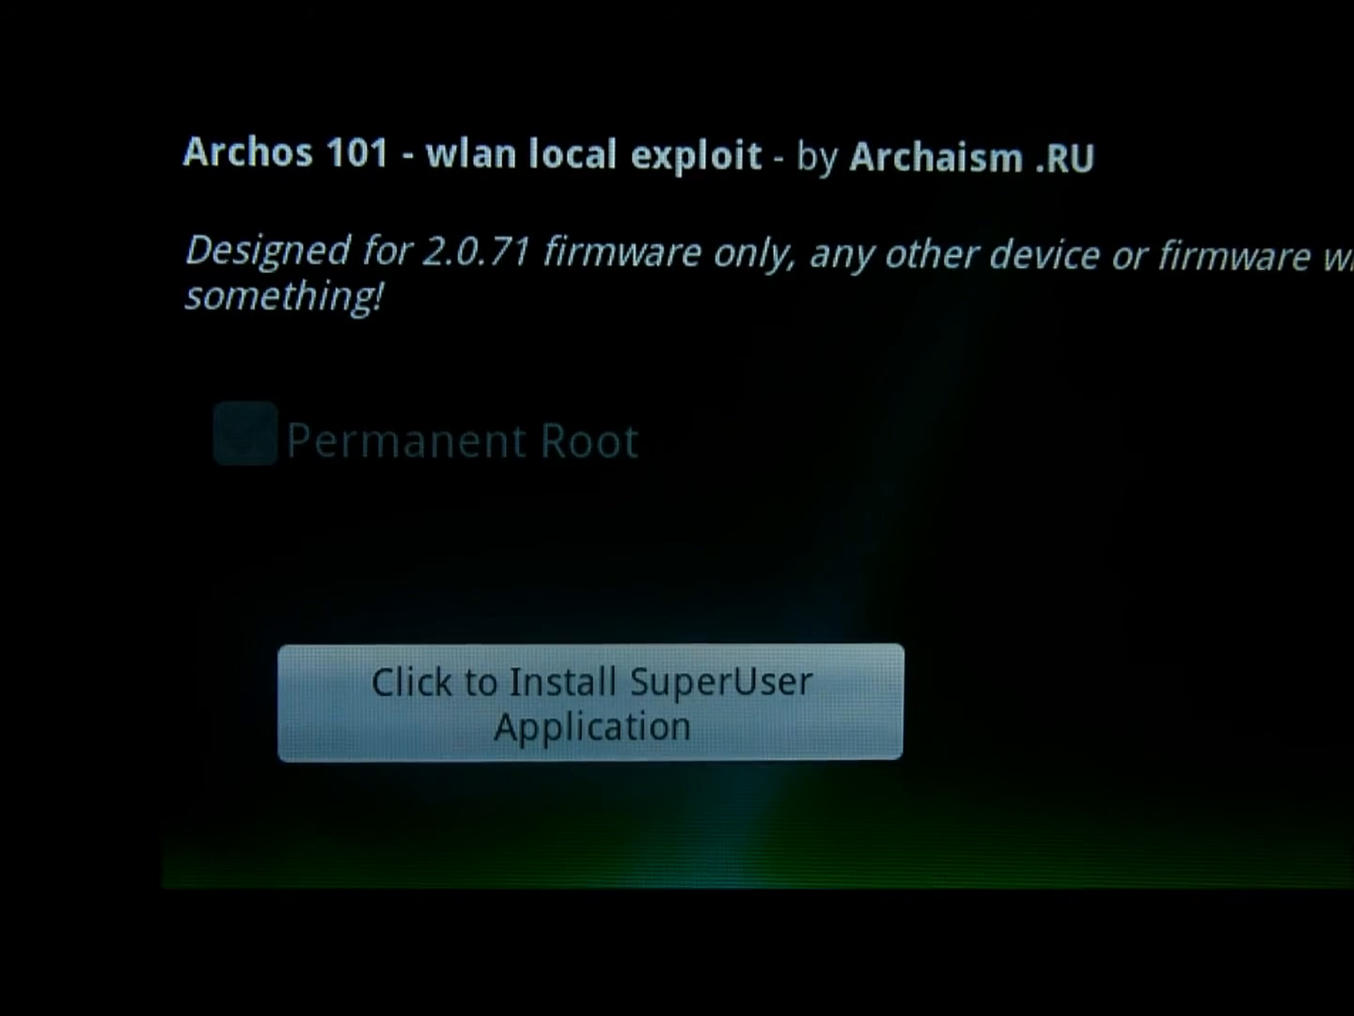
Enable Permanent Root in Archangel and start the SuperUser application install
left_click(248, 437)
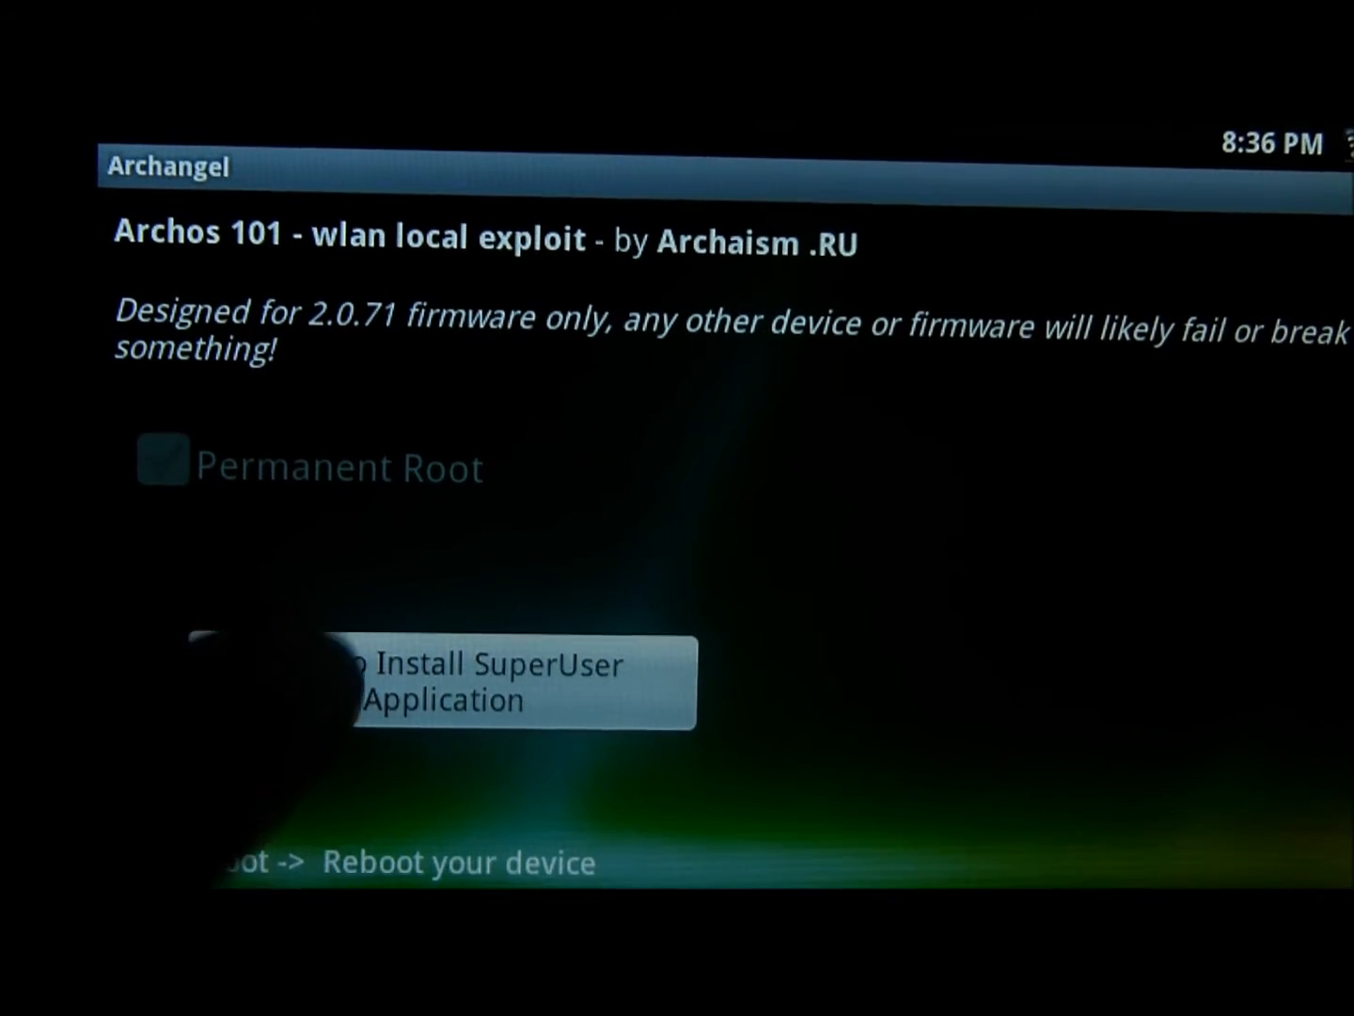
left_click(461, 681)
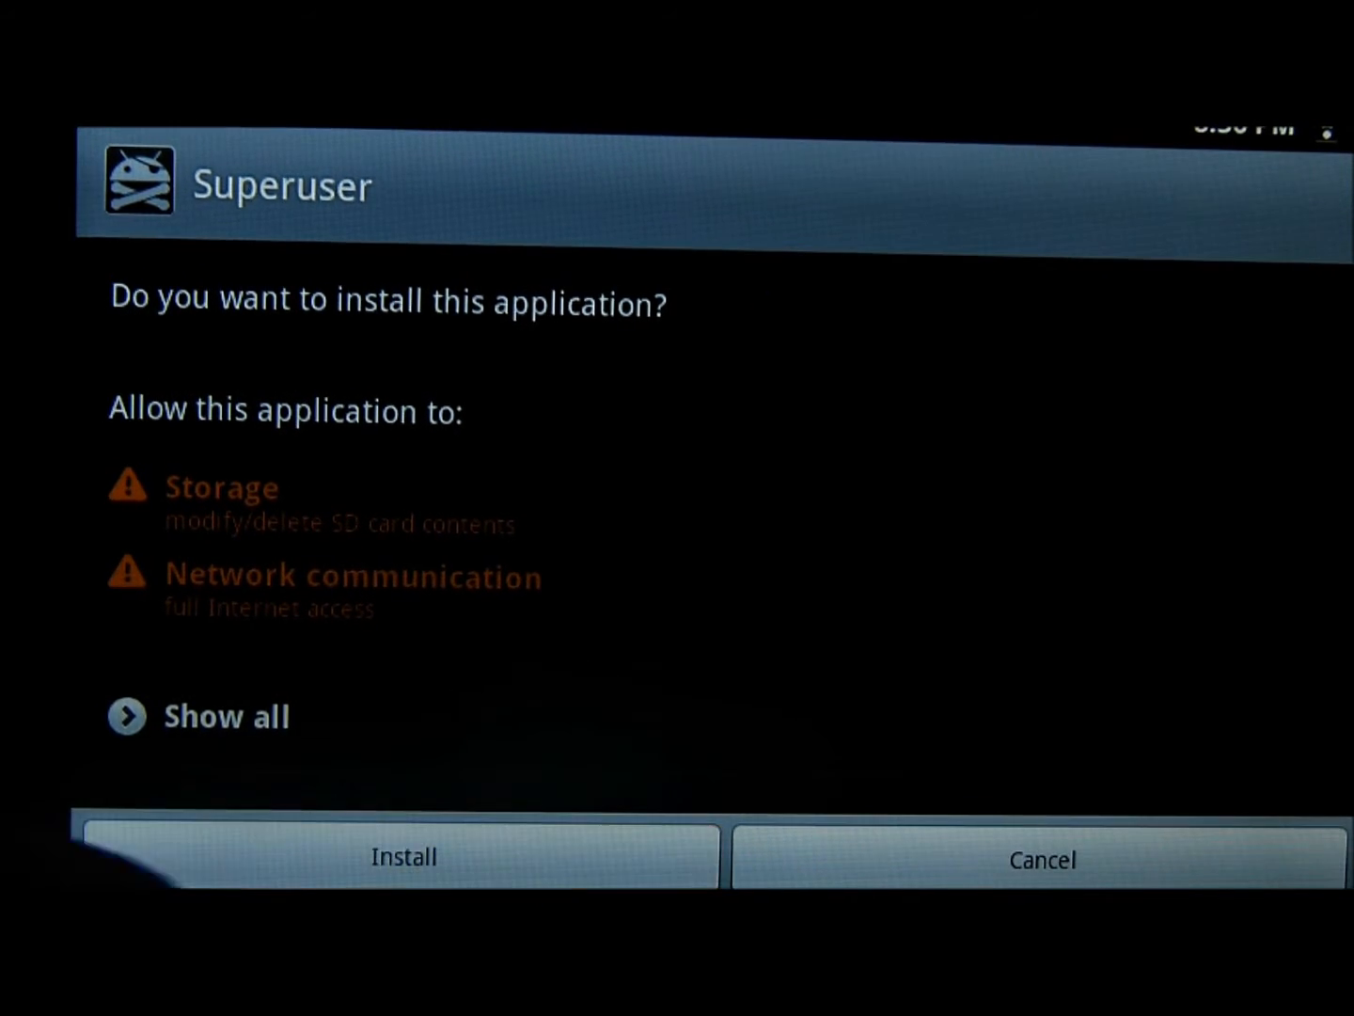
Install Superuser and open it after installation completes
left_click(404, 858)
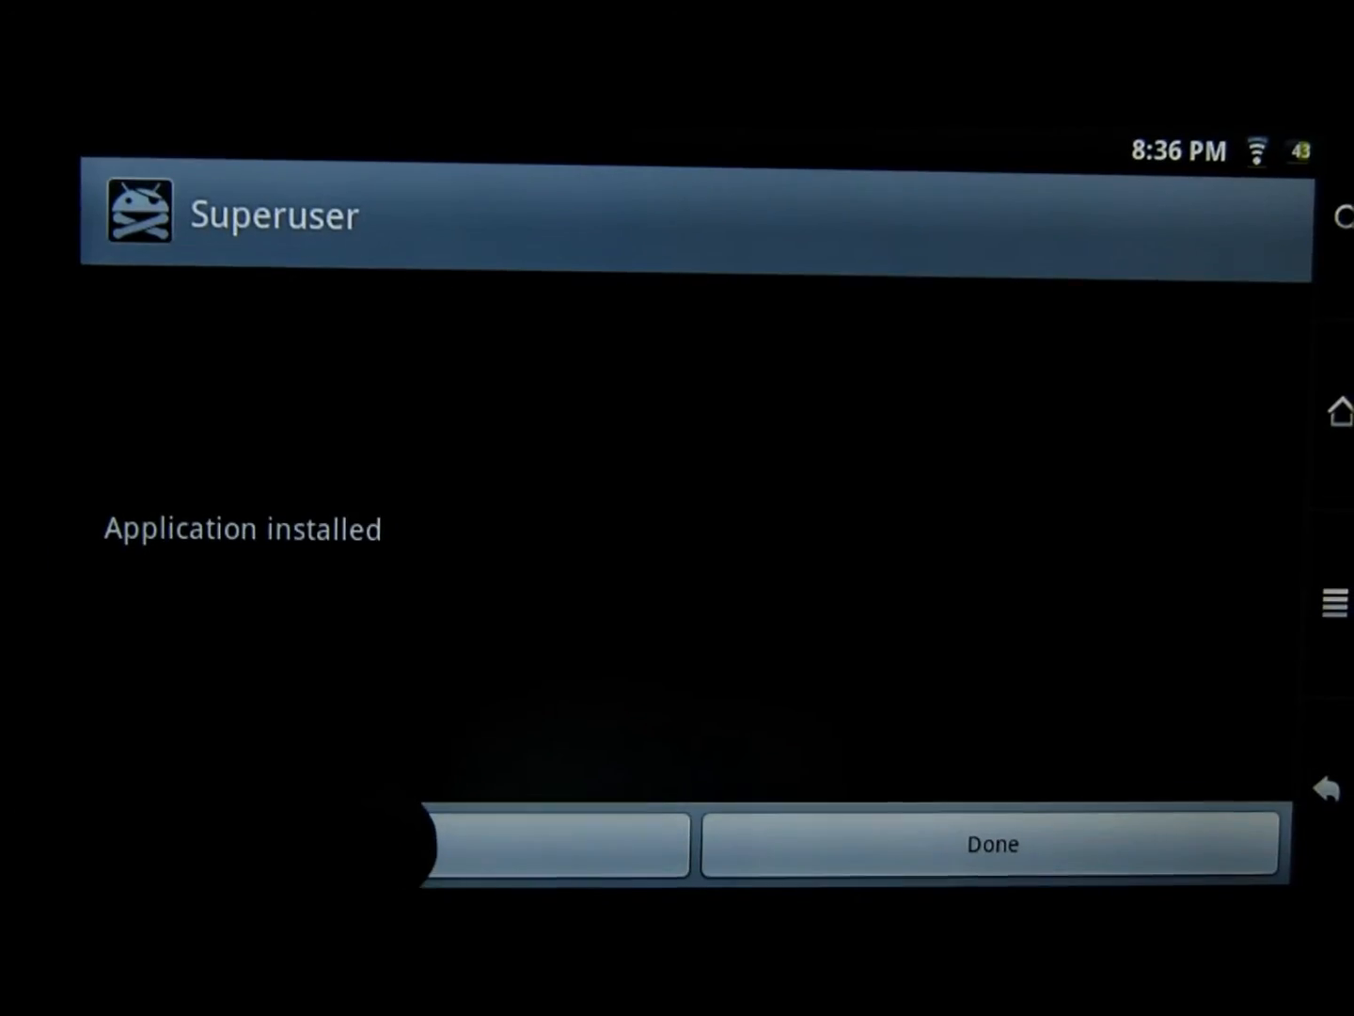
left_click(991, 842)
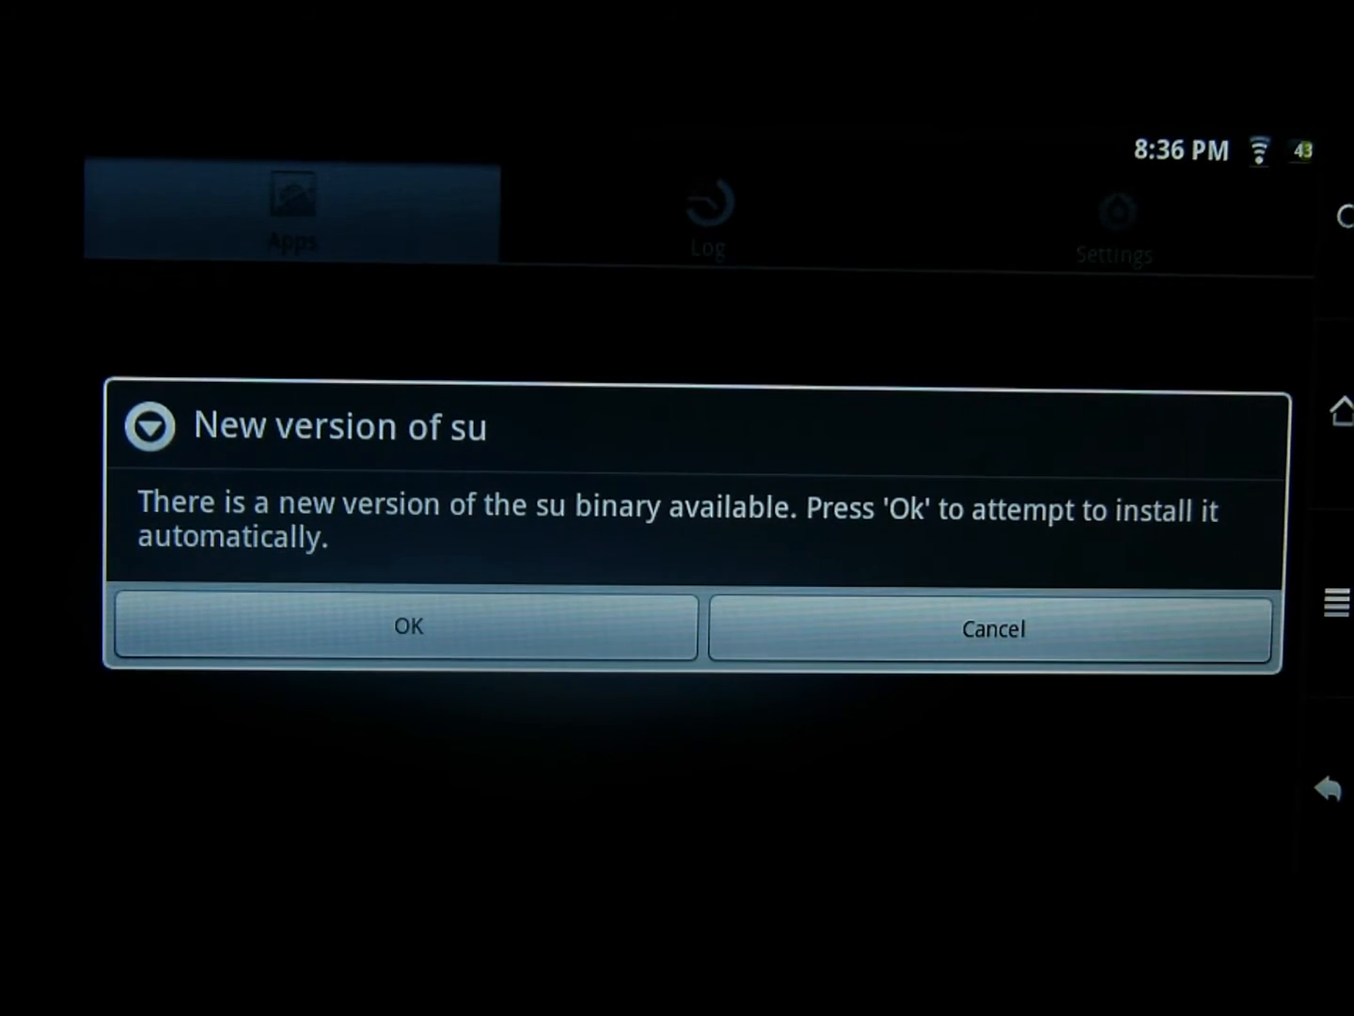
Accept installing the newer su binary in Superuser
left_click(407, 627)
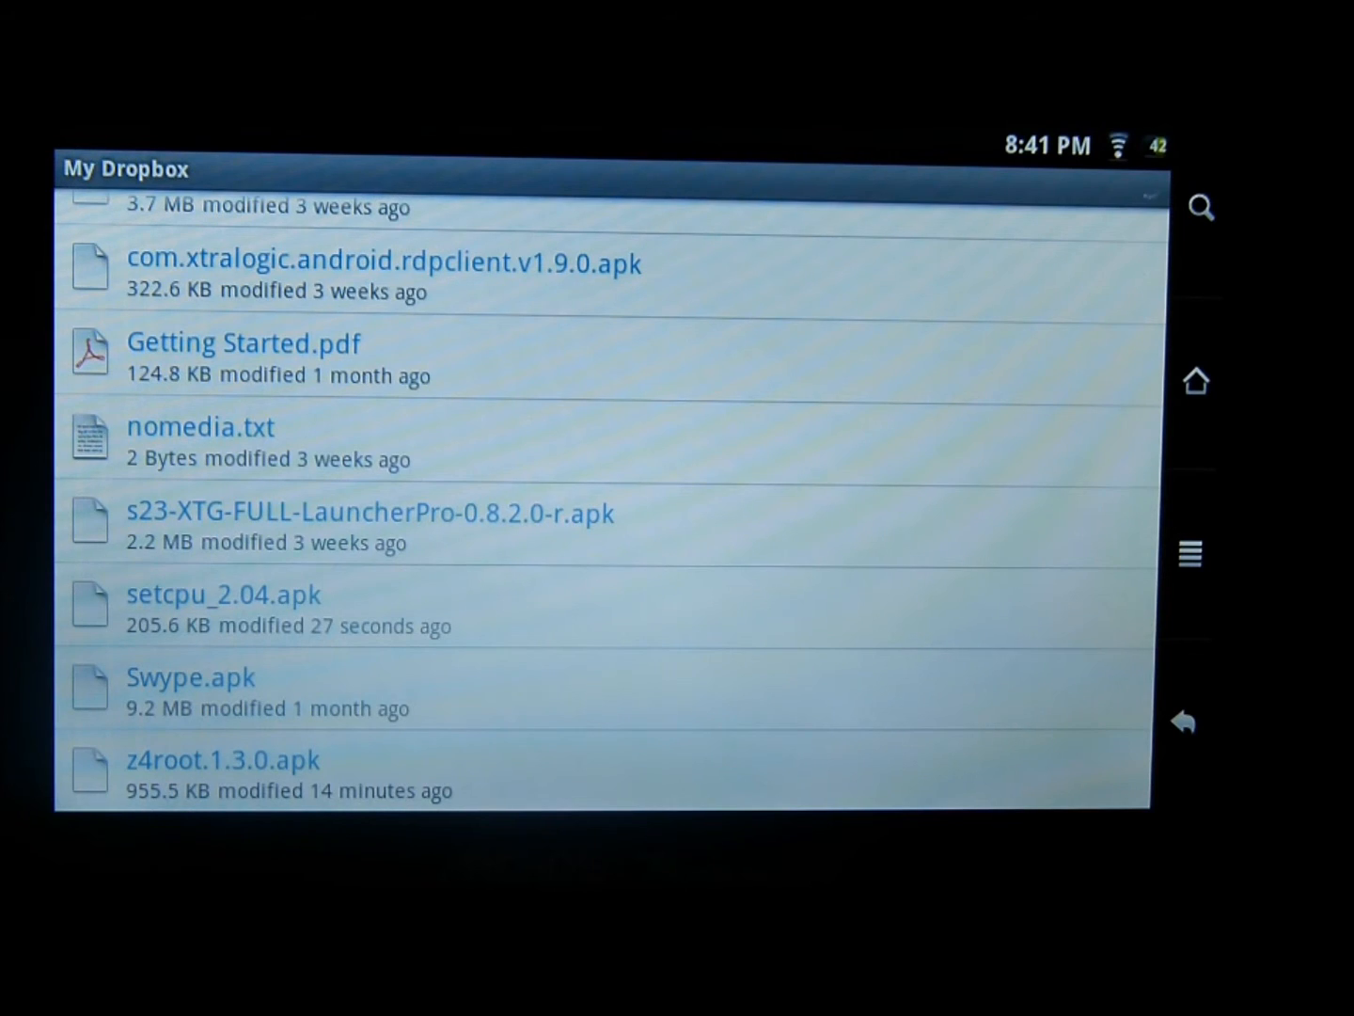
Open setcpu_2.04.apk from My Dropbox to bring up its install prompt
left_click(224, 595)
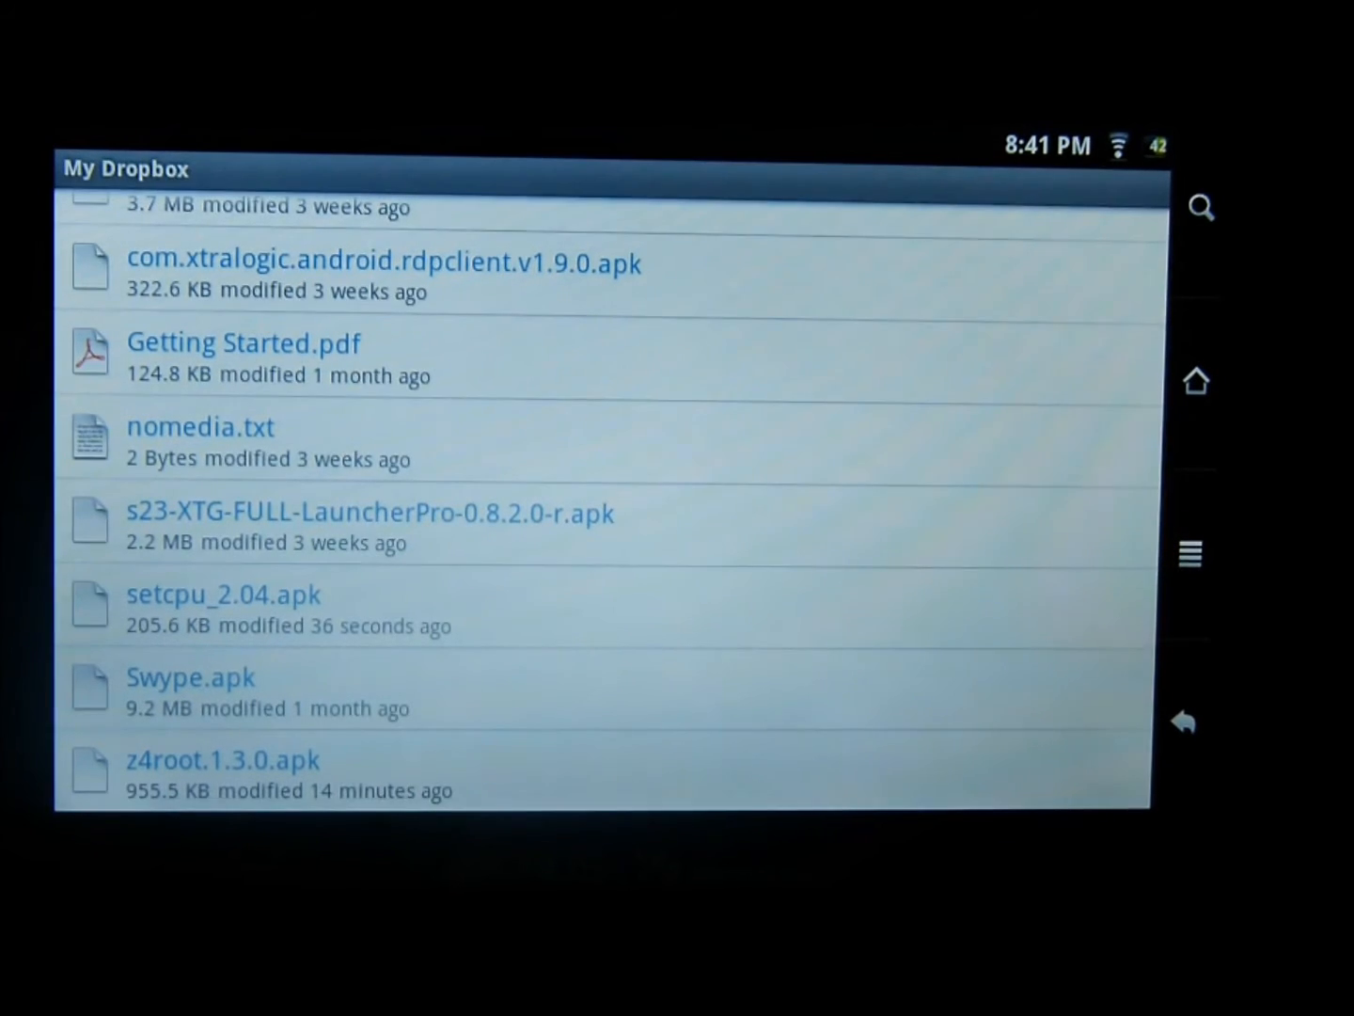
left_click(224, 595)
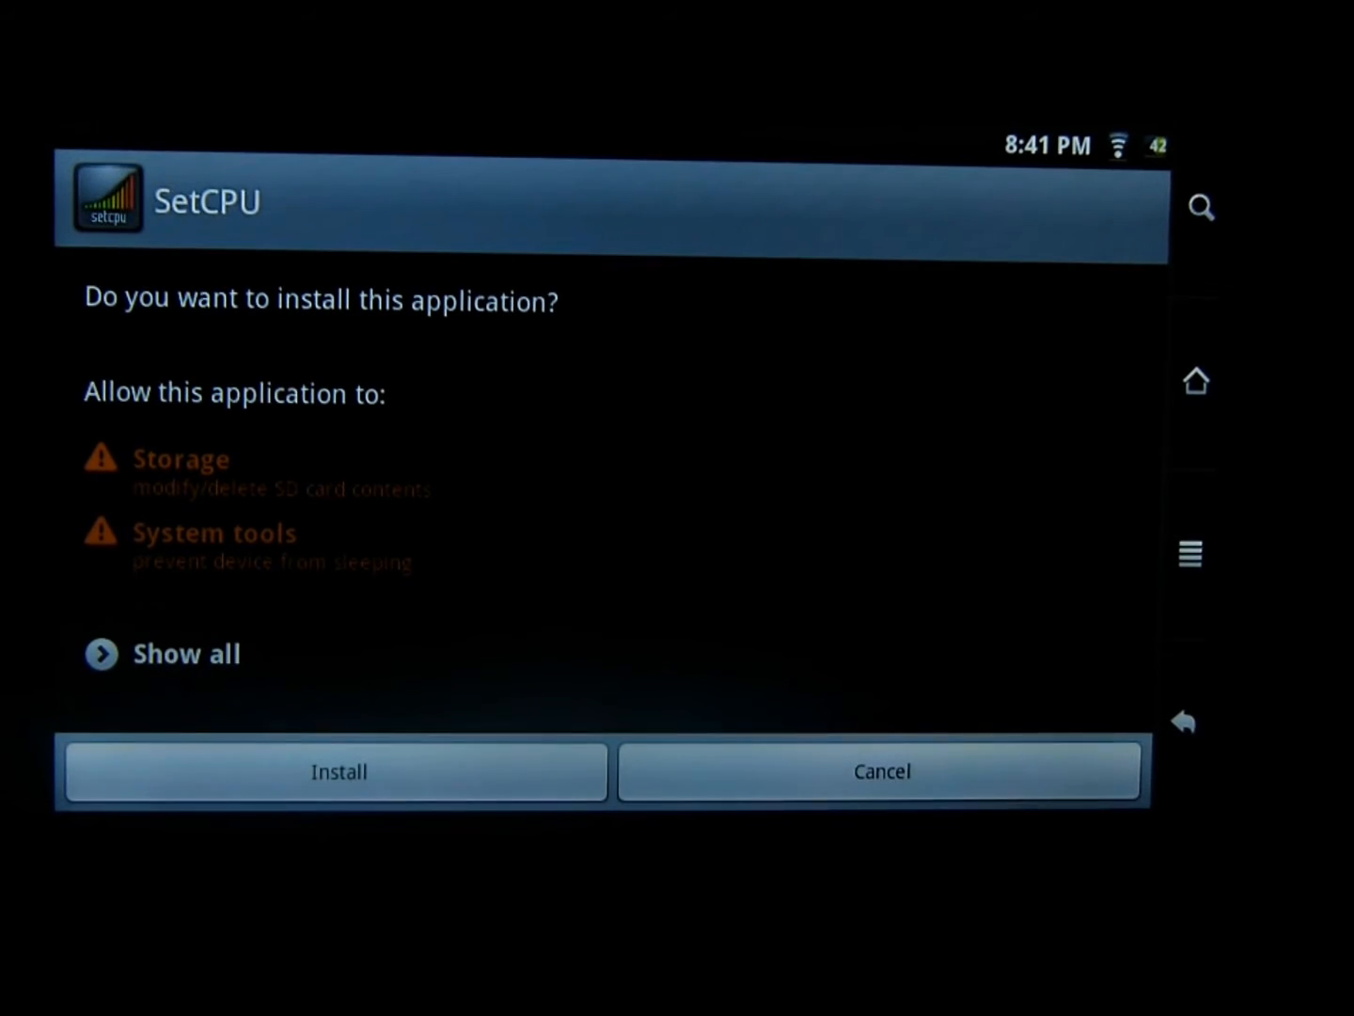
Install SetCPU and launch it once installation completes
left_click(339, 771)
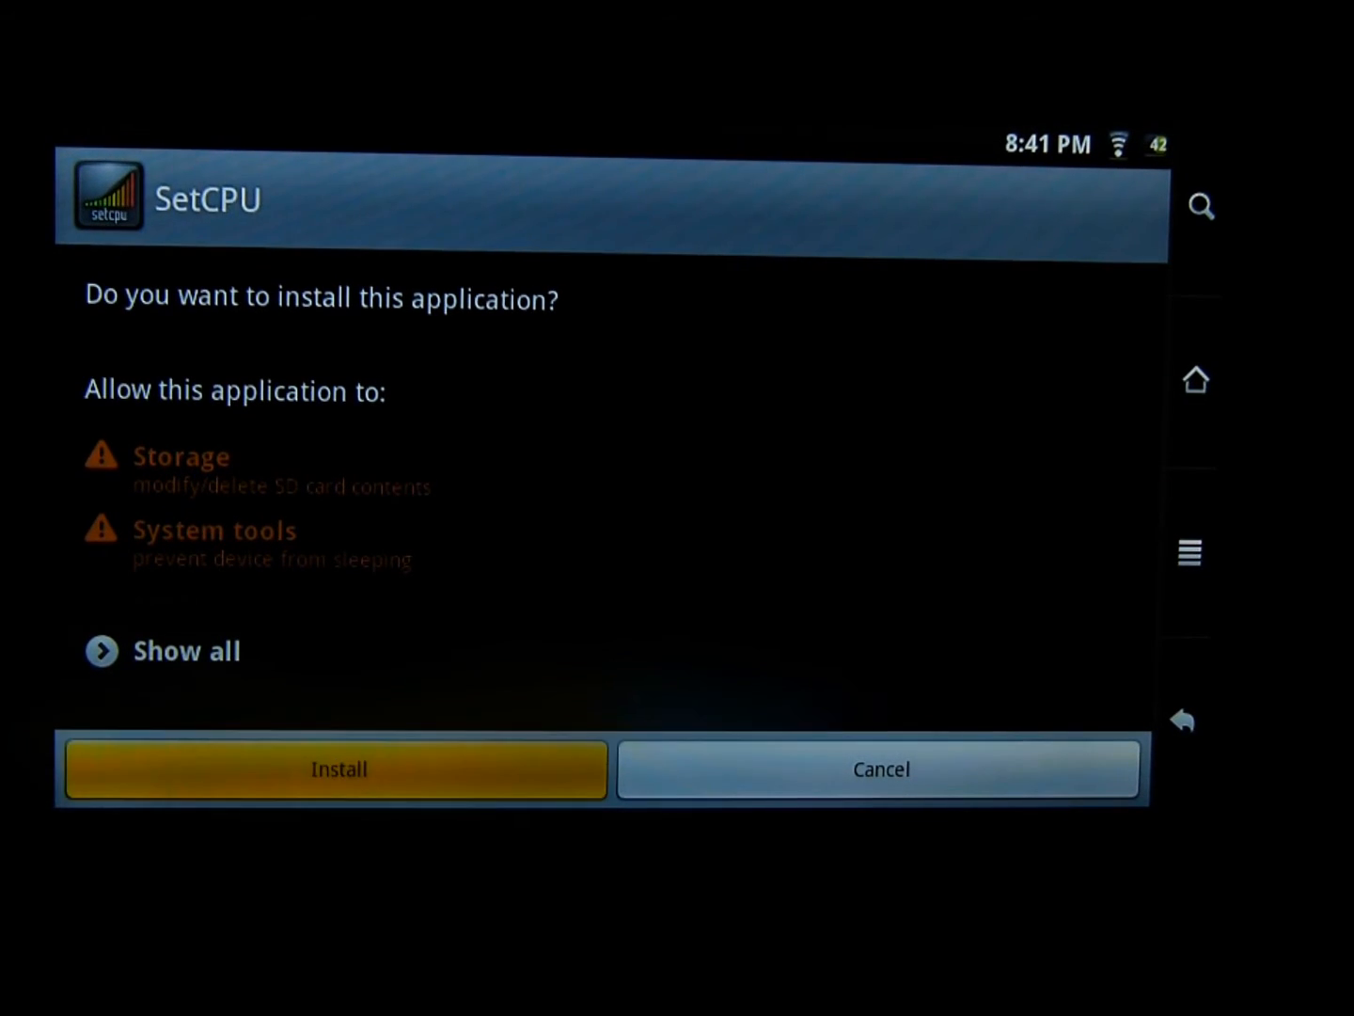
left_click(339, 767)
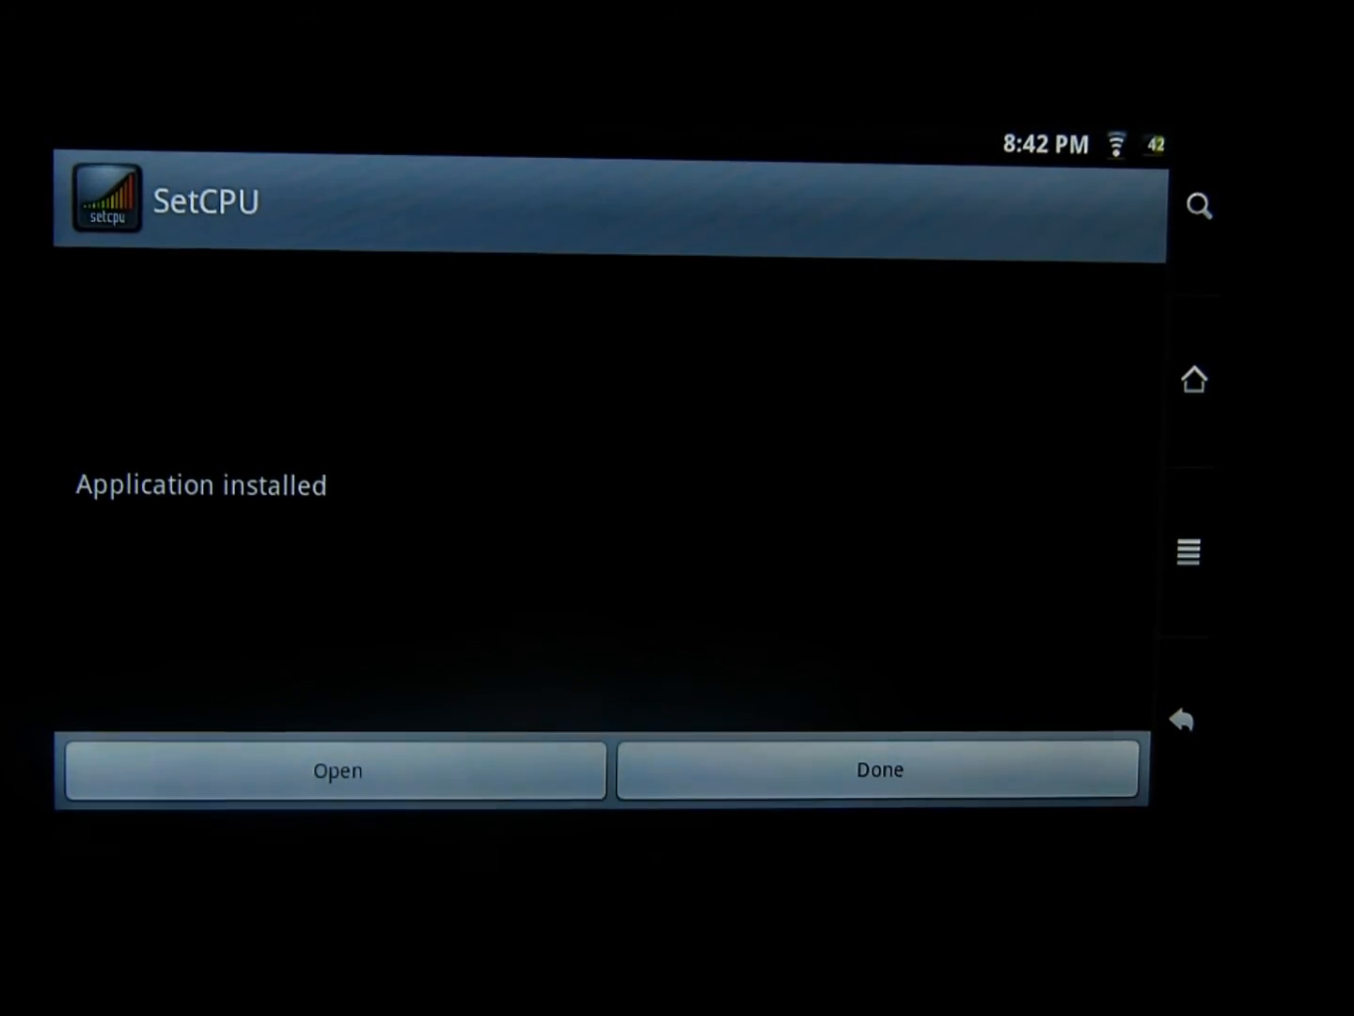
left_click(335, 769)
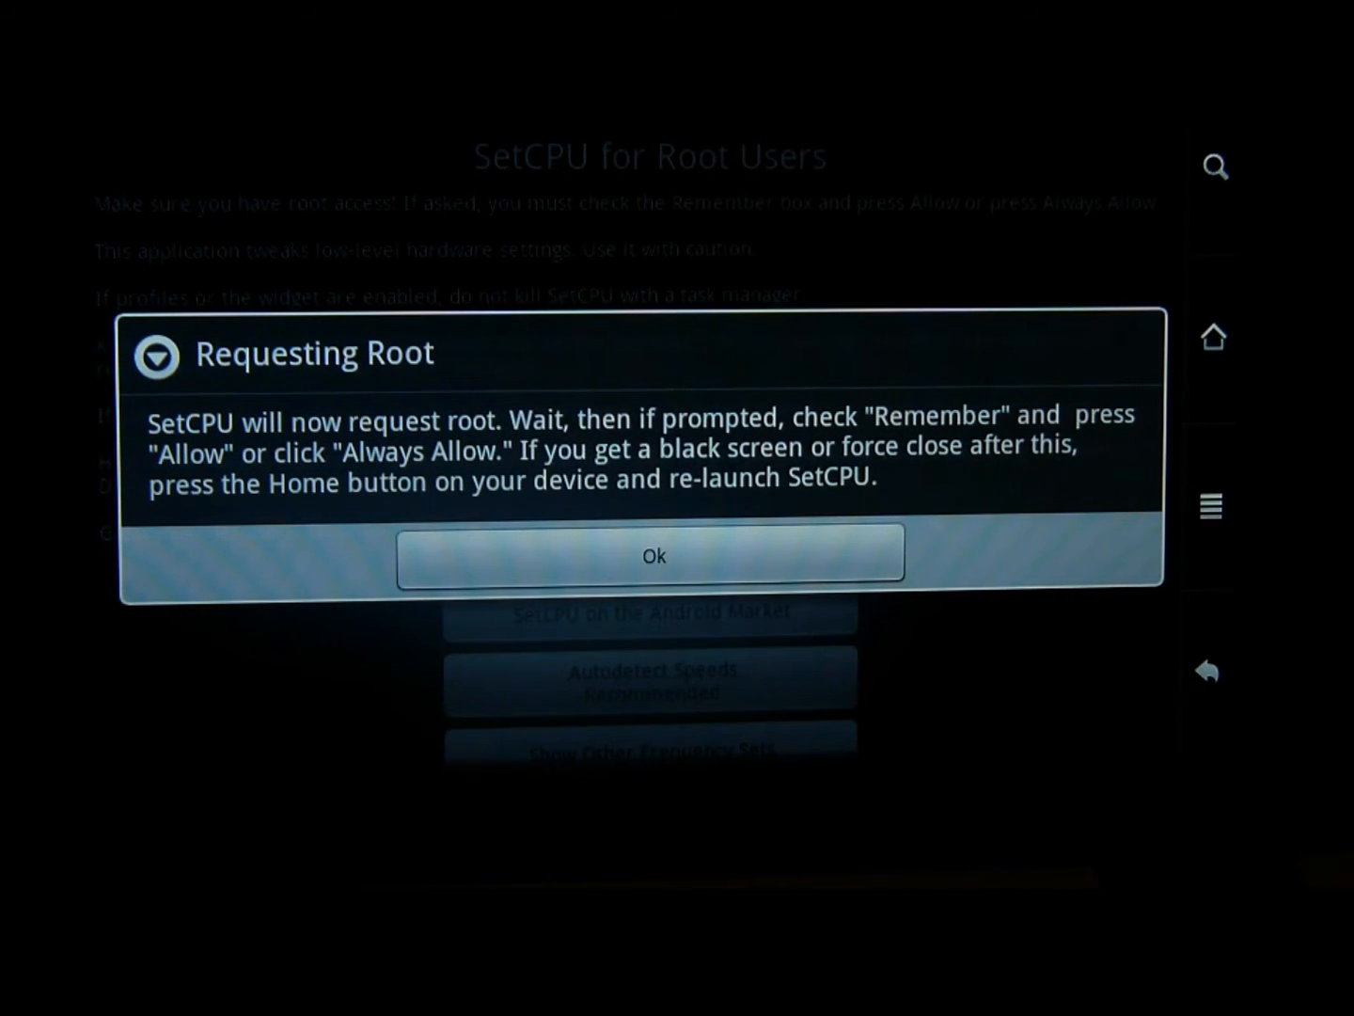
Dismiss SetCPU's root request notice, 'Root Access Not Detected' warning and 'Settings Saved' notice
left_click(651, 555)
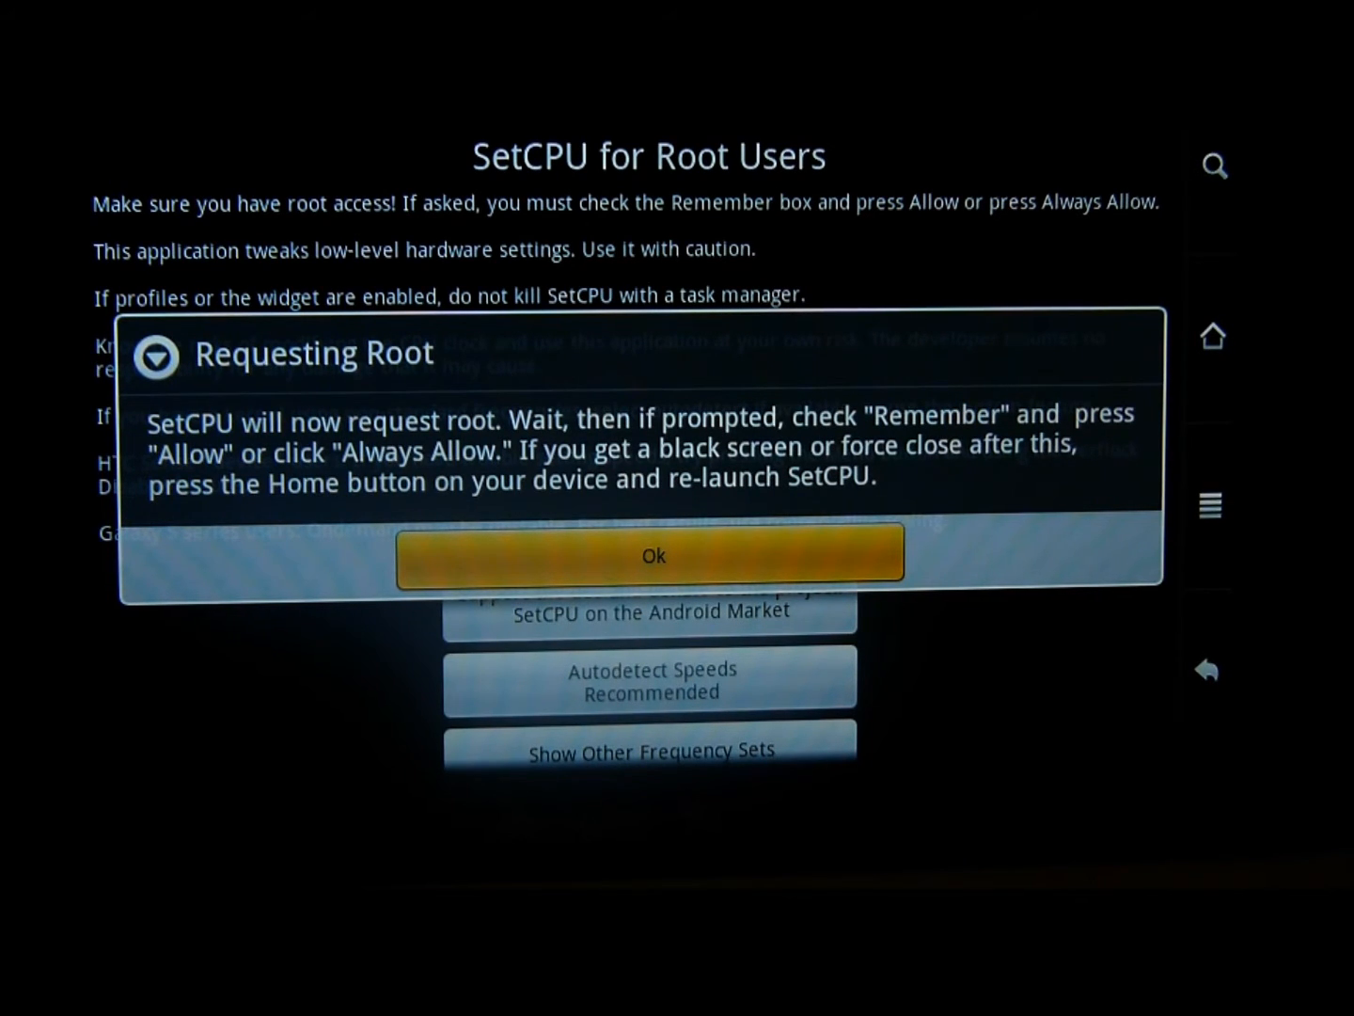
left_click(653, 555)
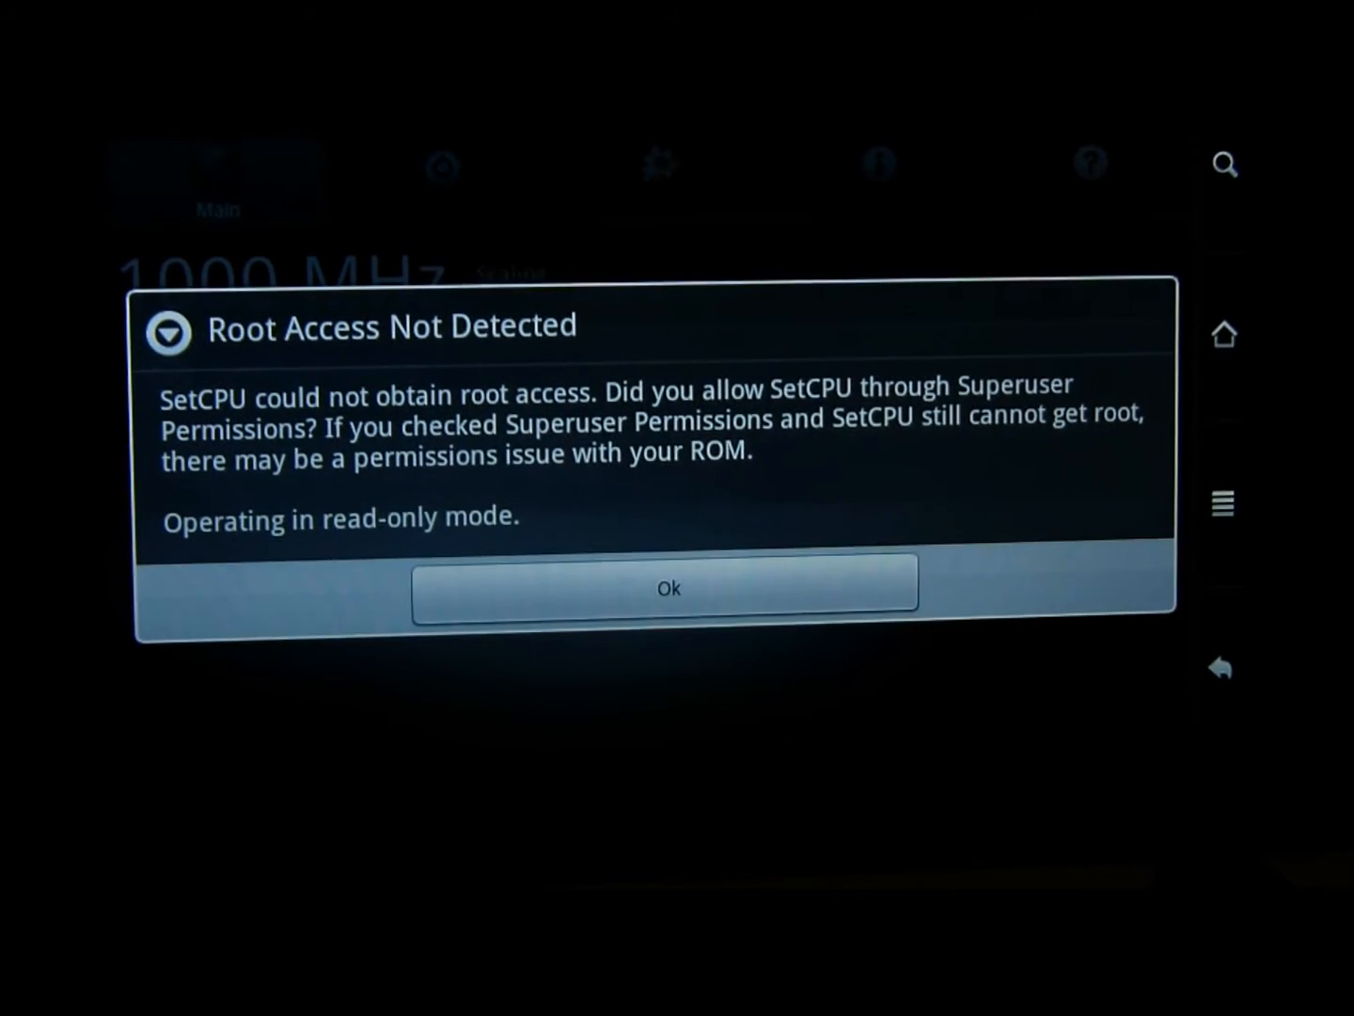
left_click(668, 587)
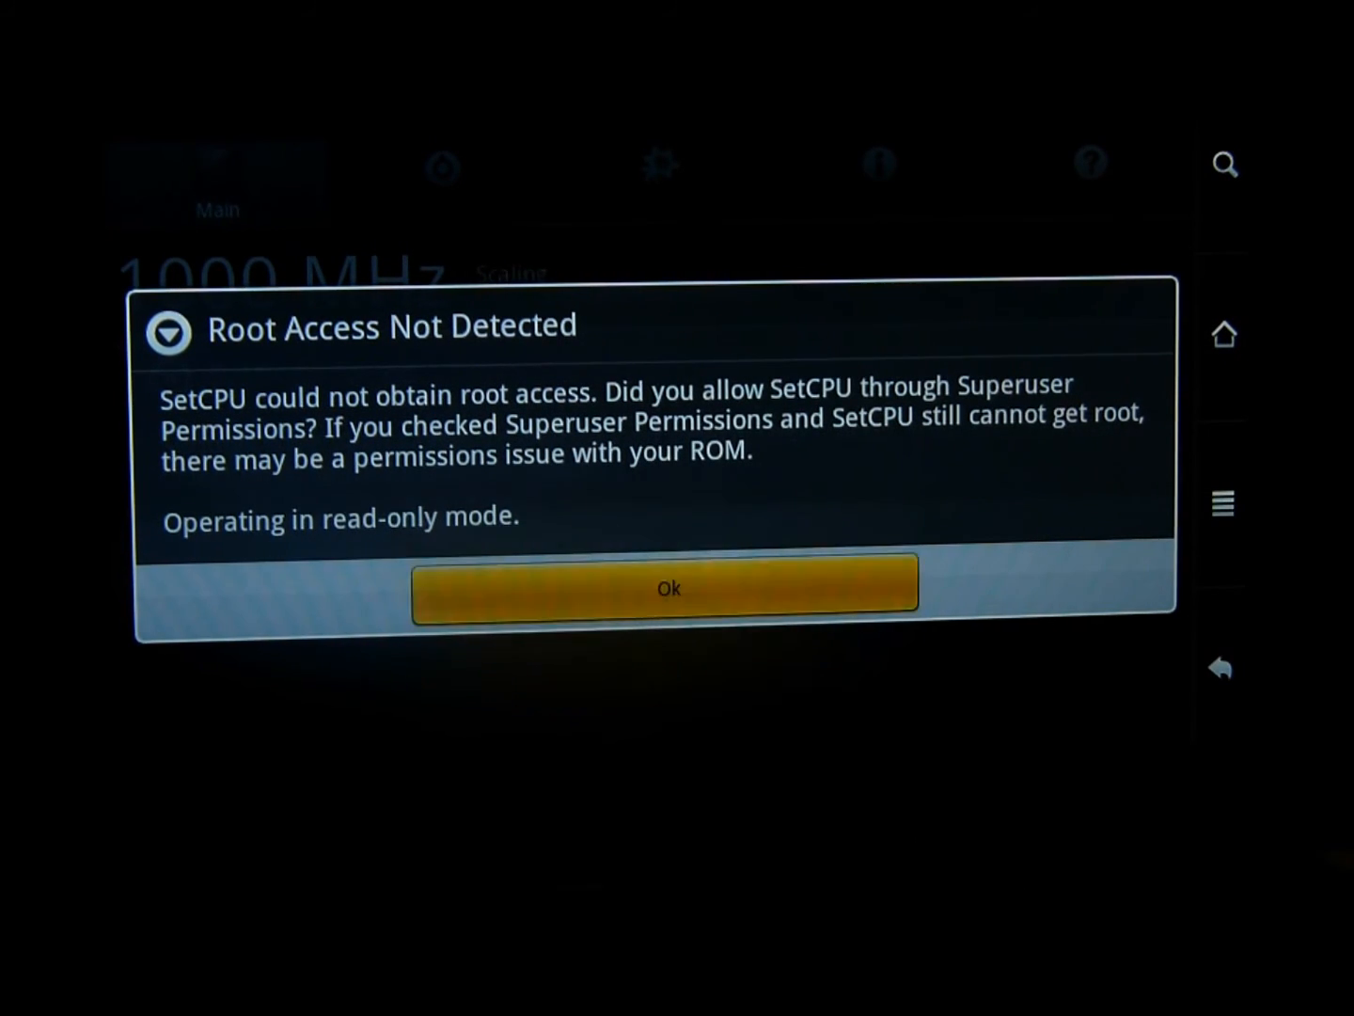
left_click(667, 587)
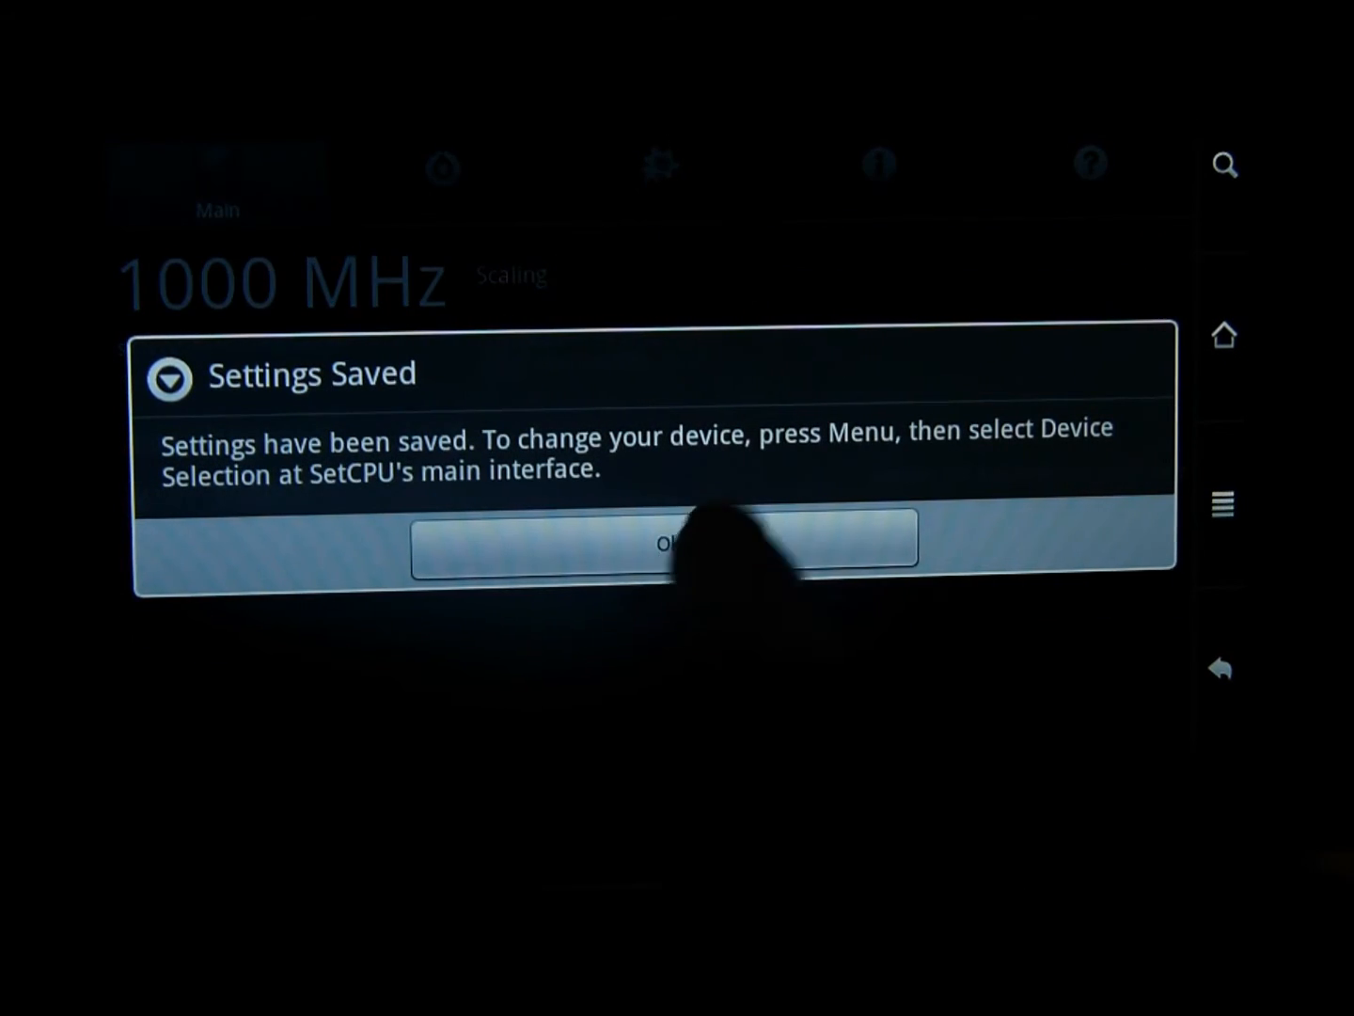
left_click(667, 546)
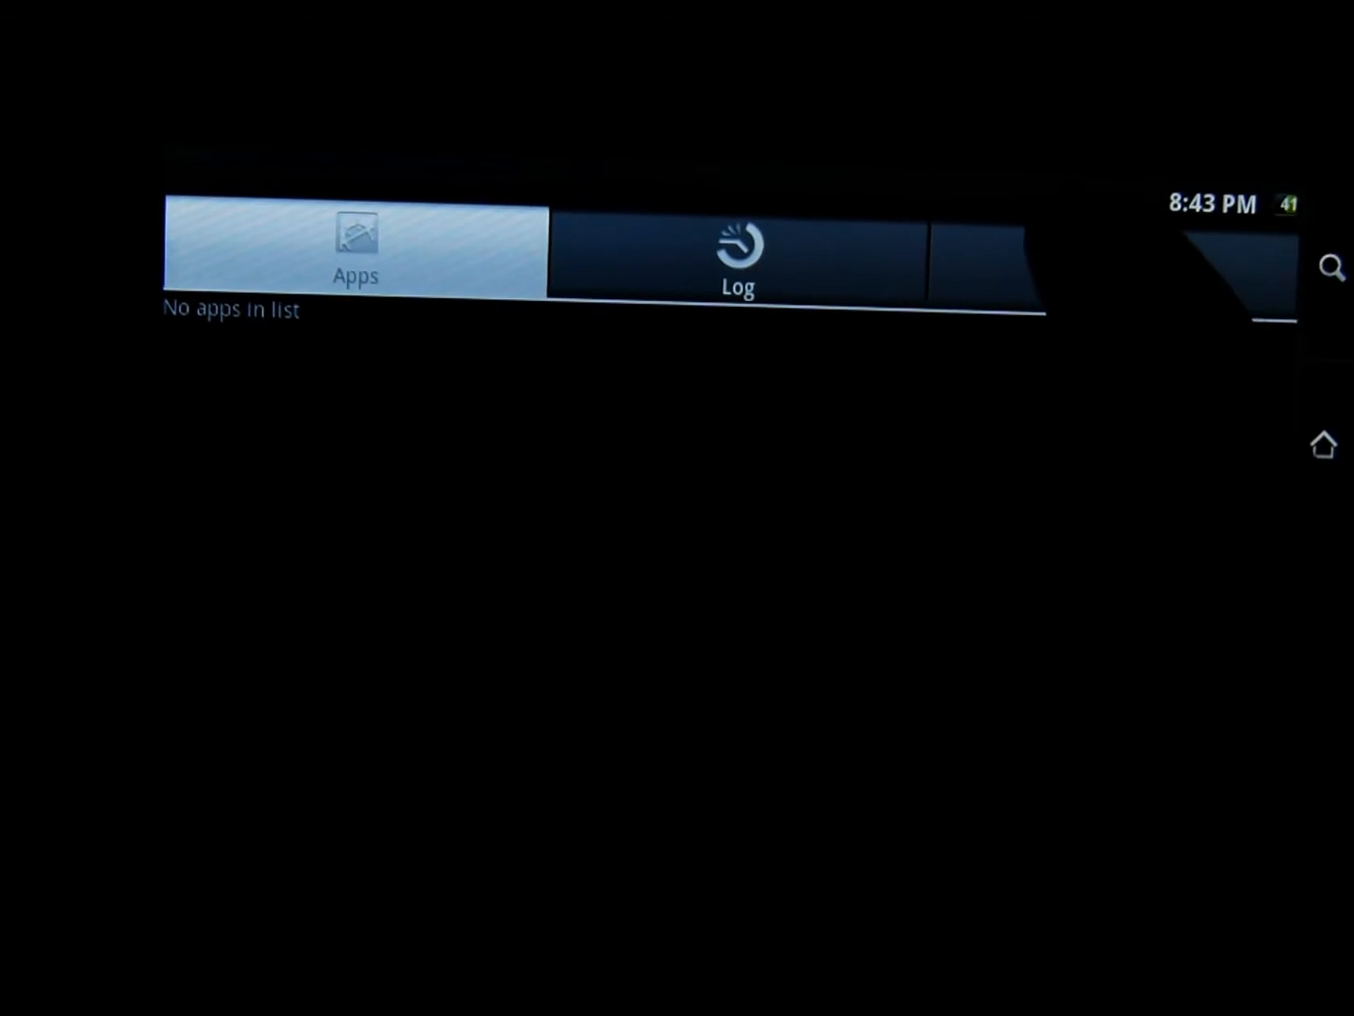
Browse Superuser's Settings tab, then return to the app drawer listing all installed apps
left_click(1123, 259)
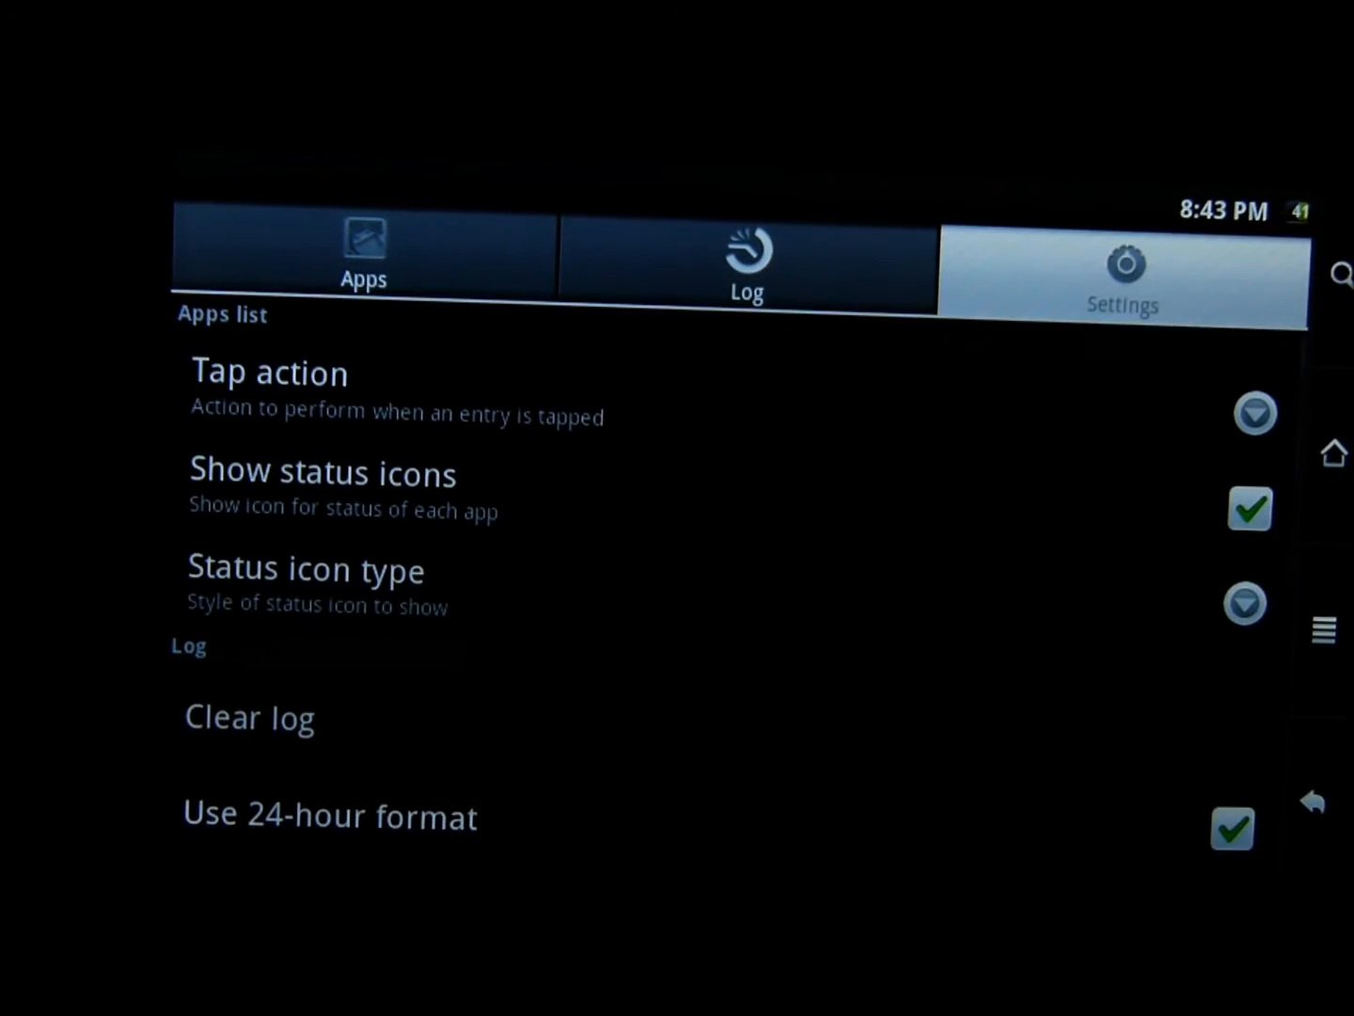
scroll("down", 3)
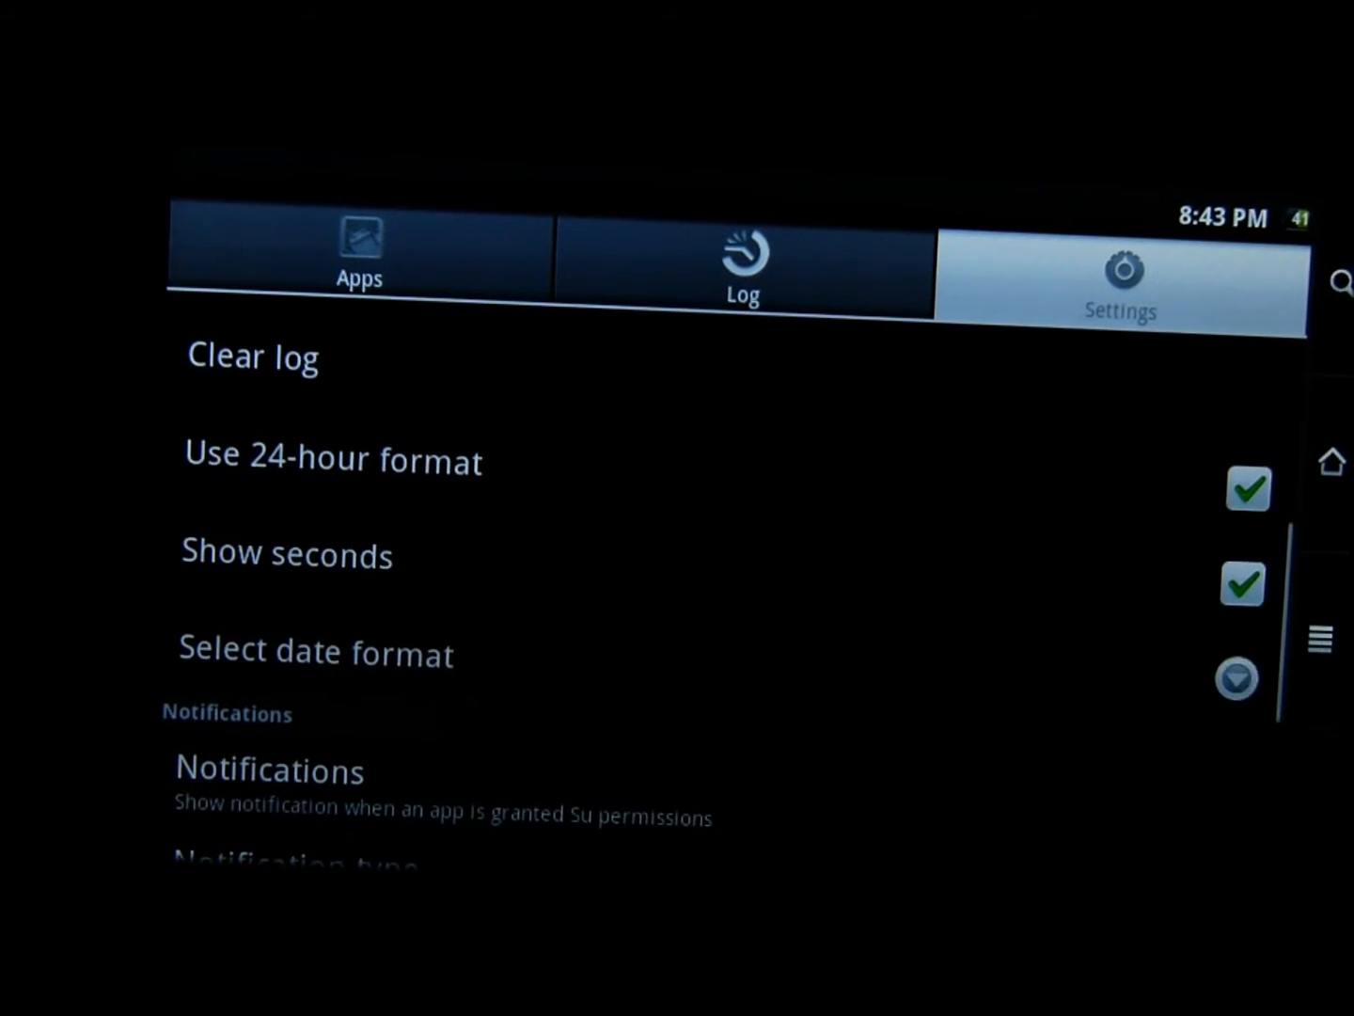
scroll("down", 3)
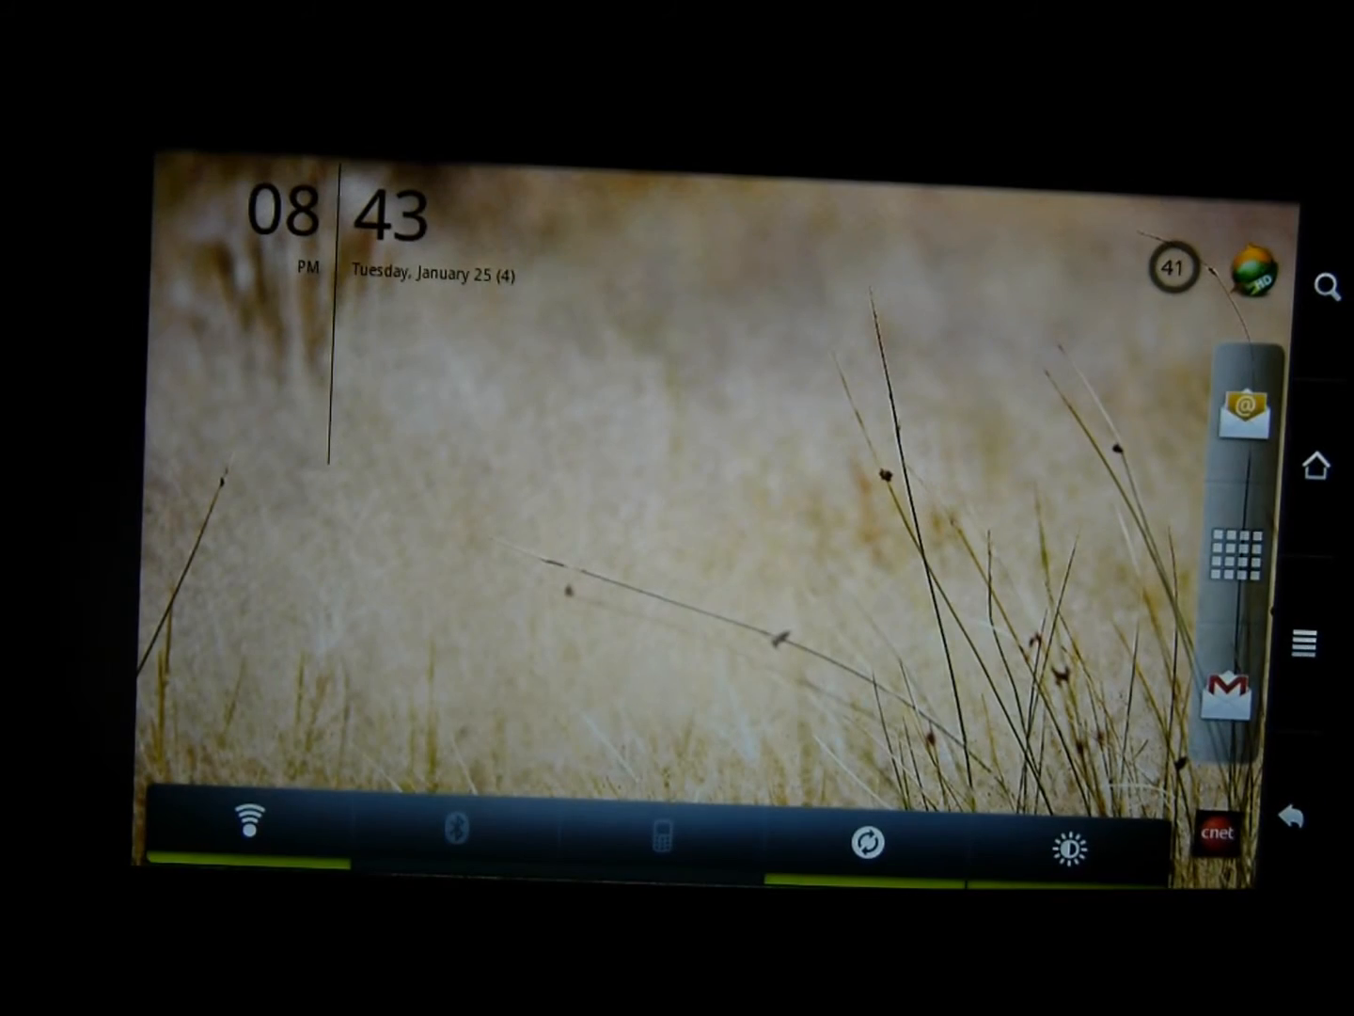
left_click(1243, 561)
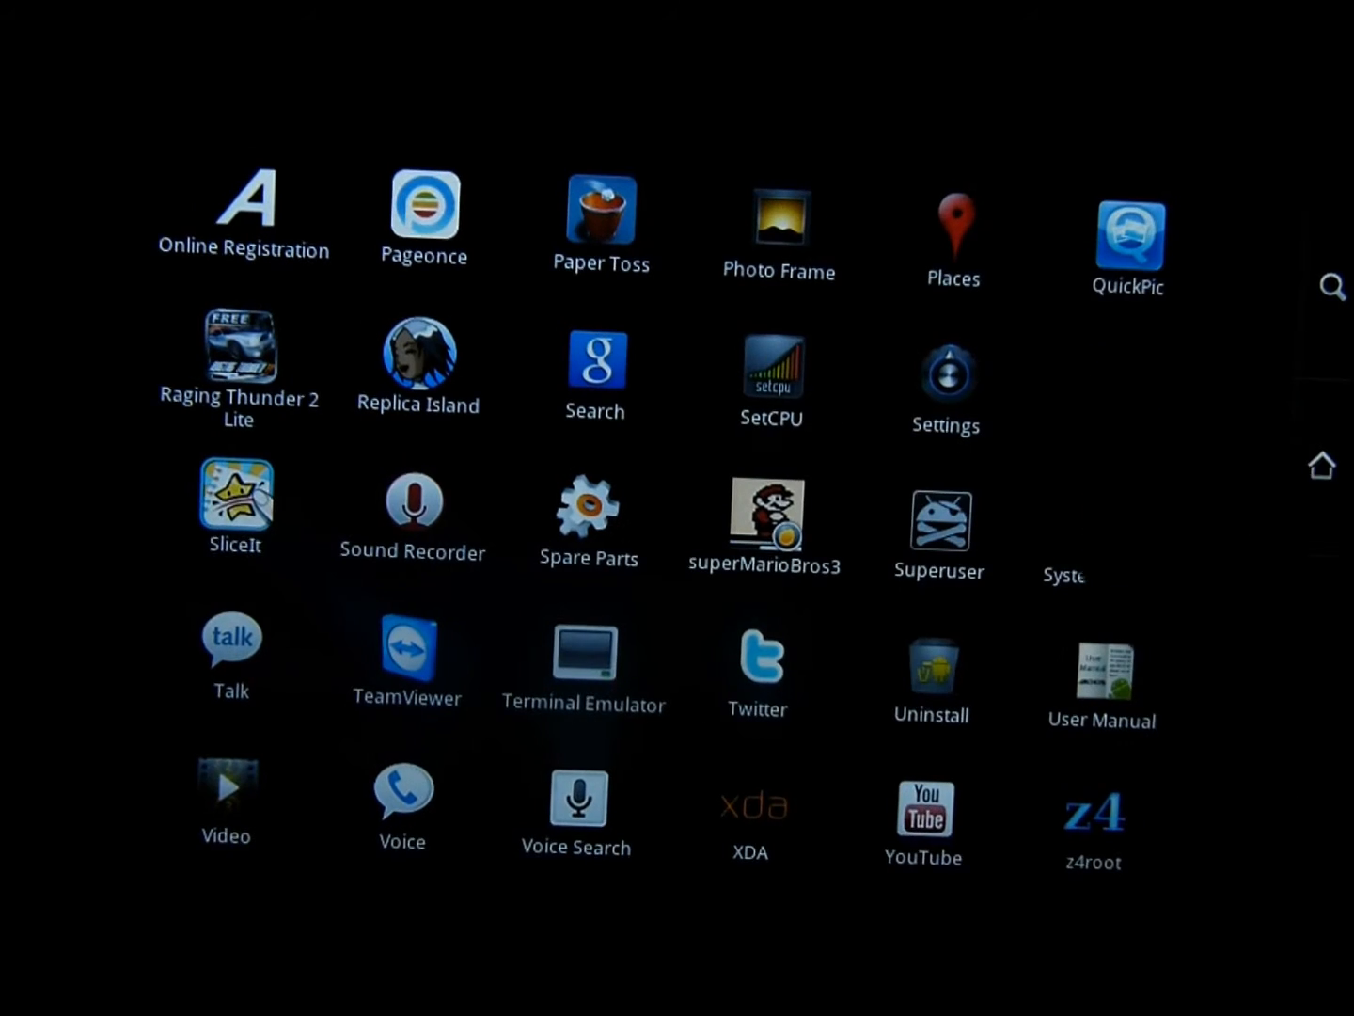
Relaunch SetCPU, dismiss its no-root read-only warning, and return to Superuser's settings
left_click(772, 372)
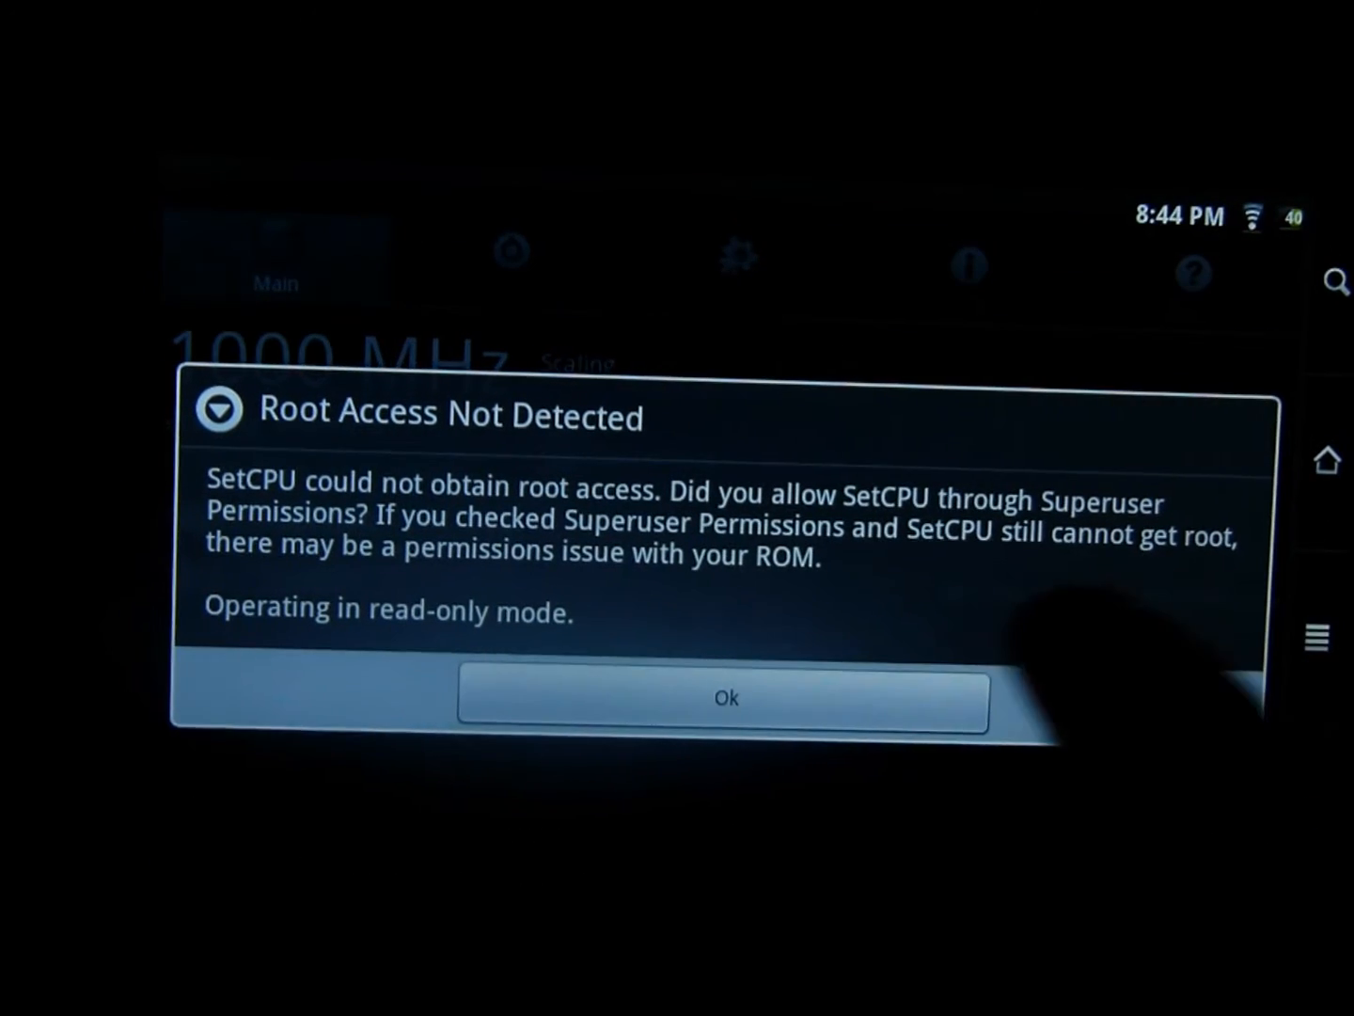
left_click(727, 698)
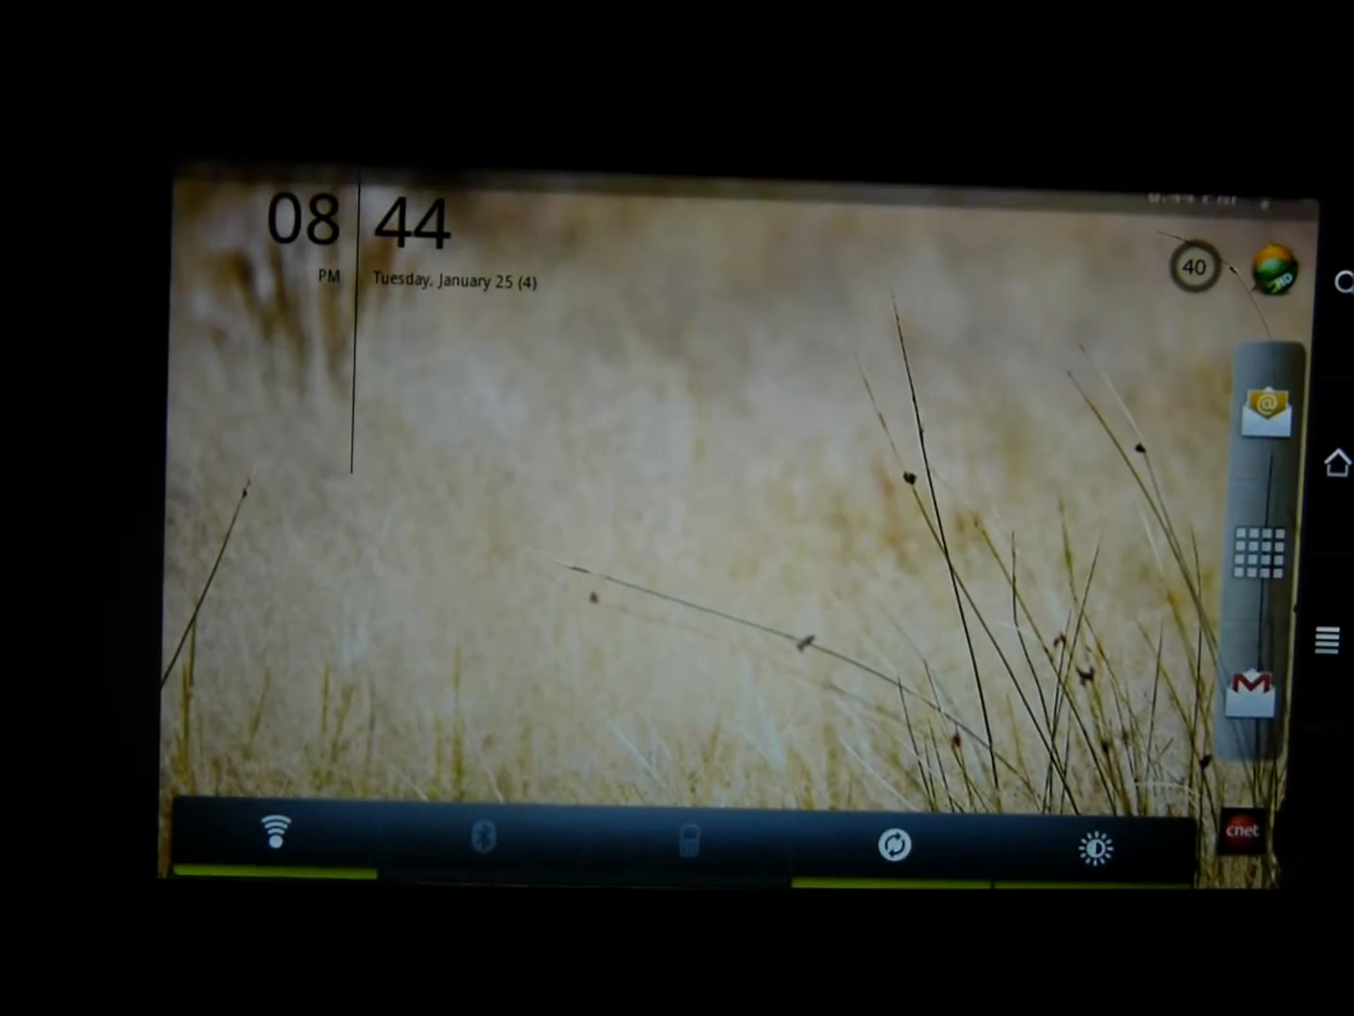
left_click(1249, 560)
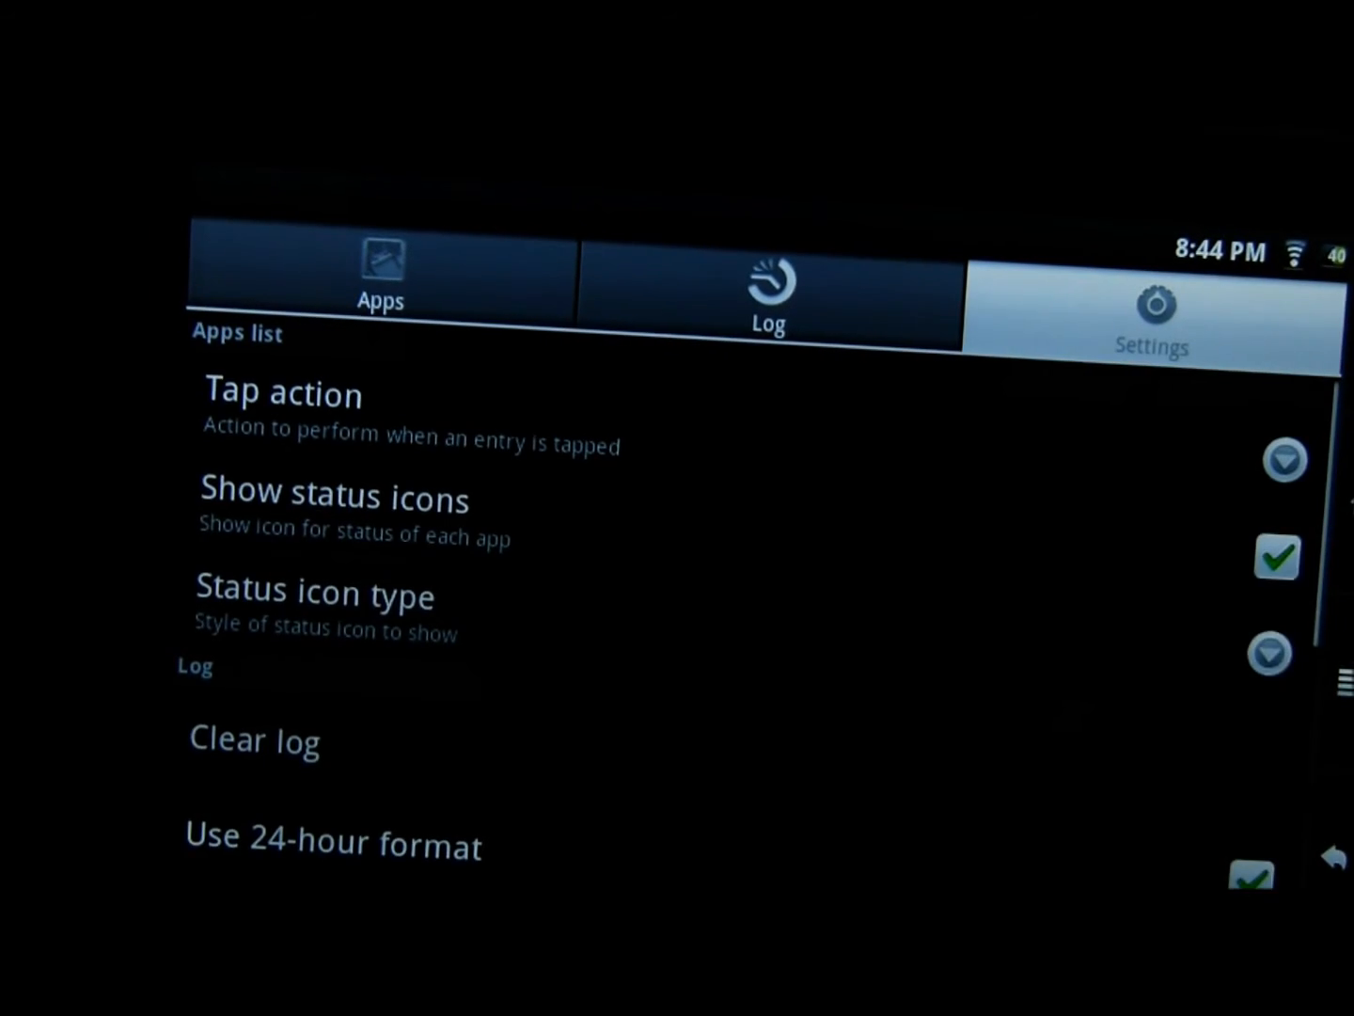
Review Superuser's Apps and Log tabs, both showing empty lists
scroll("down", 3)
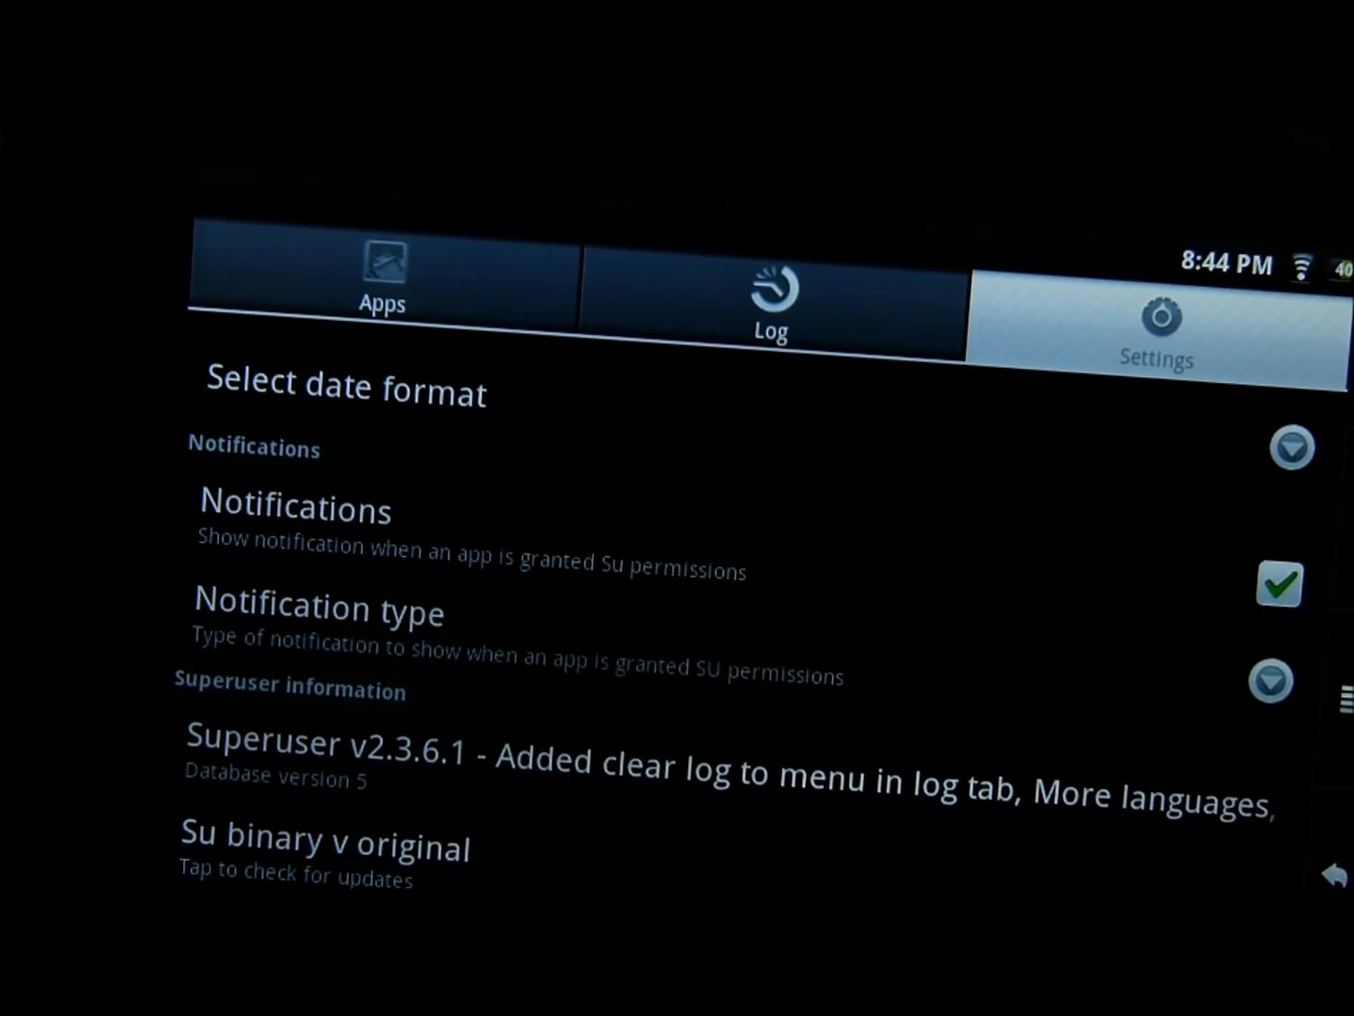
scroll("down", 3)
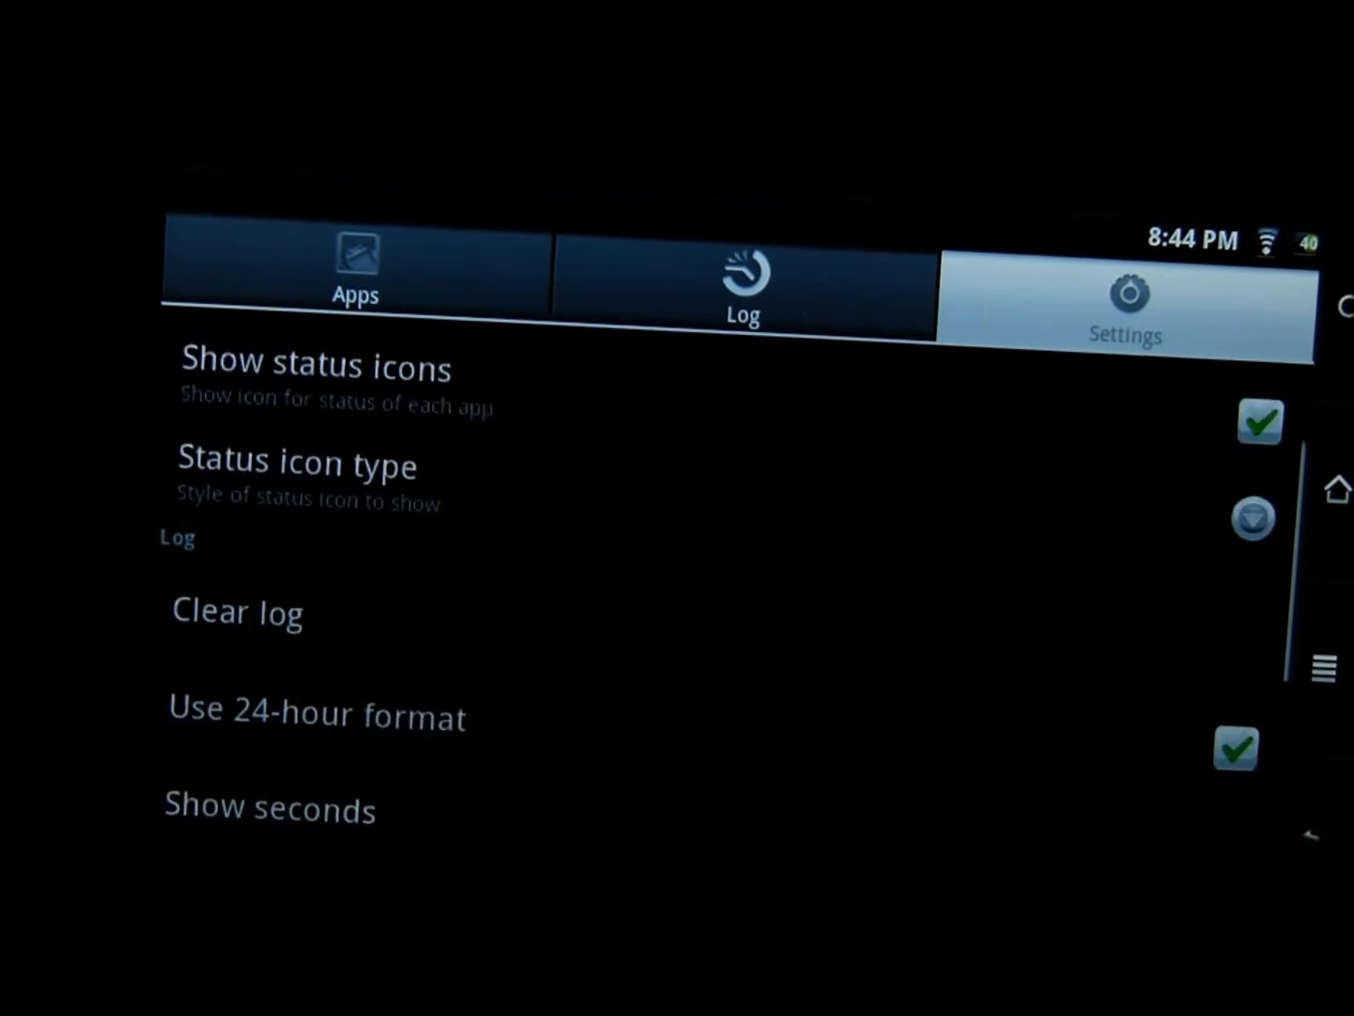
left_click(297, 462)
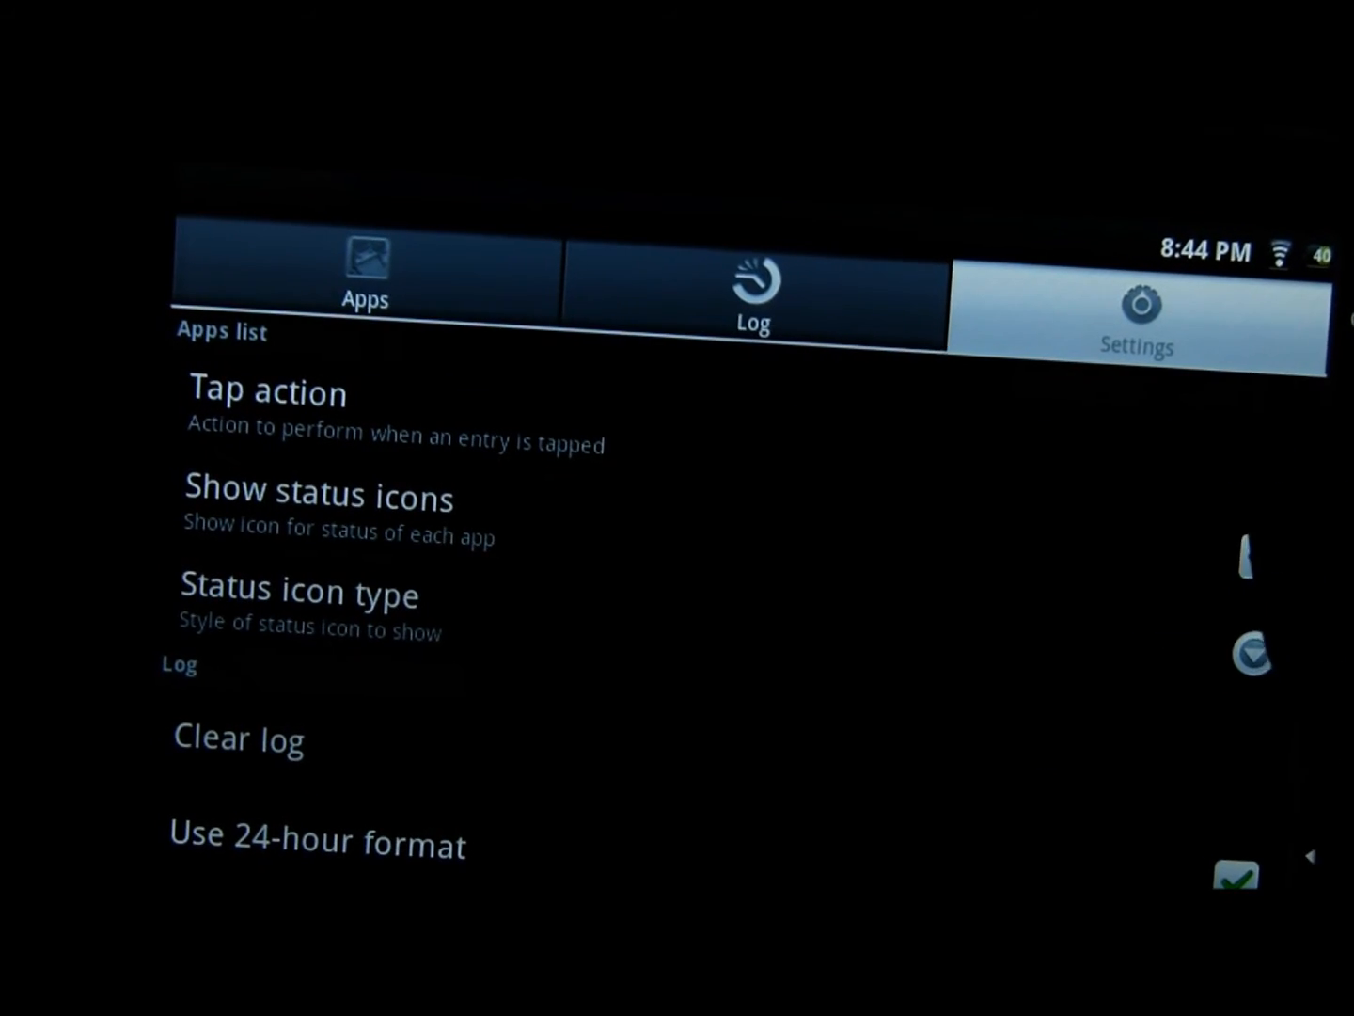
left_click(365, 278)
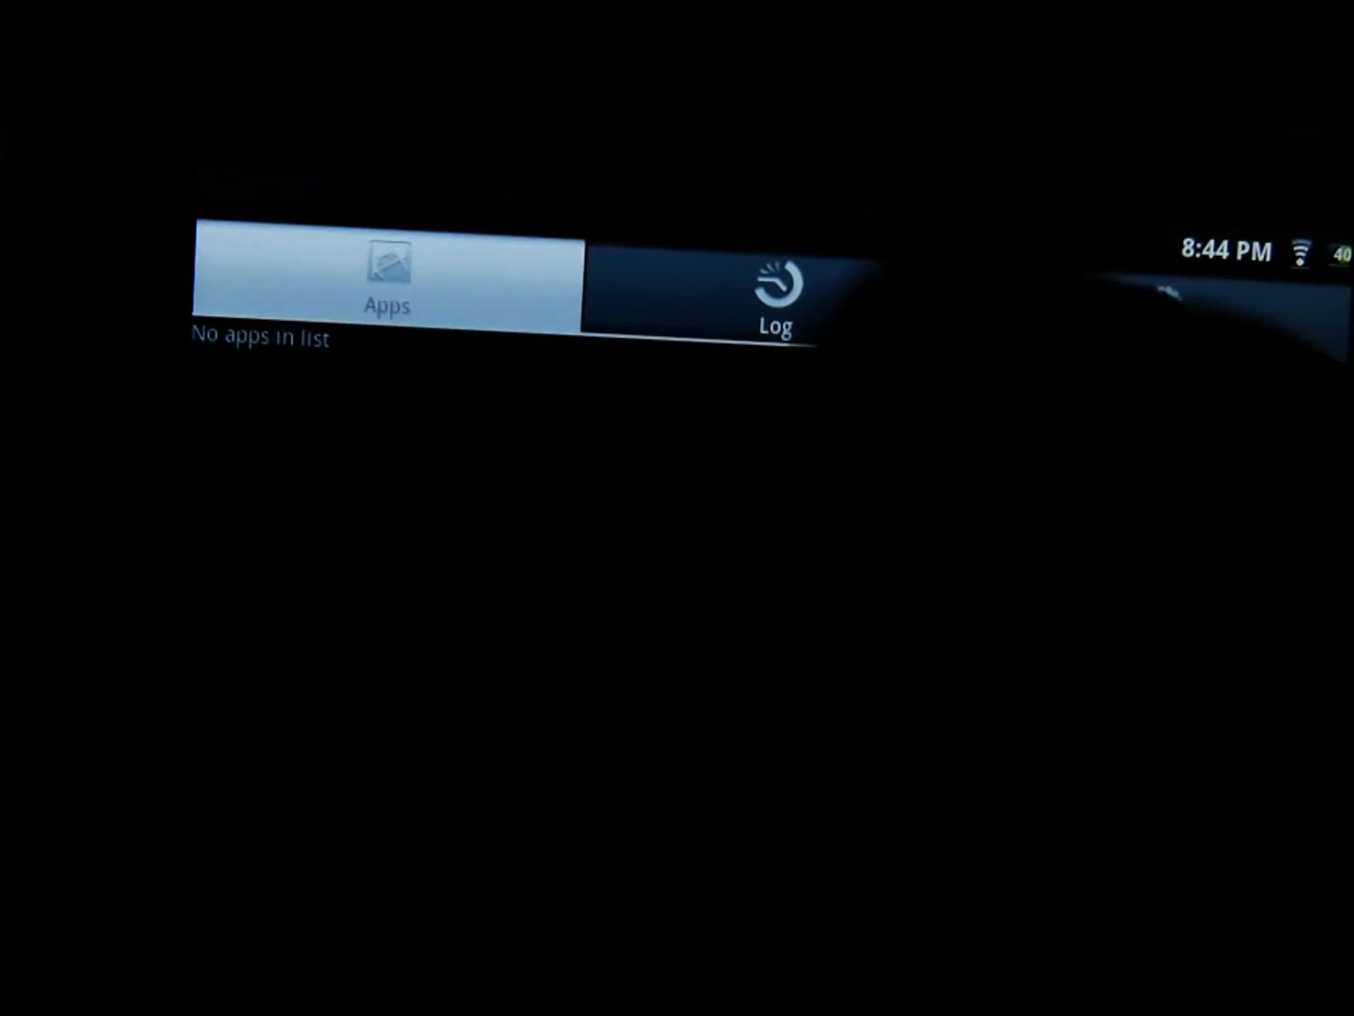
left_click(775, 297)
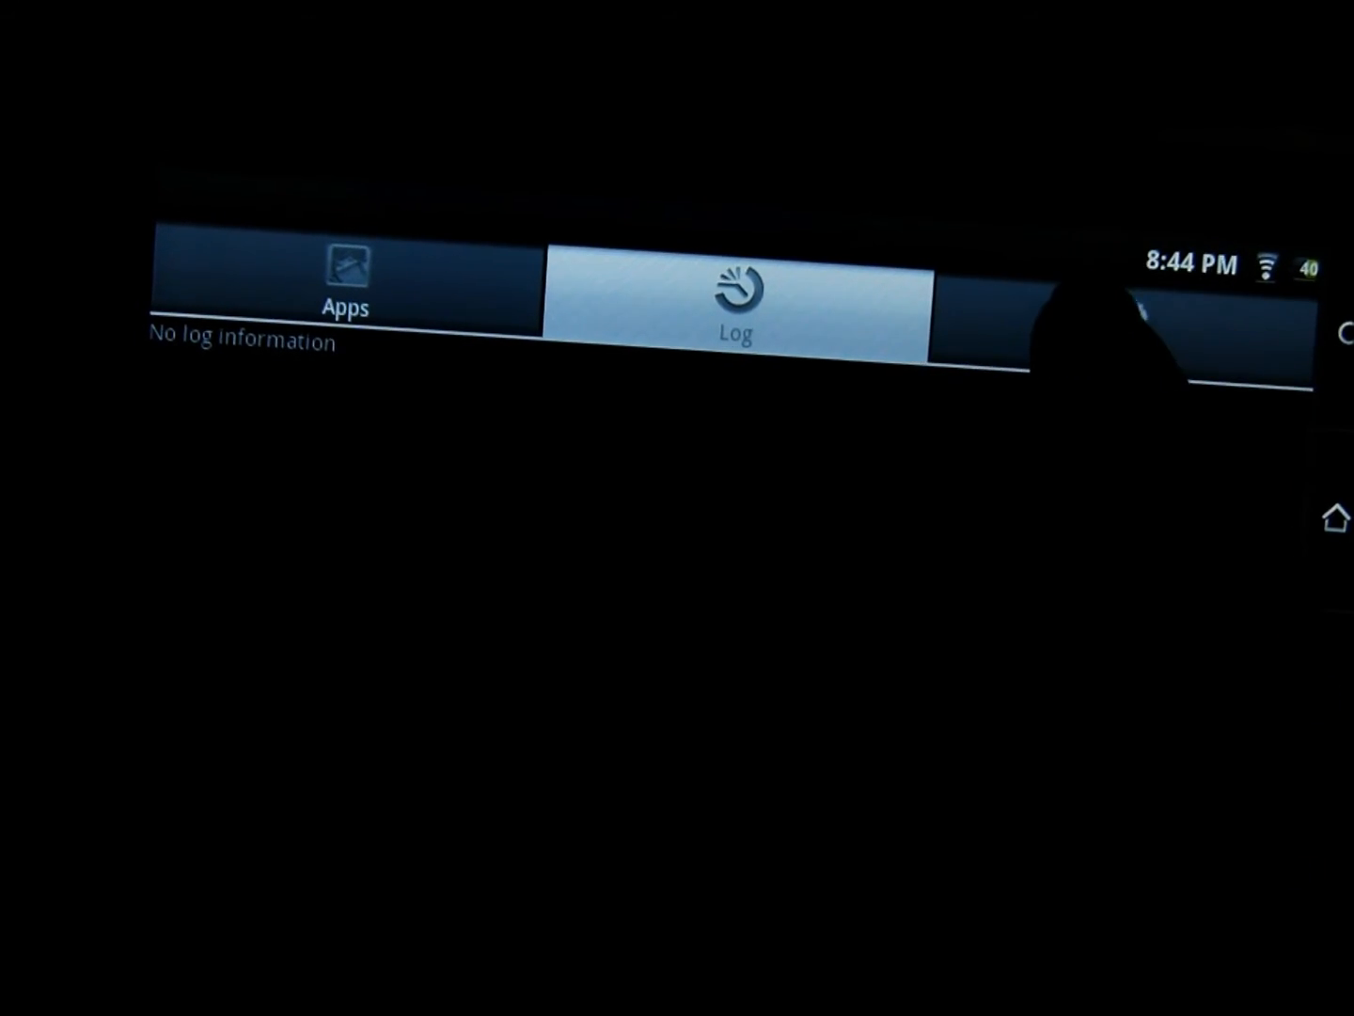
Back in Settings, check the original su binary entry under Superuser v2.3.6.1 for a newer version
left_click(1120, 311)
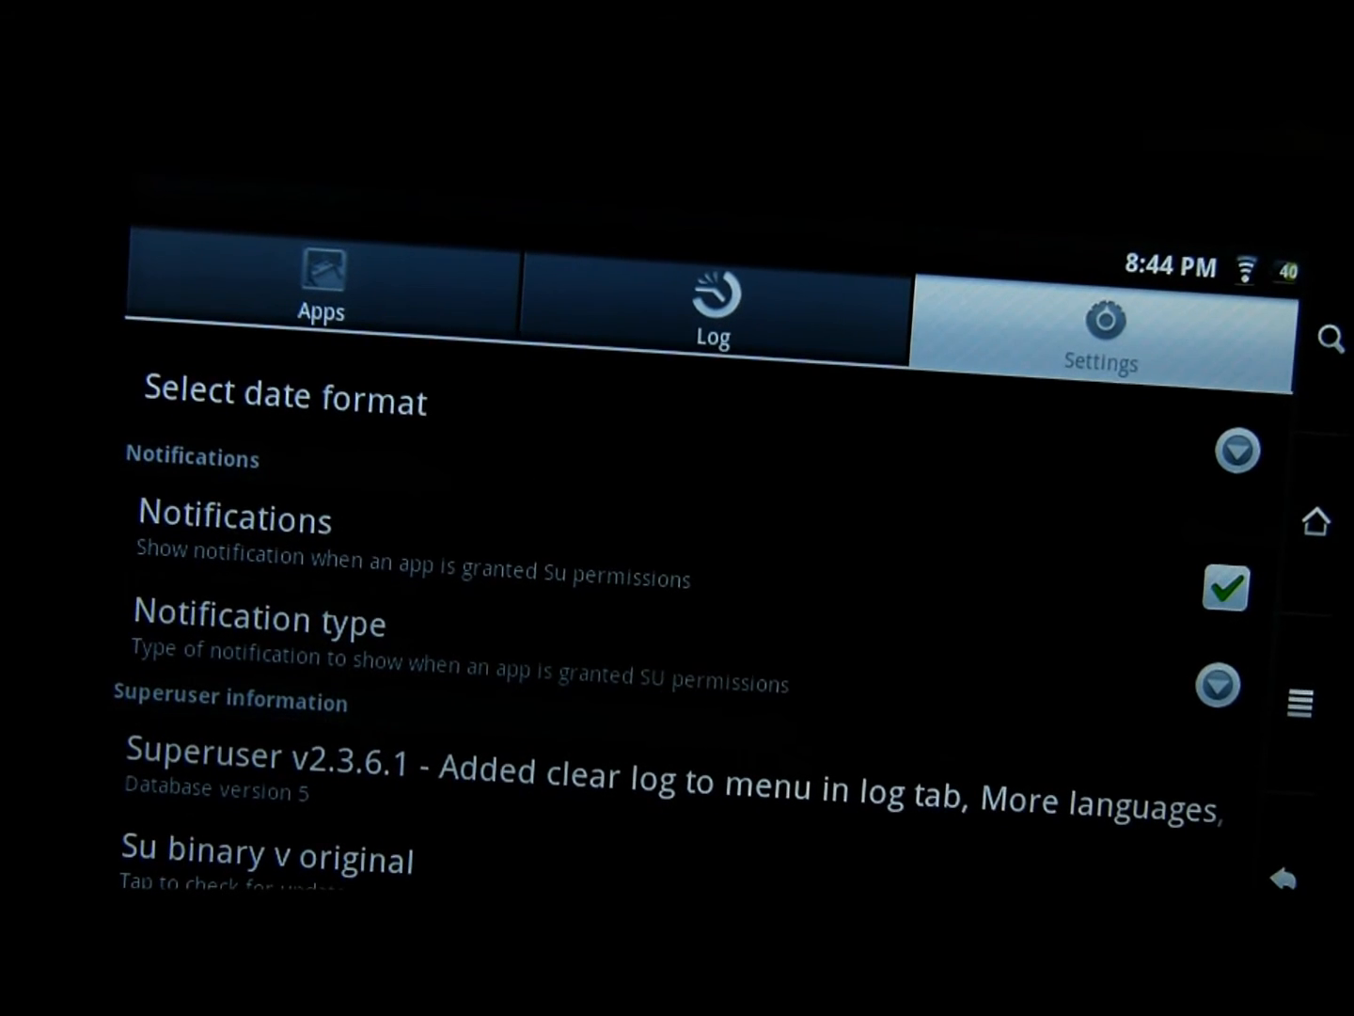
left_click(267, 858)
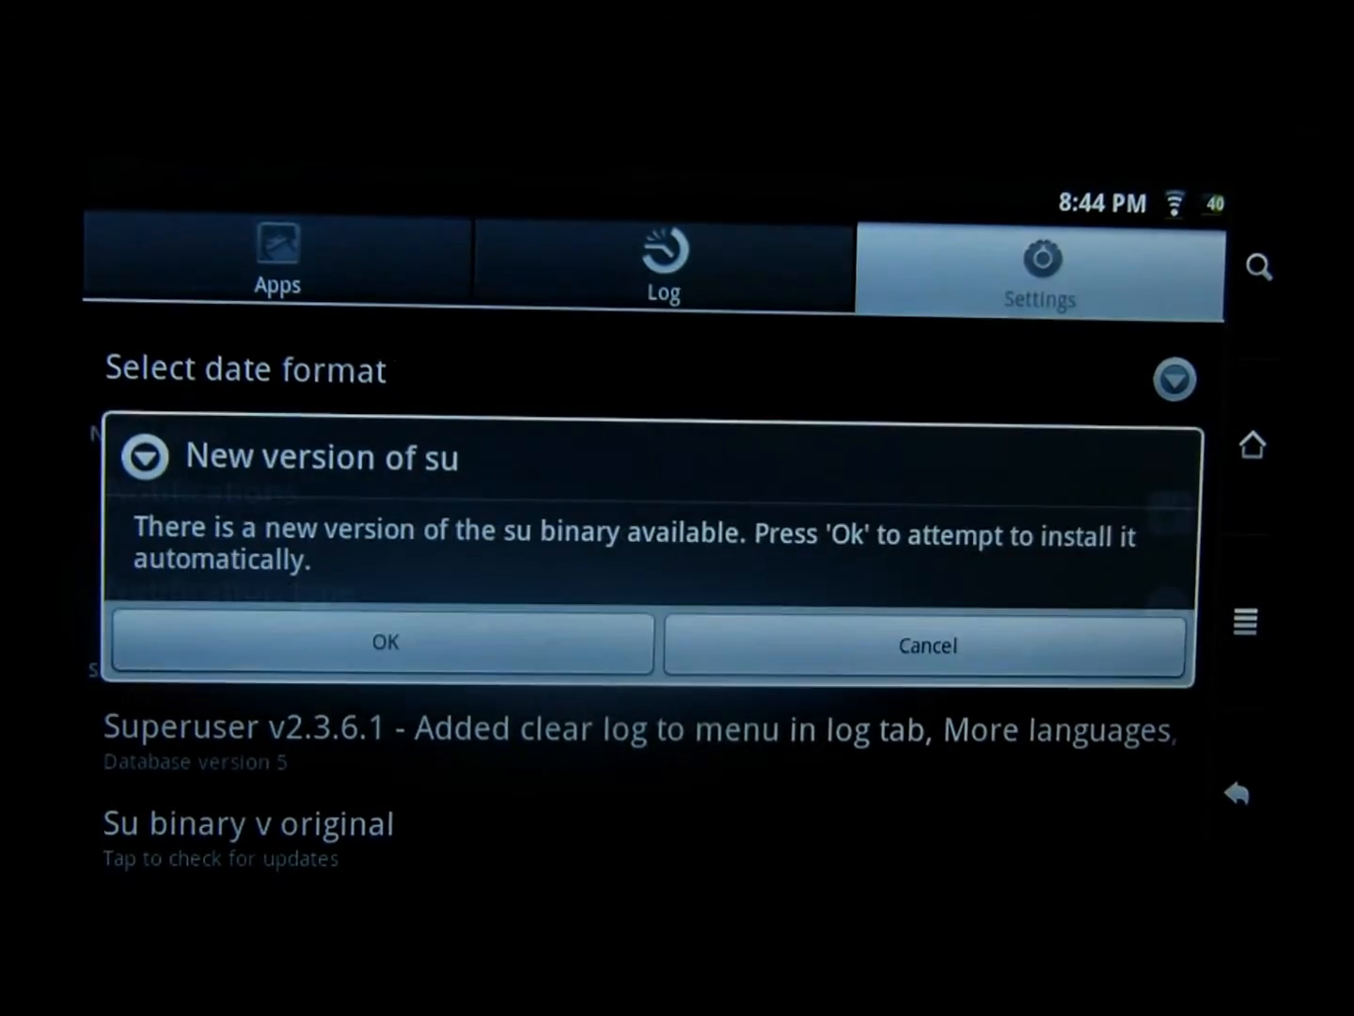
Accept the 'New version of su' prompt to attempt the automatic su binary update
left_click(926, 645)
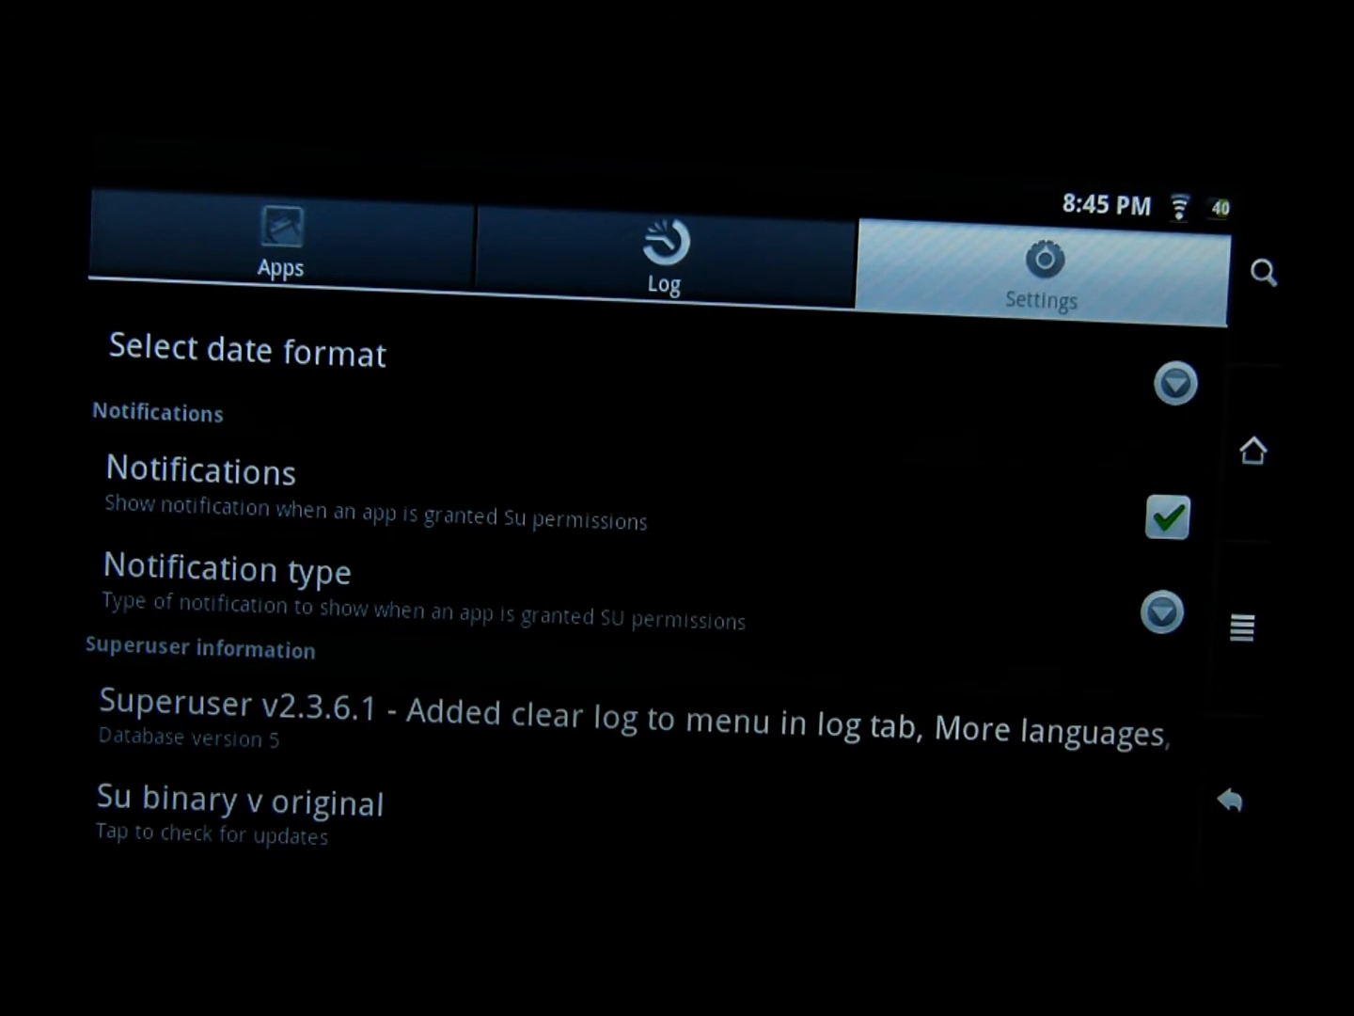
left_click(241, 799)
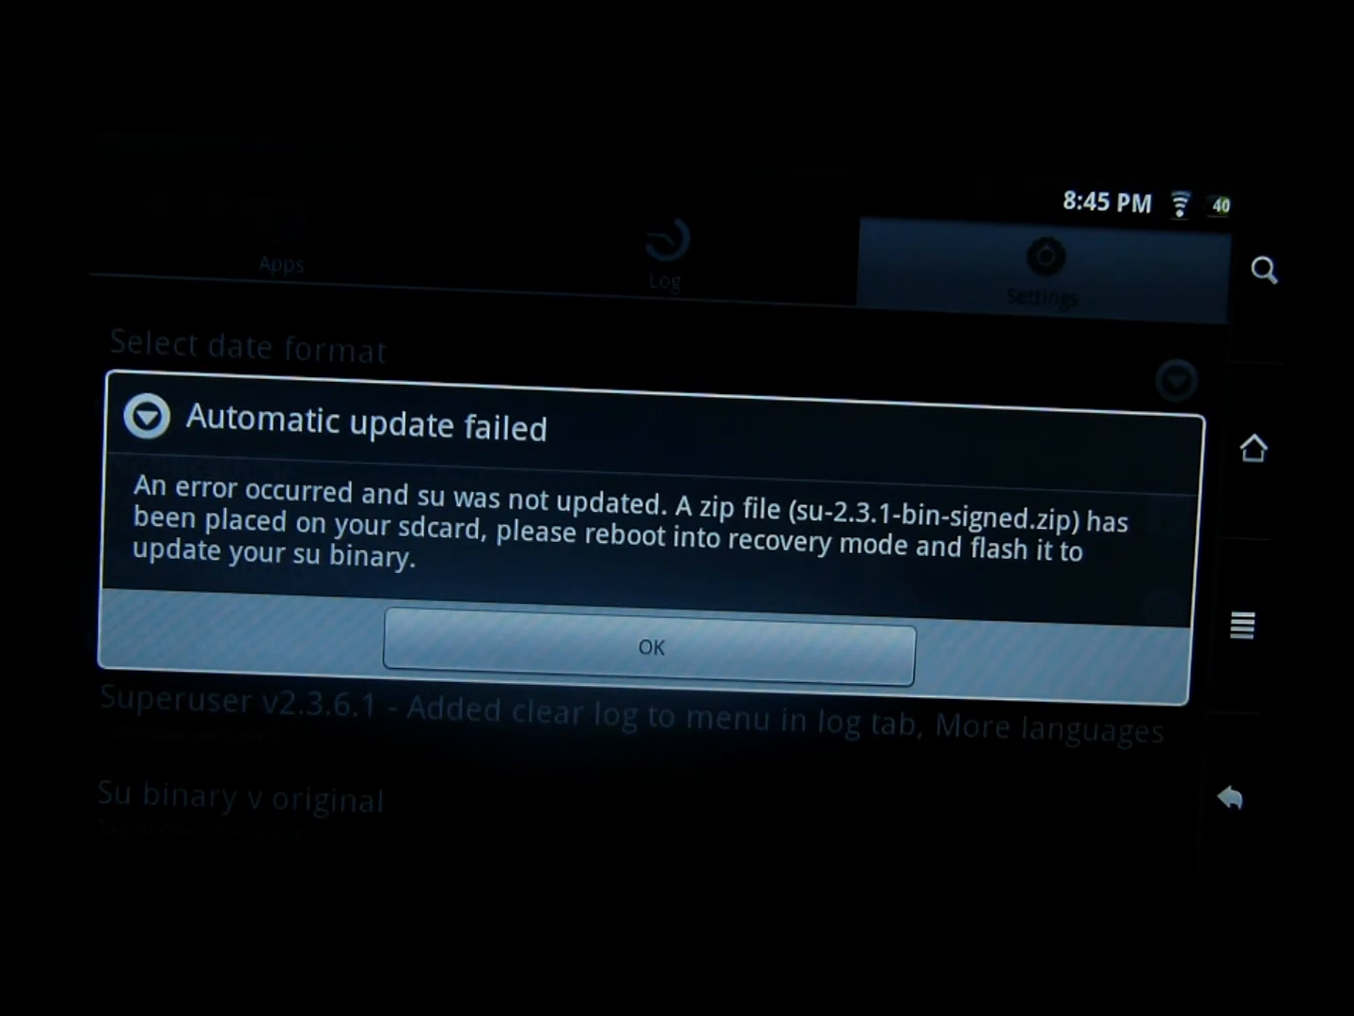
Dismiss the 'Automatic update failed' notice about su-2.3.1-bin-signed.zip and browse the app drawer
left_click(651, 649)
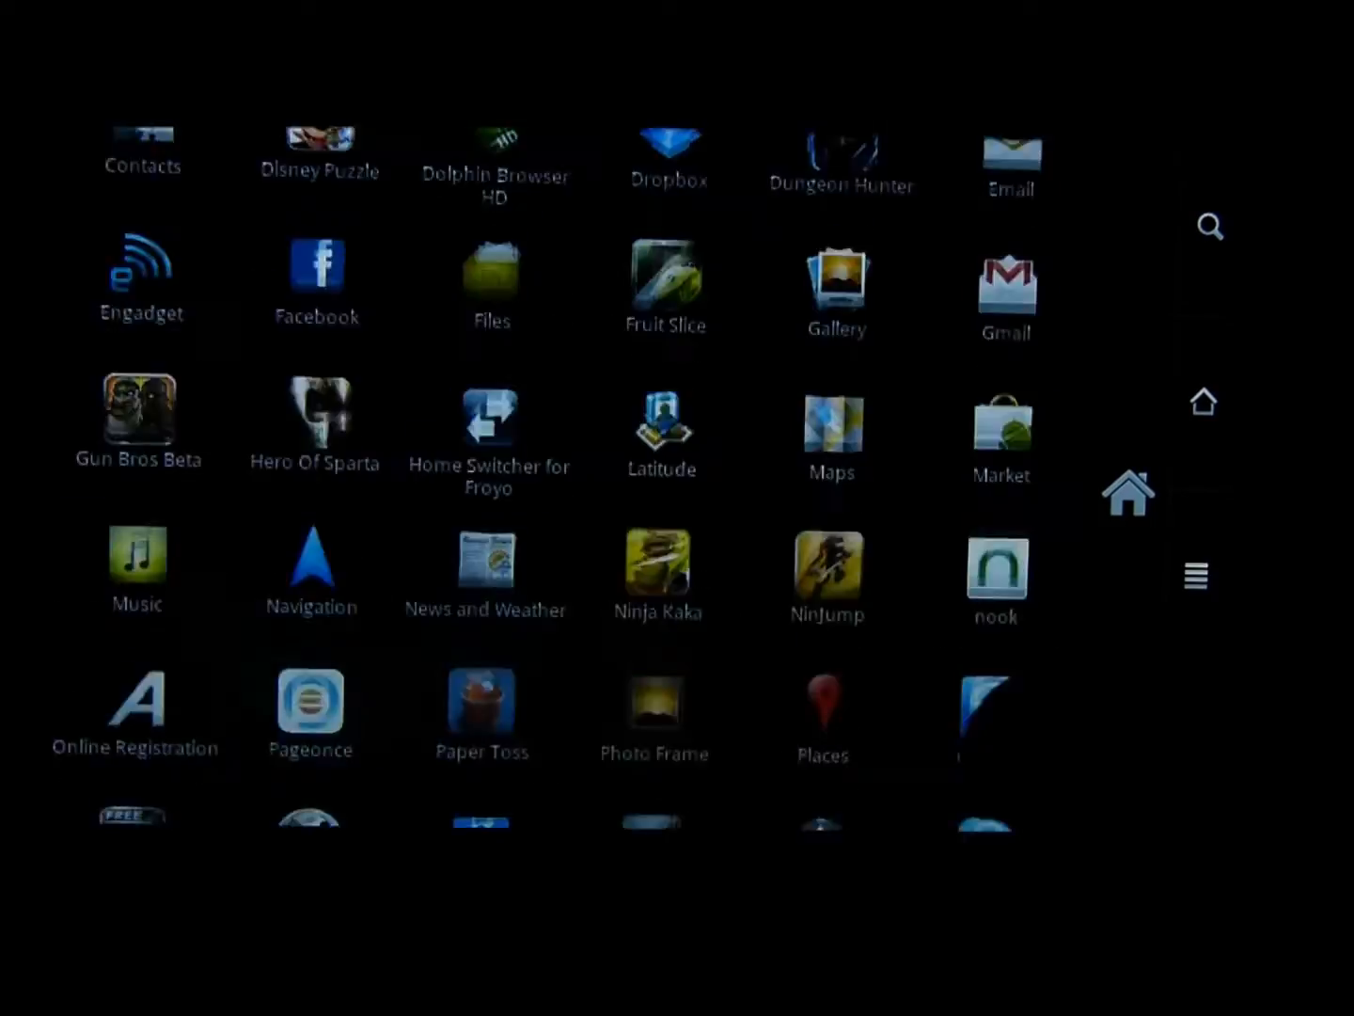
scroll("down", 3)
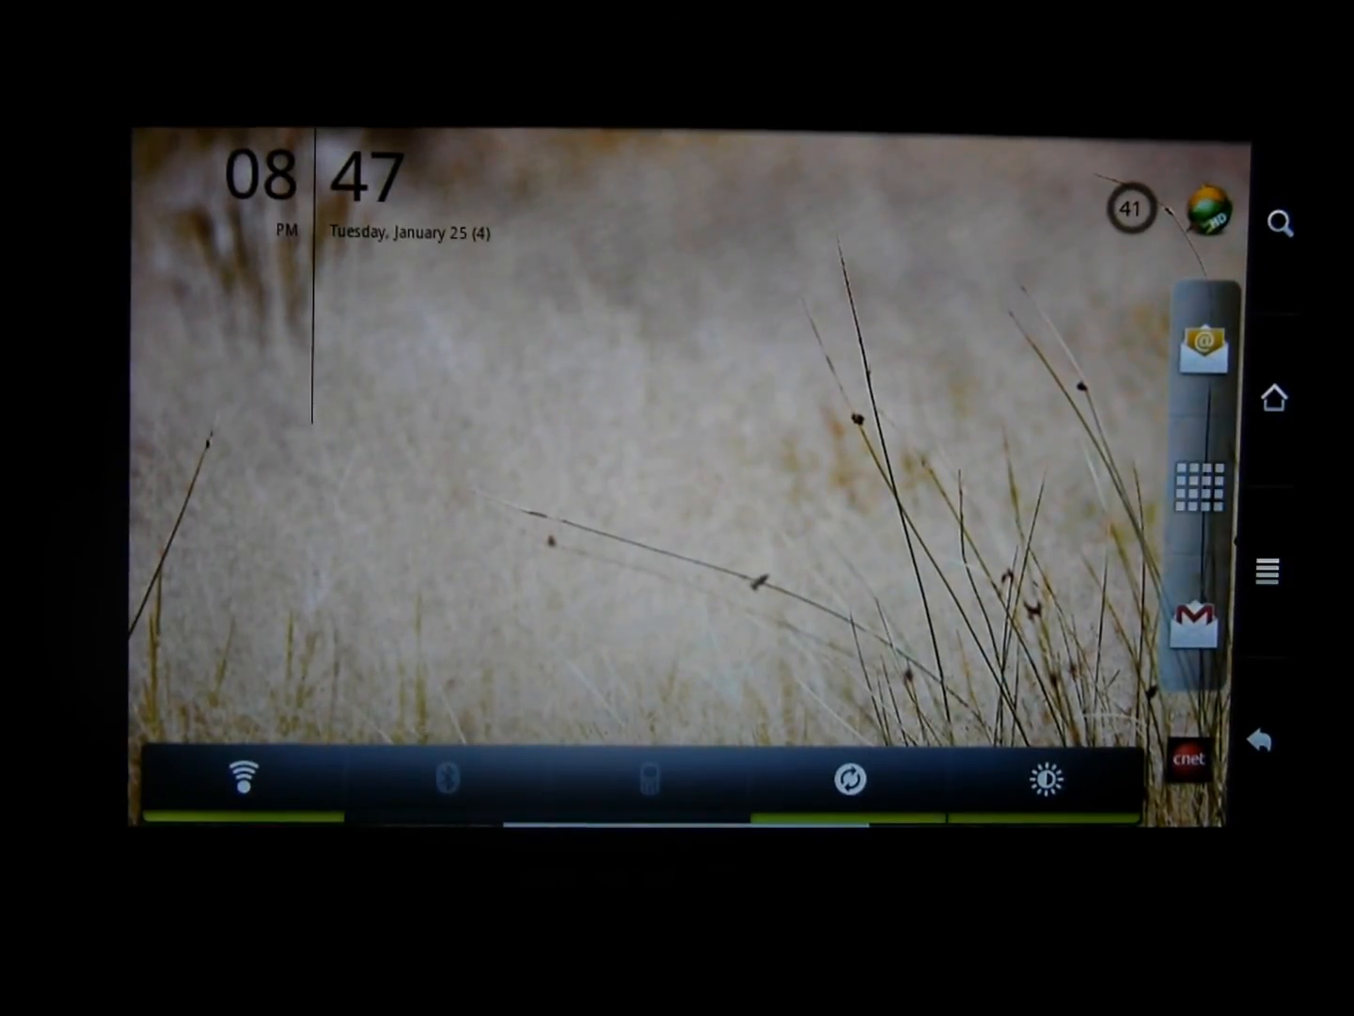
Reopen and scroll the app drawer twice until LauncherPro stops responding
left_click(1197, 486)
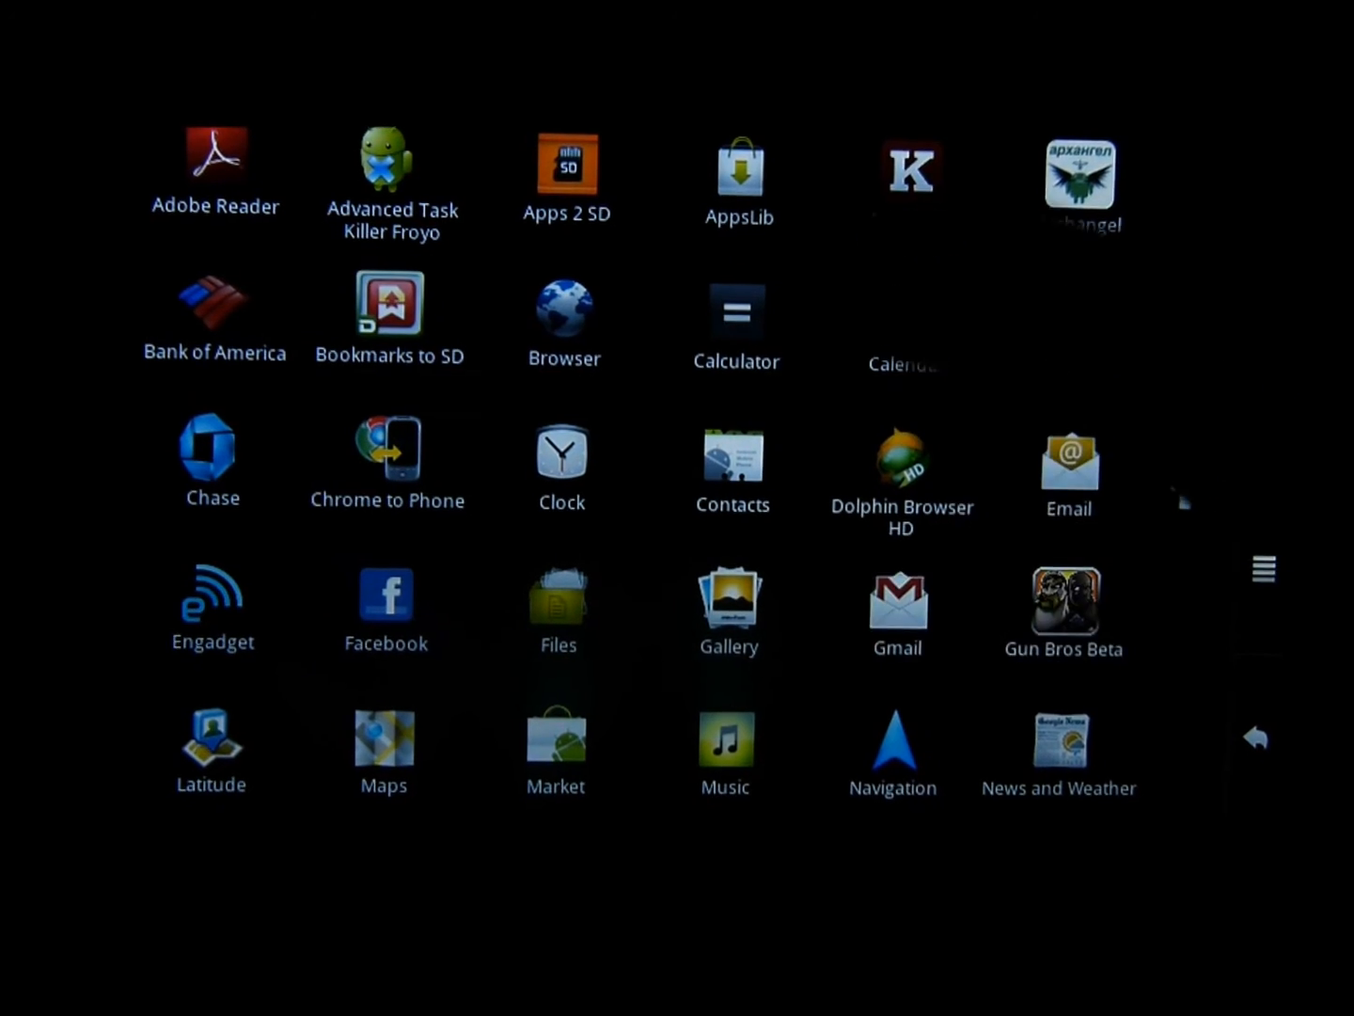
scroll("down", 3)
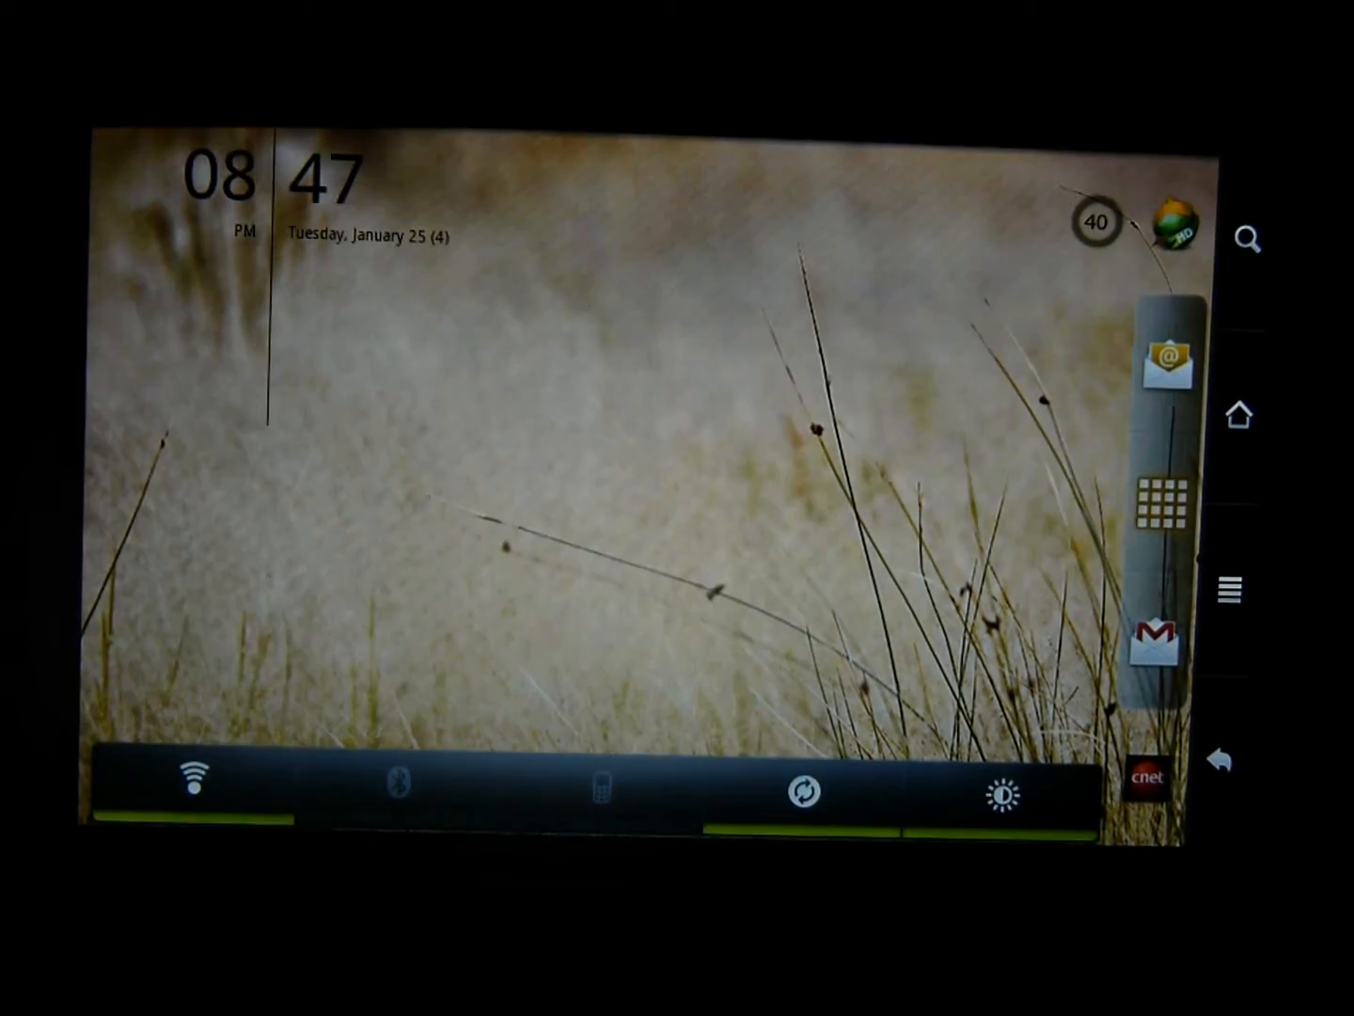
left_click(1164, 508)
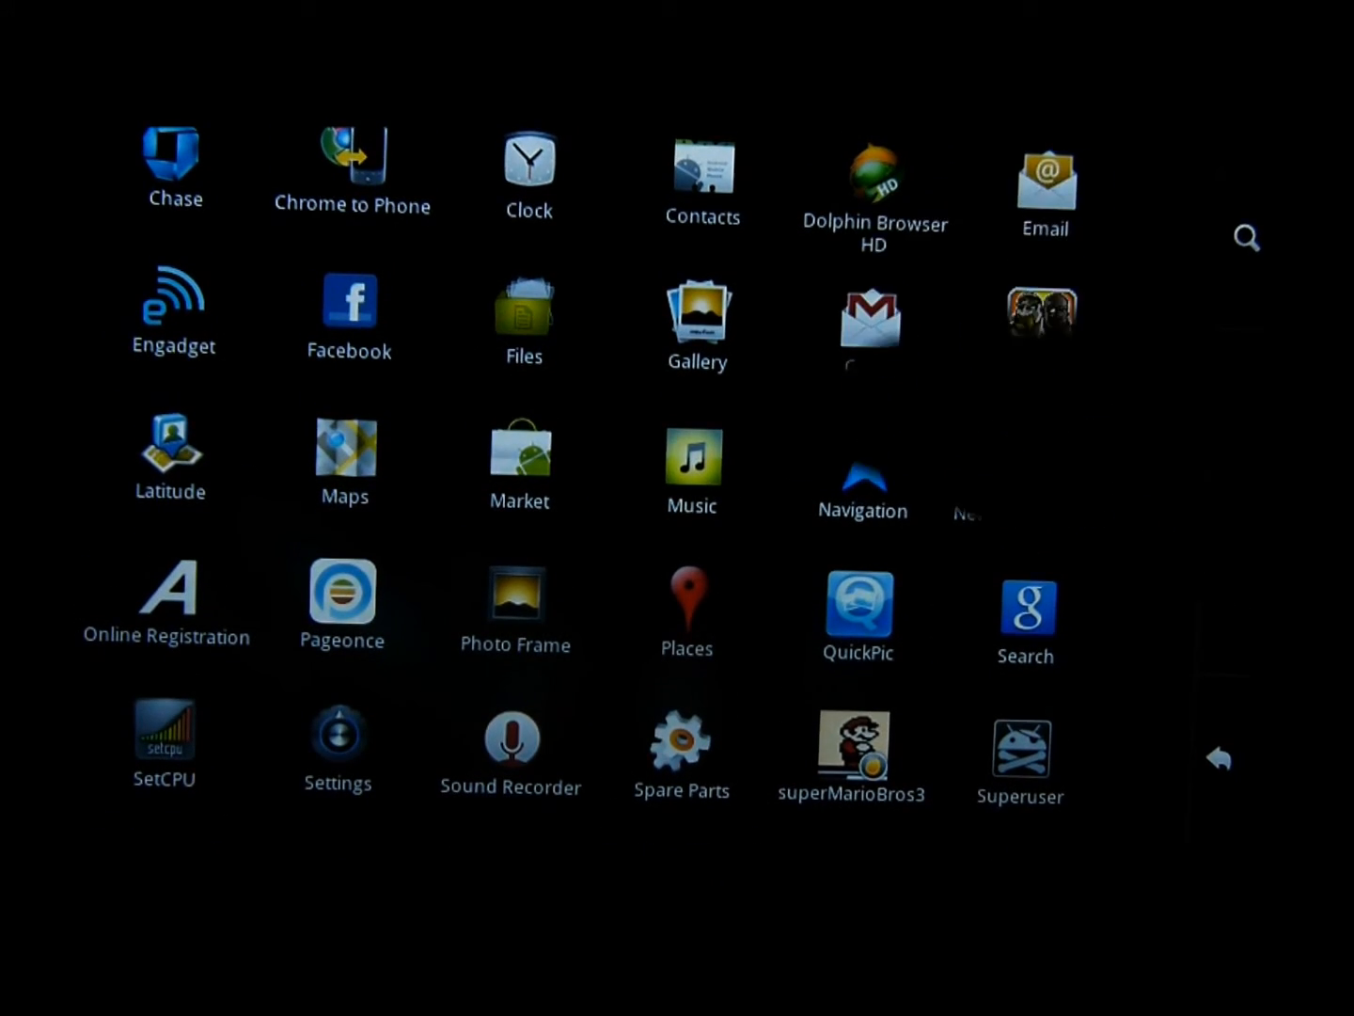
scroll("down", 3)
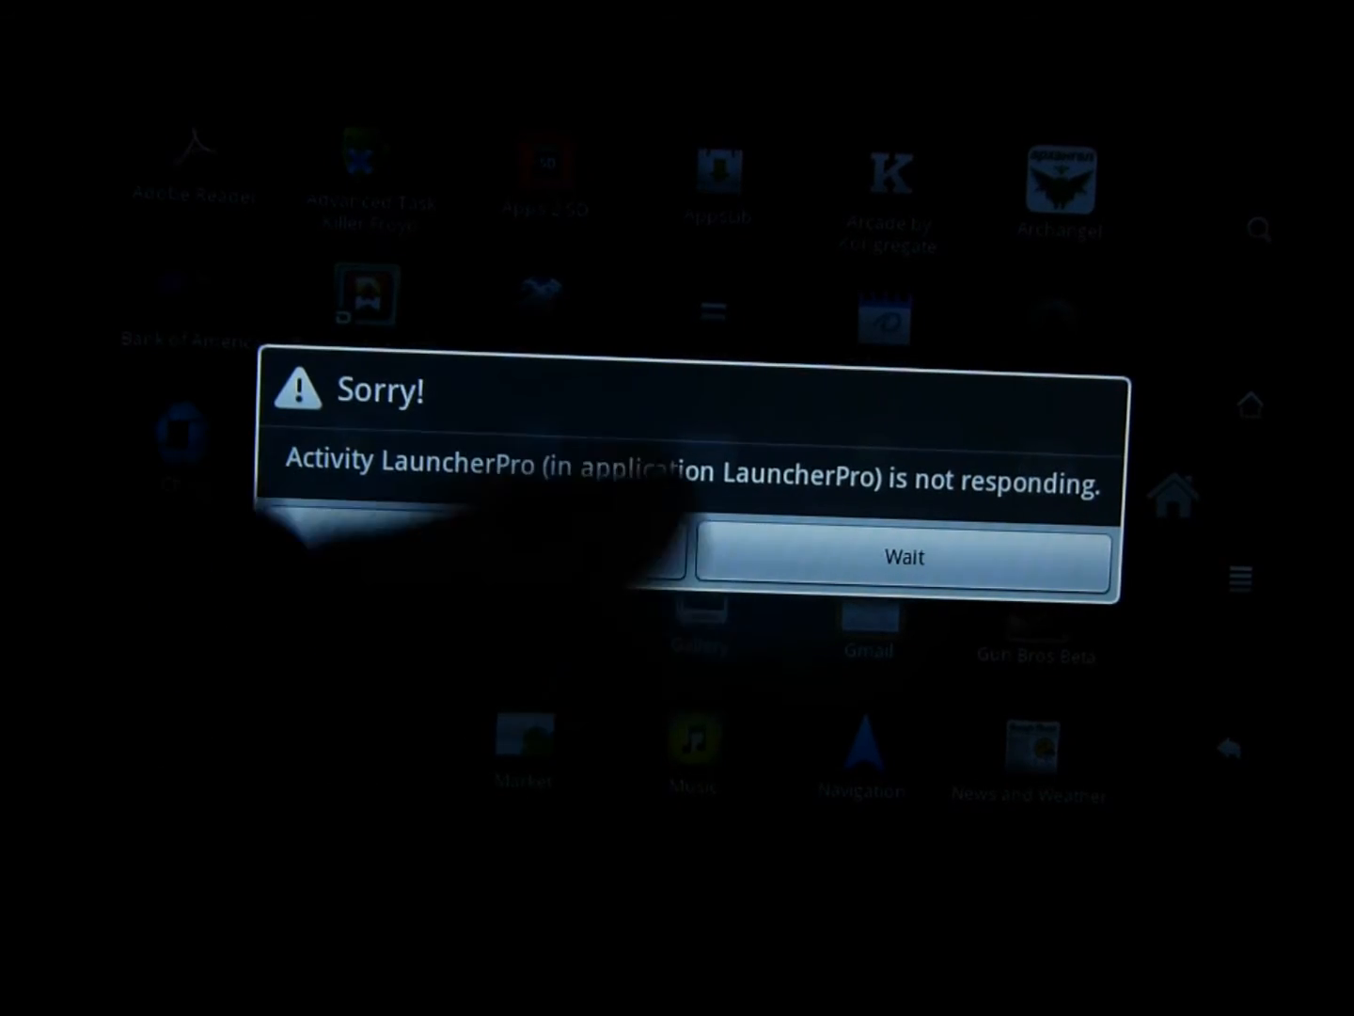
Answer Wait on the LauncherPro not-responding dialog until the launcher recovers
left_click(905, 557)
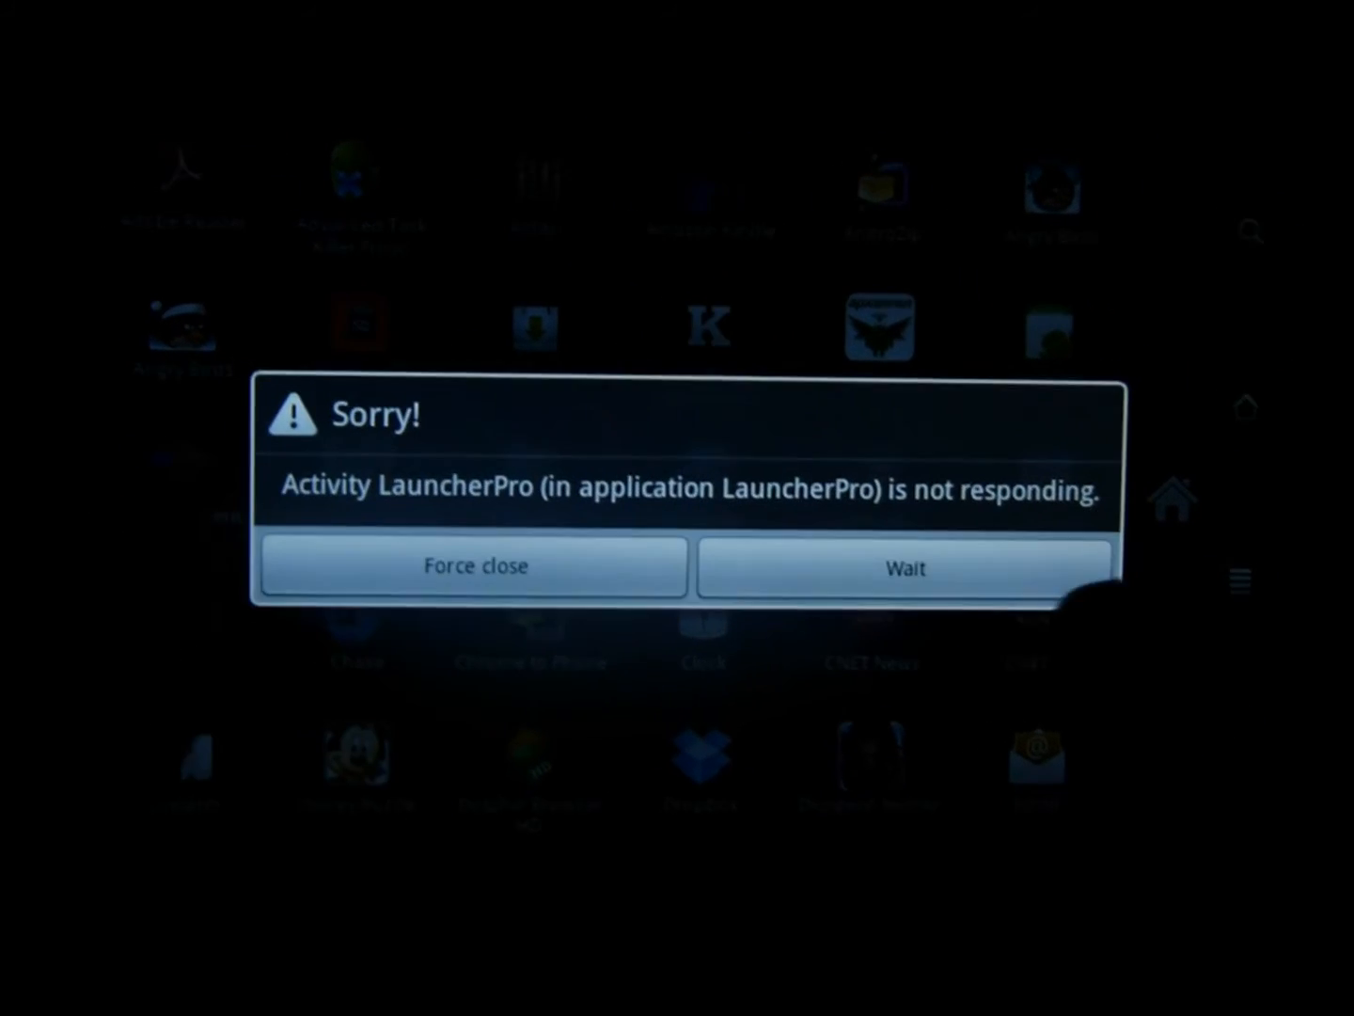
left_click(903, 566)
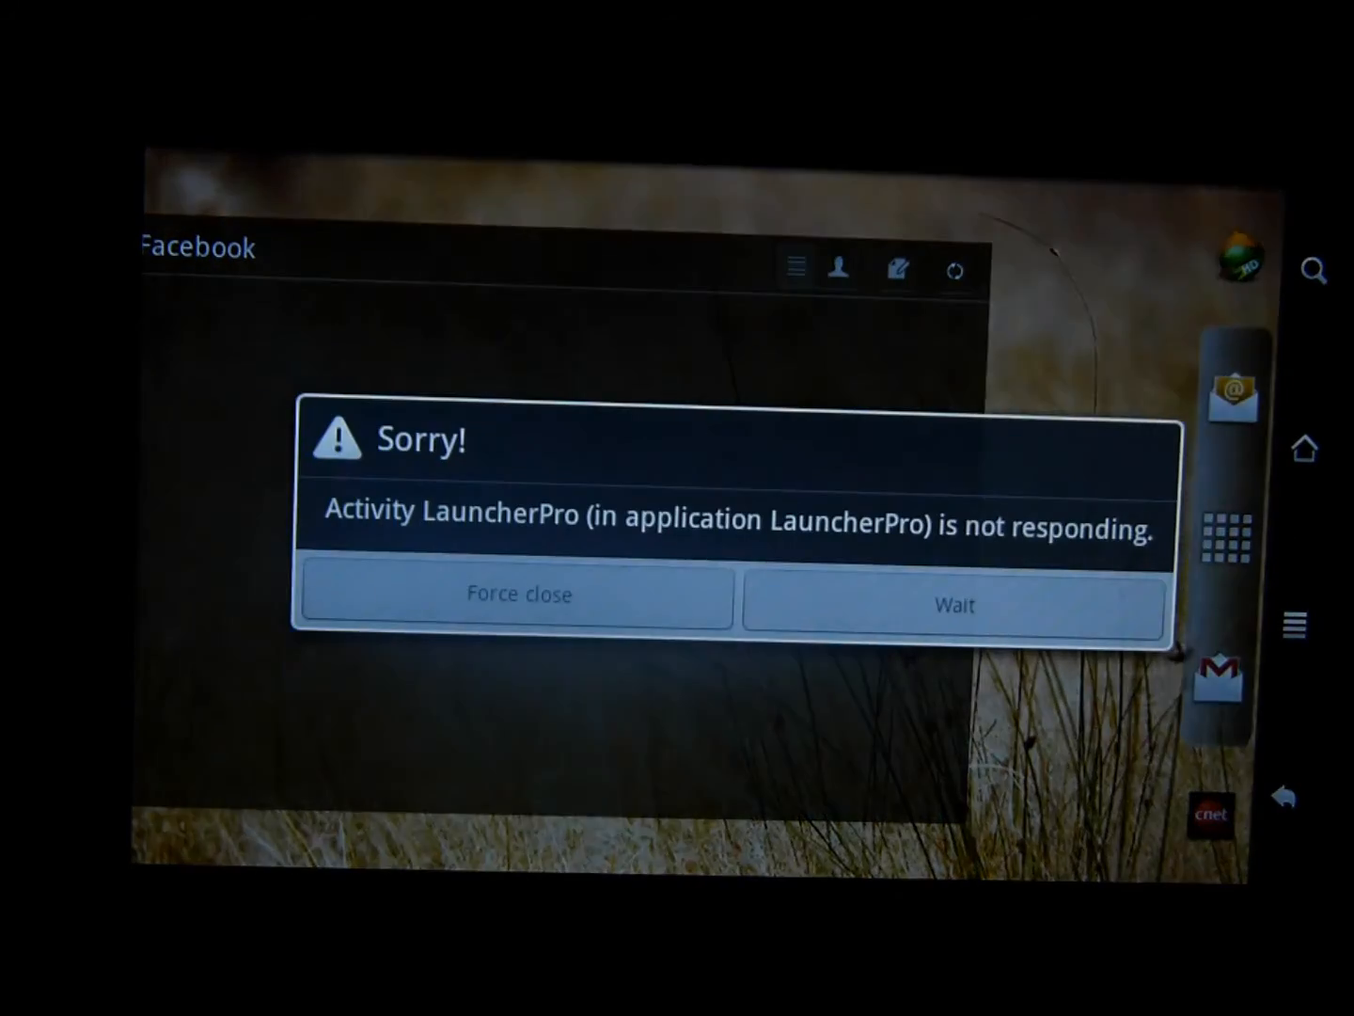
left_click(952, 603)
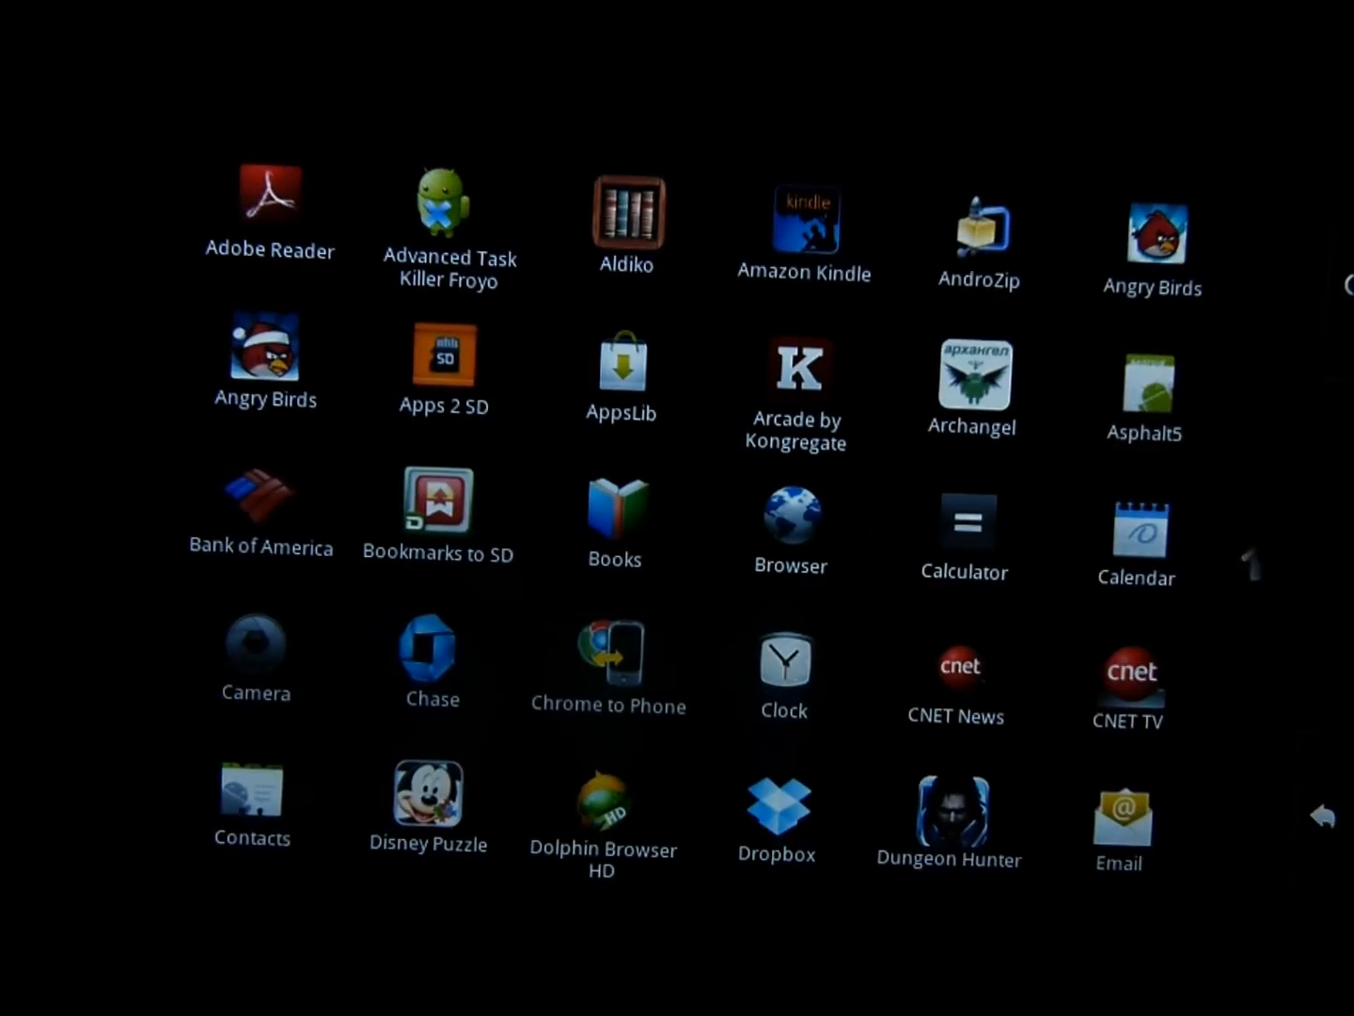
Allow SetCPU's remembered Superuser request and nudge the Min CPU frequency slider on its 600 MHz screen
scroll("down", 3)
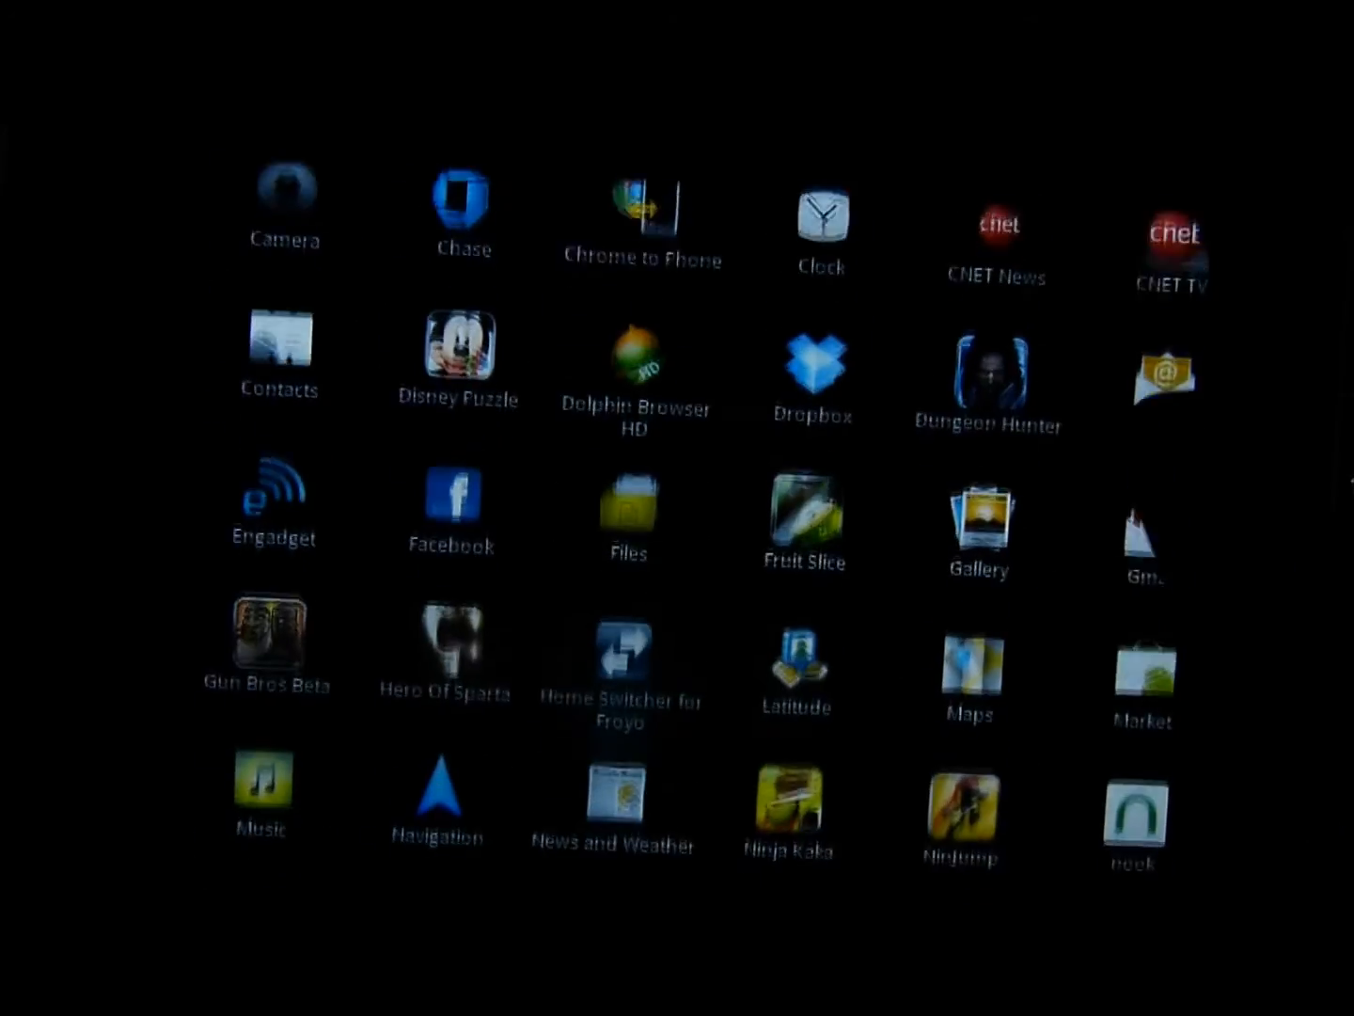
scroll("down", 3)
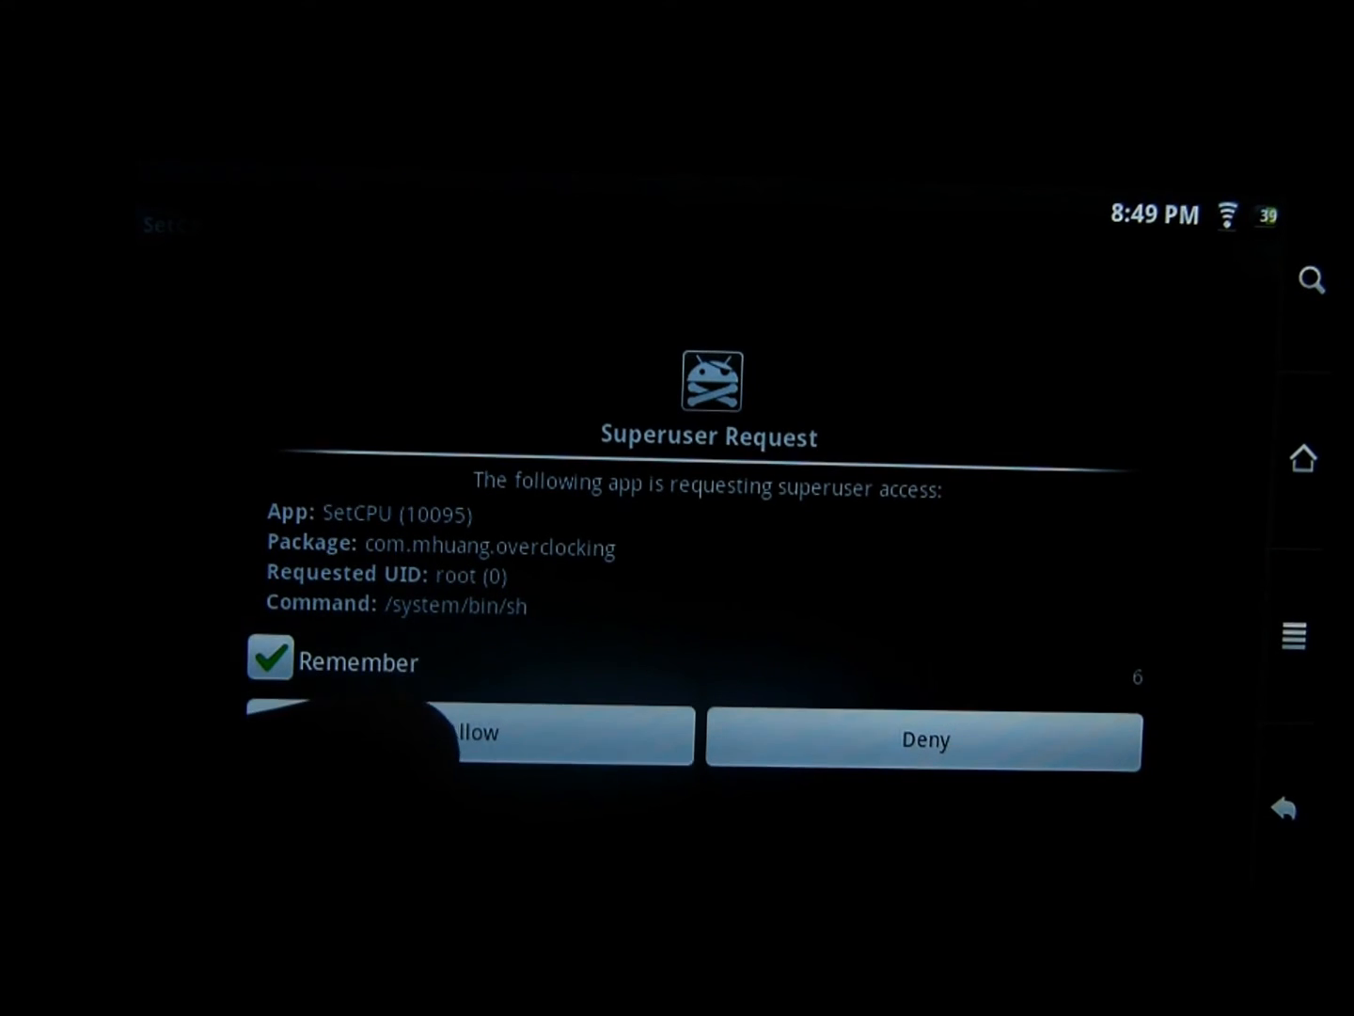
left_click(471, 734)
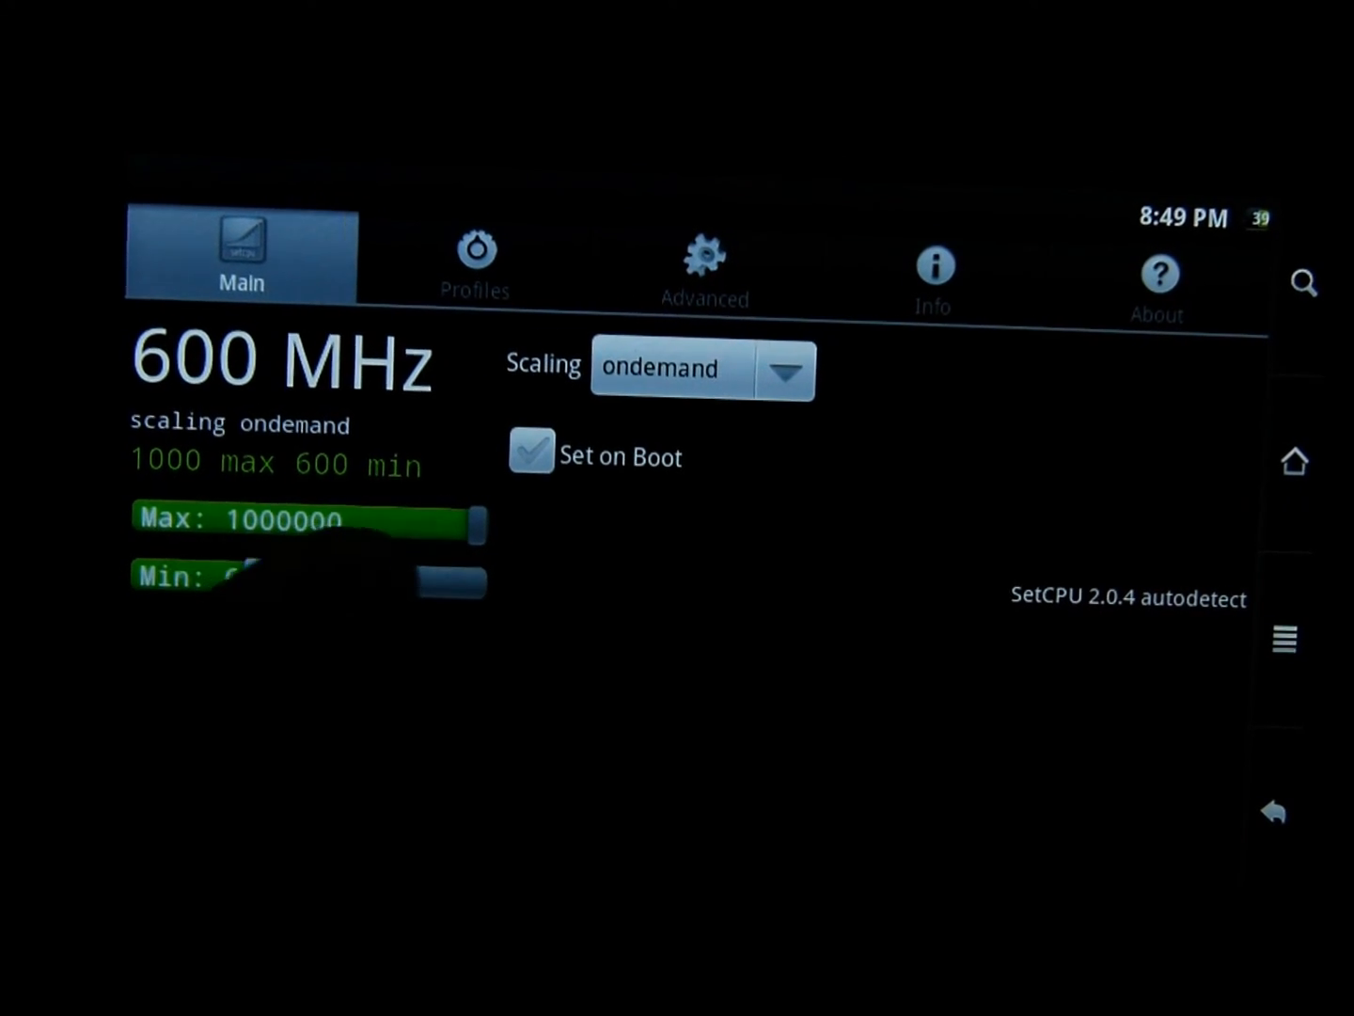
left_click_drag(235, 579, 358, 579)
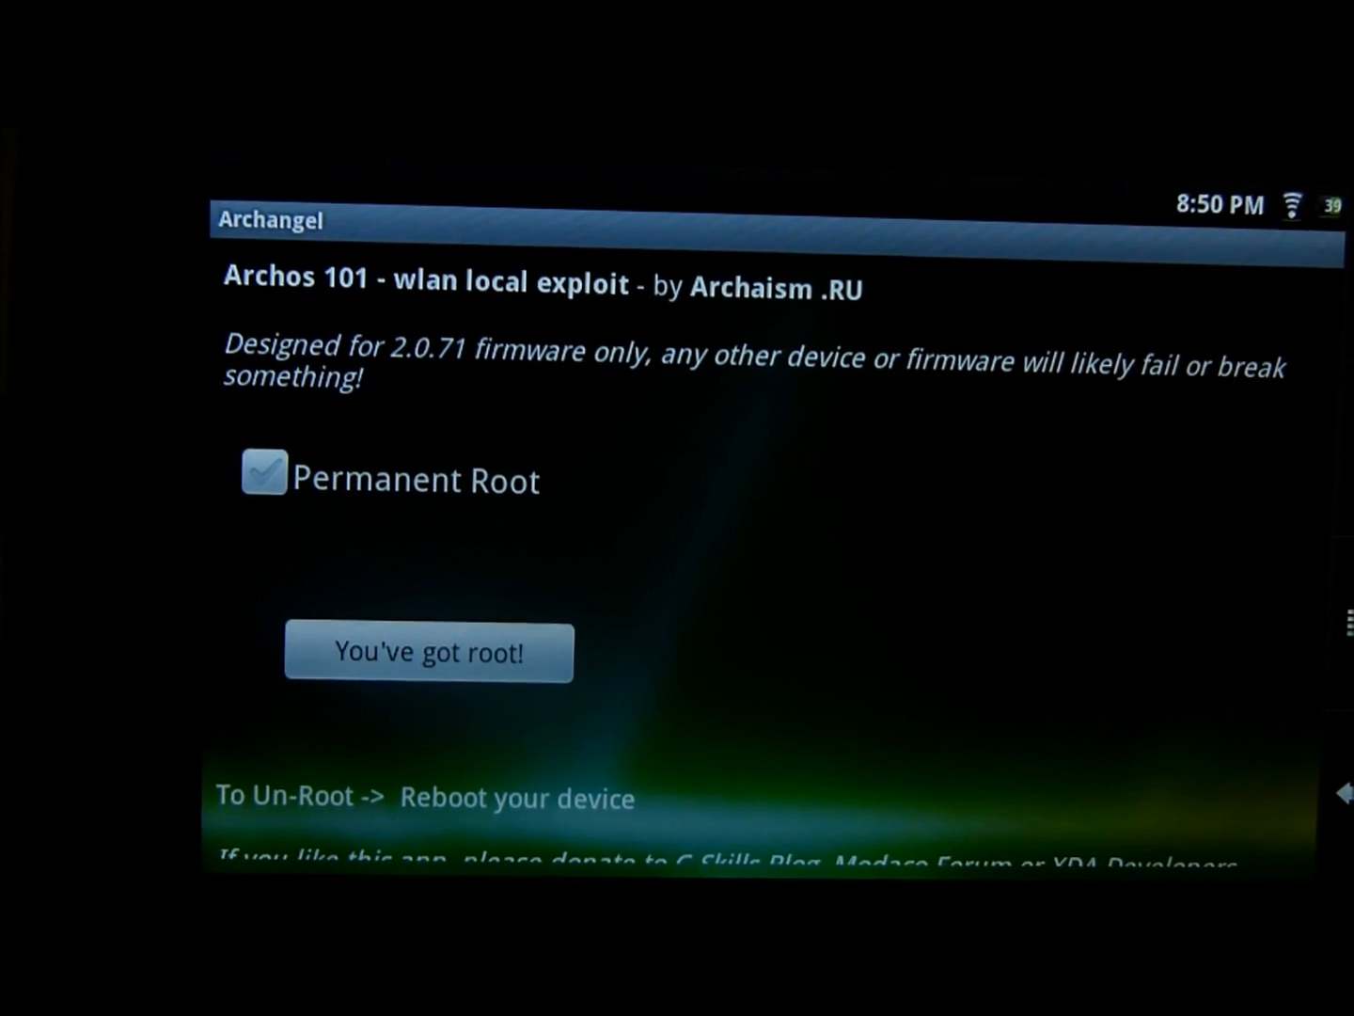
Leave Archangel for the tablet's Settings list down to About device
left_click(263, 472)
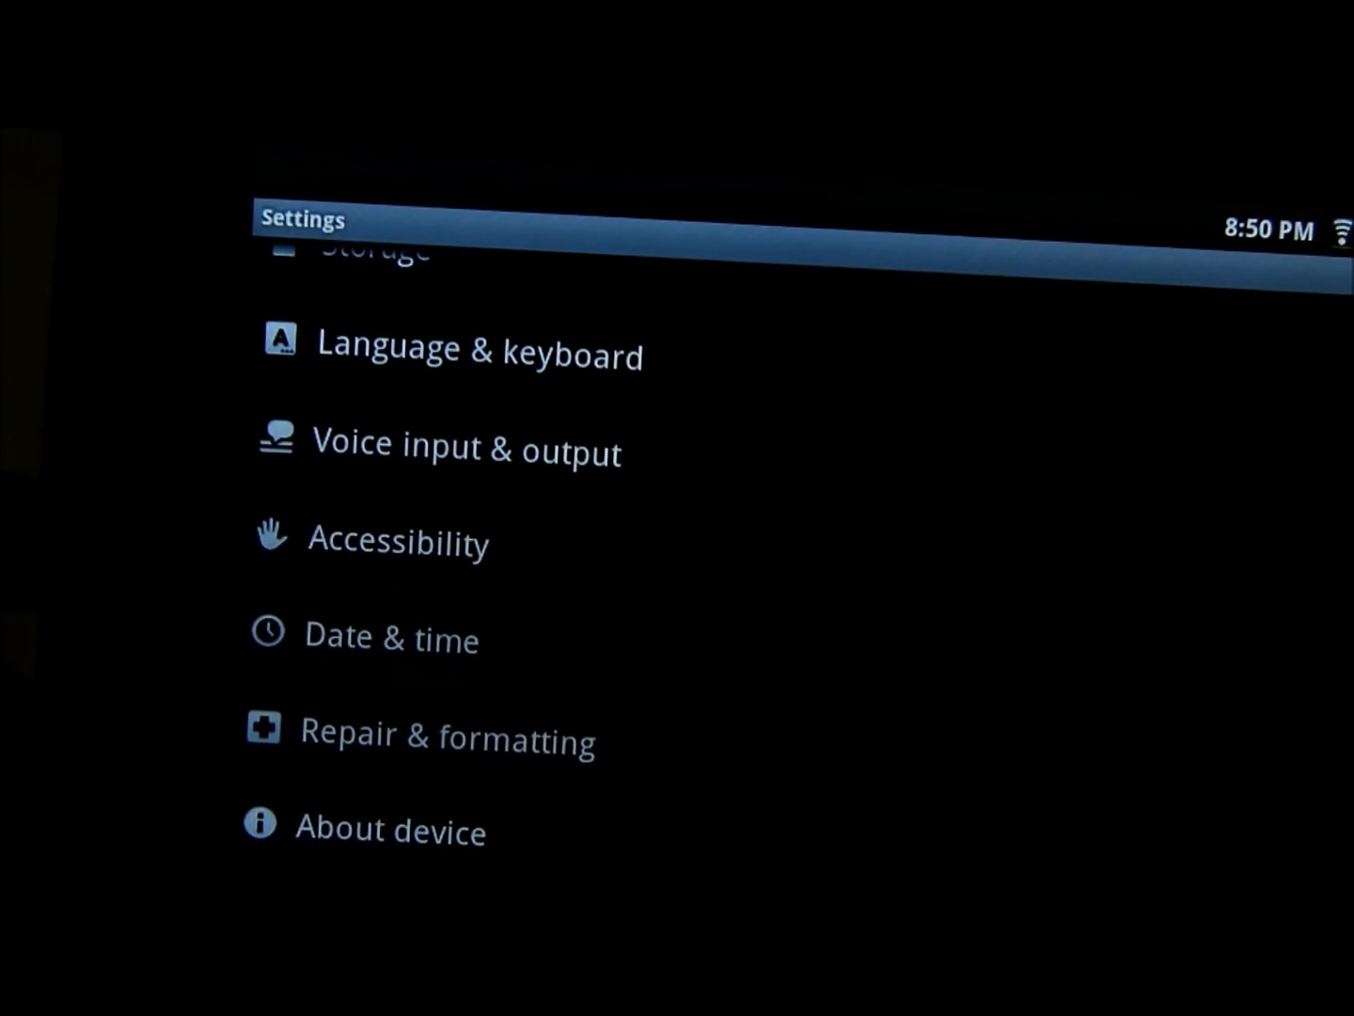
View About device showing the Archos 70 Internet Tablet on firmware 2.0.71 (Android 2.2.1)
left_click(390, 830)
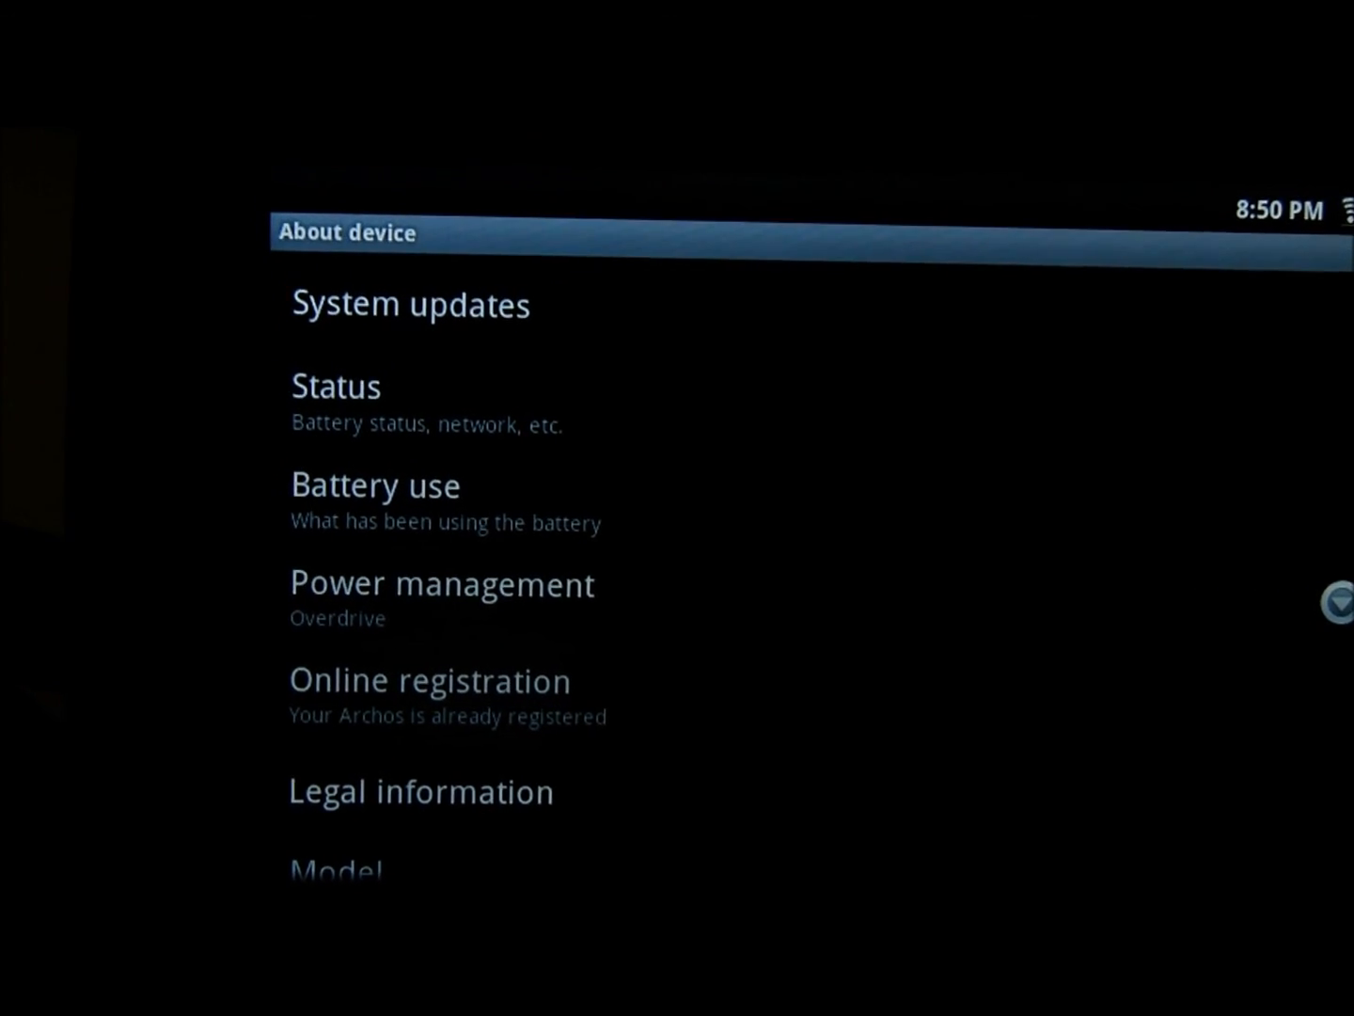
scroll("down", 3)
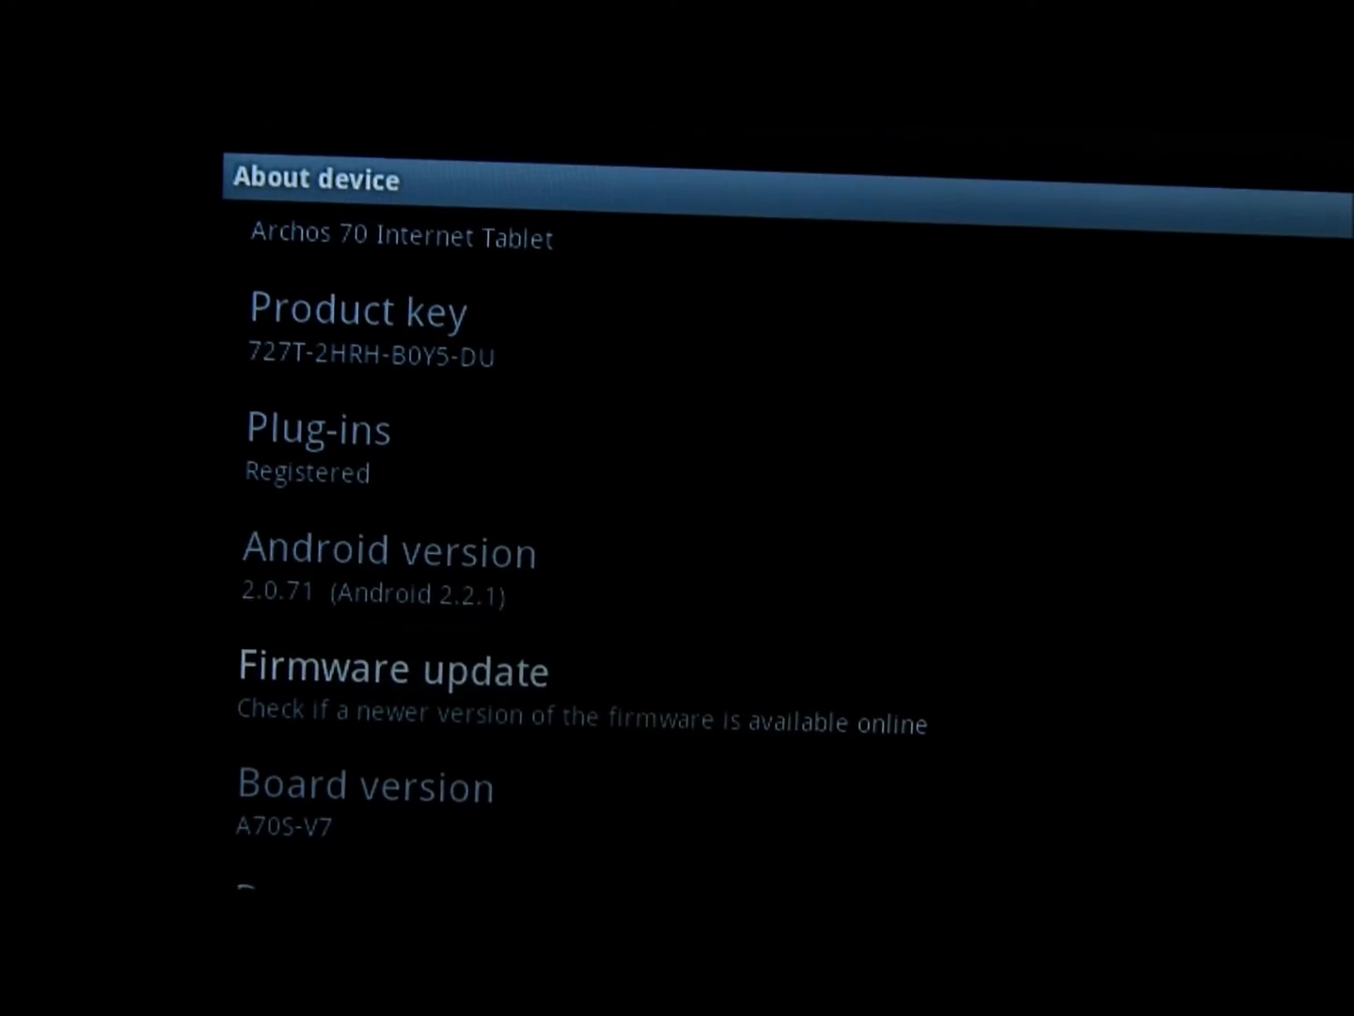
scroll("down", 3)
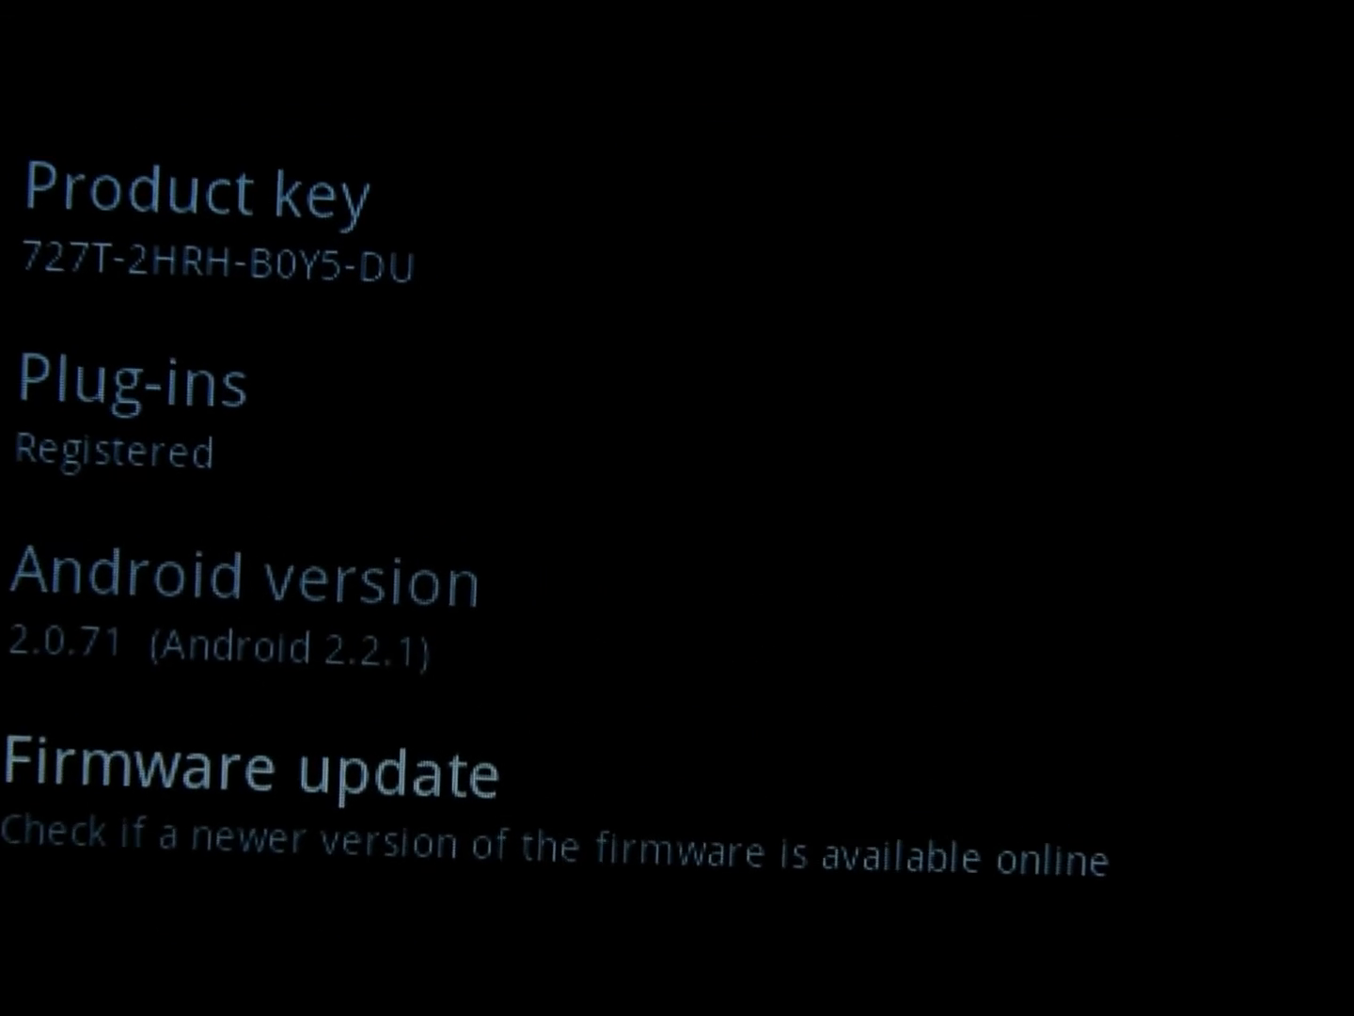